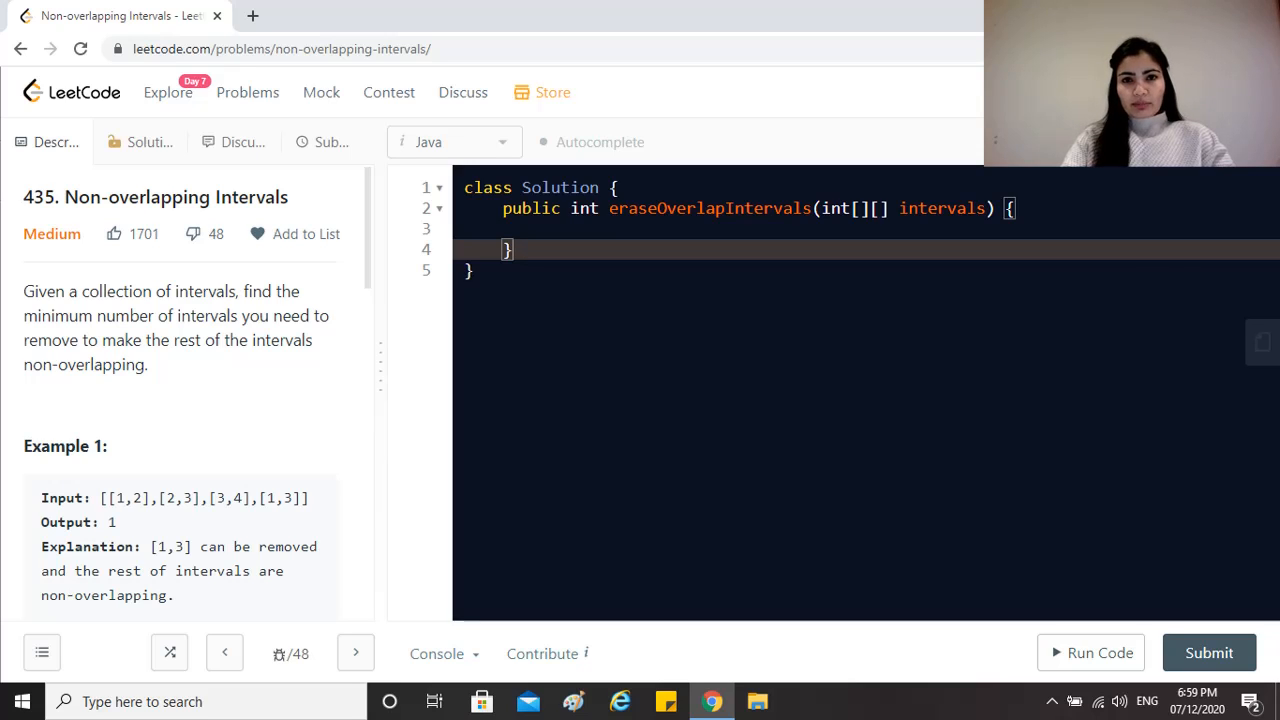
pyautogui.moveTo(192, 407)
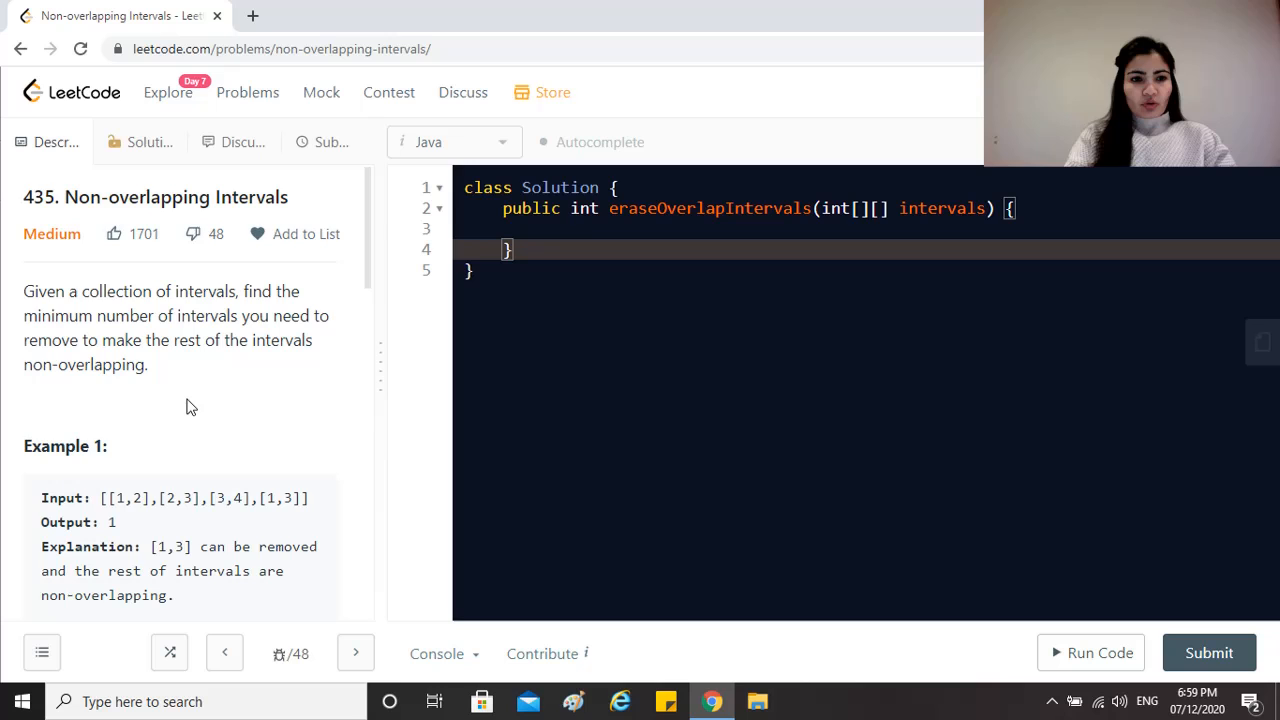
# Scroll down the LeetCode page to reach the Solution class in the editor.
pyautogui.scroll(-3)
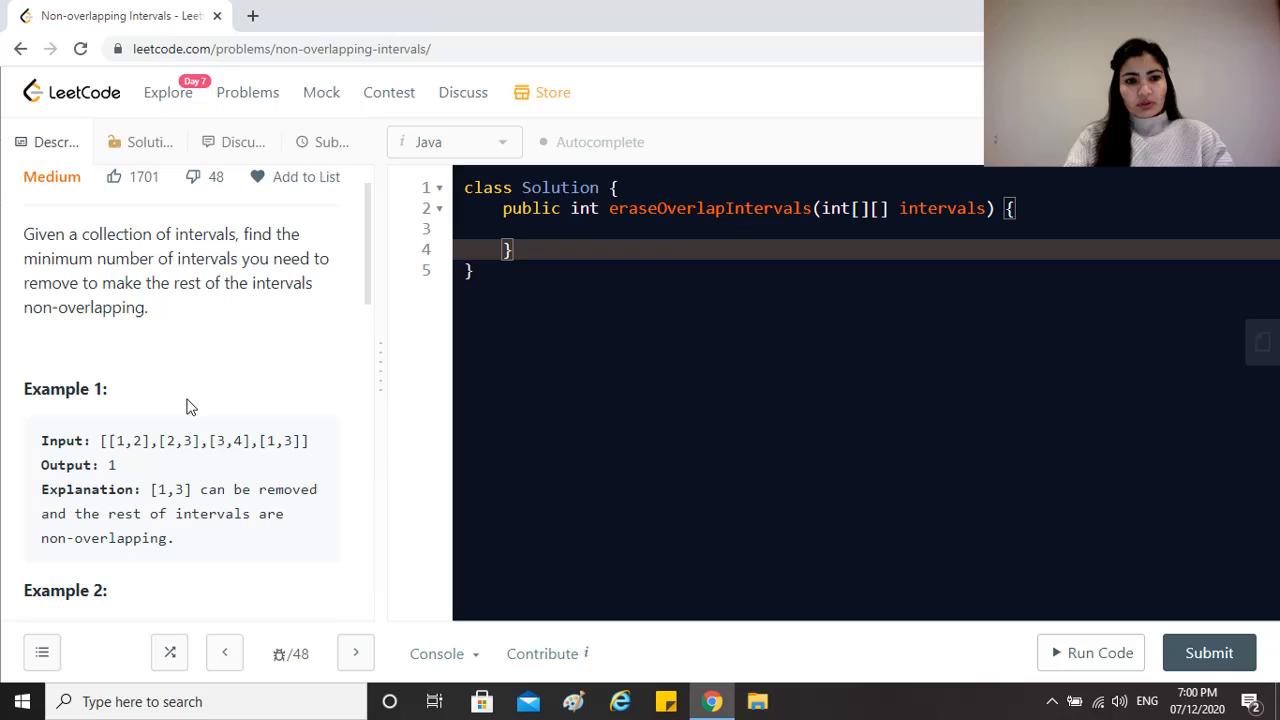
pyautogui.scroll(-3)
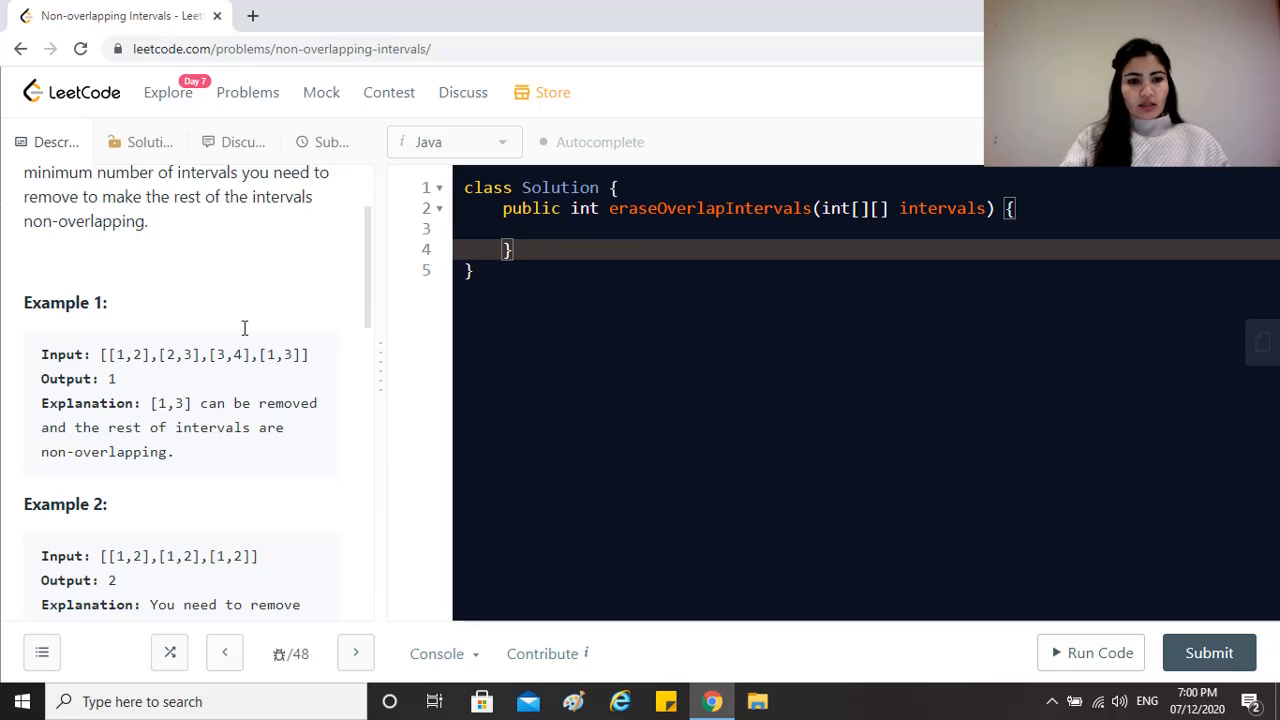
pyautogui.scroll(-3)
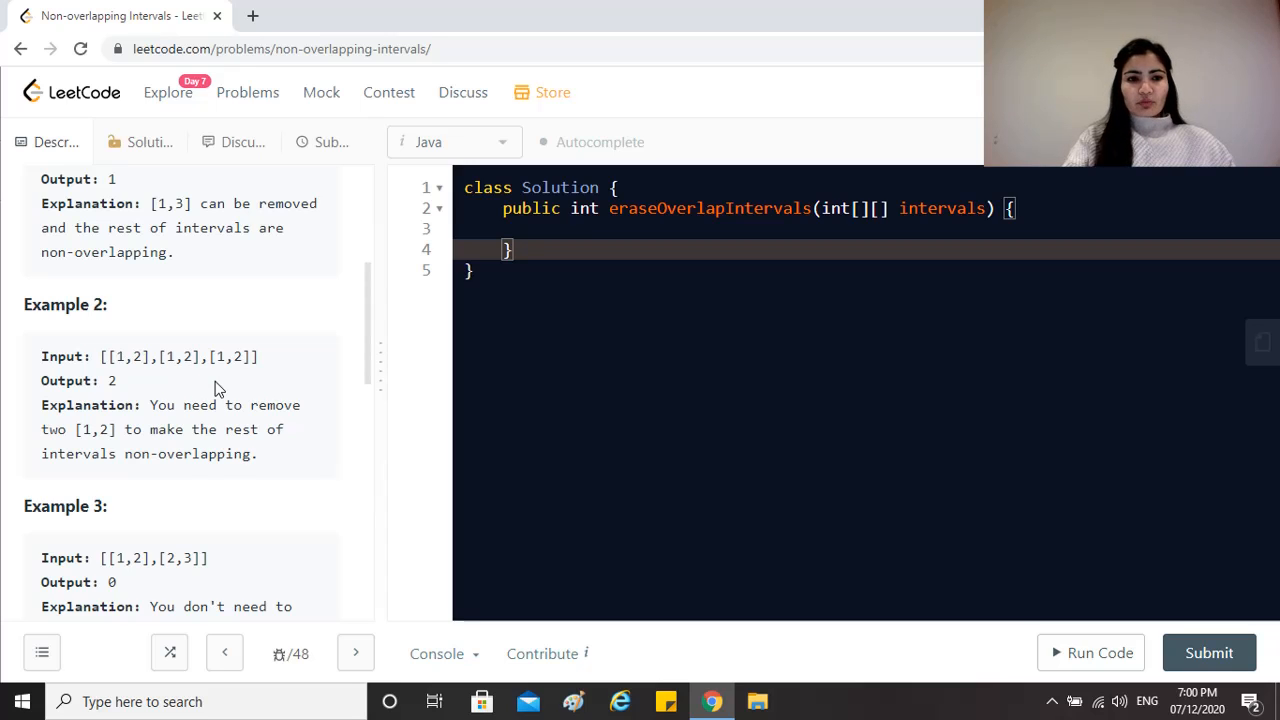
pyautogui.scroll(-3)
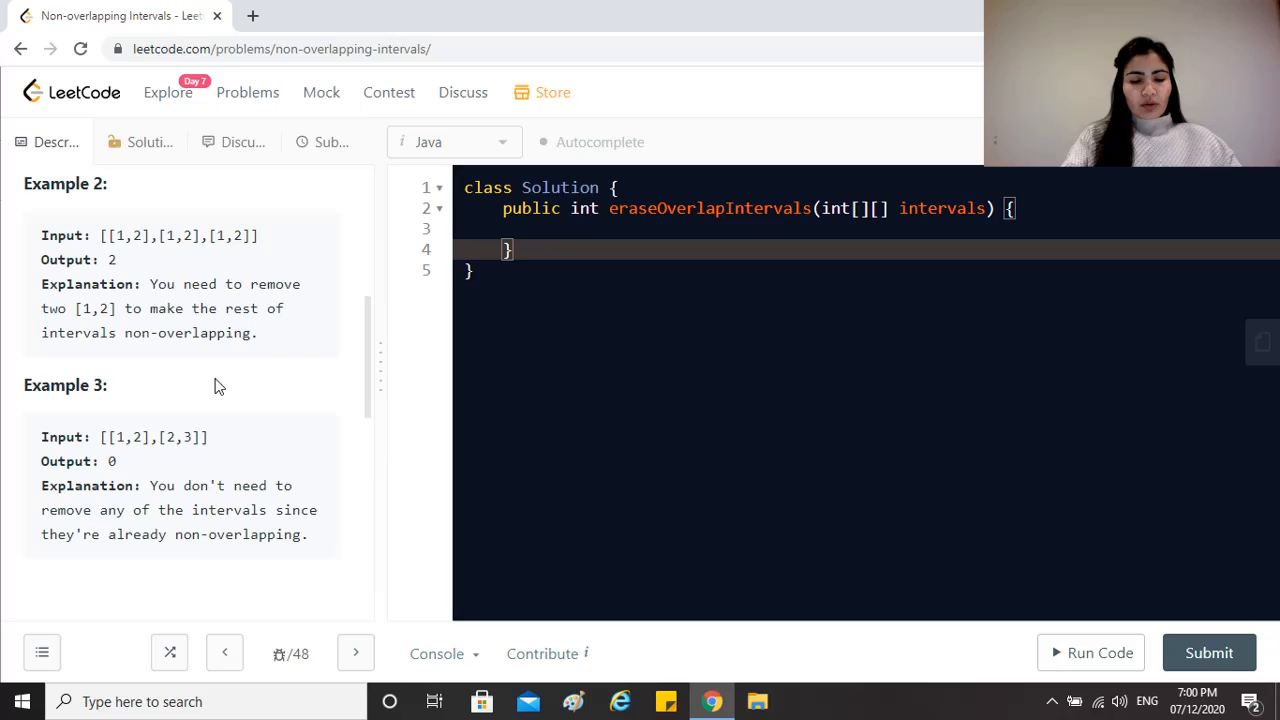
pyautogui.scroll(-3)
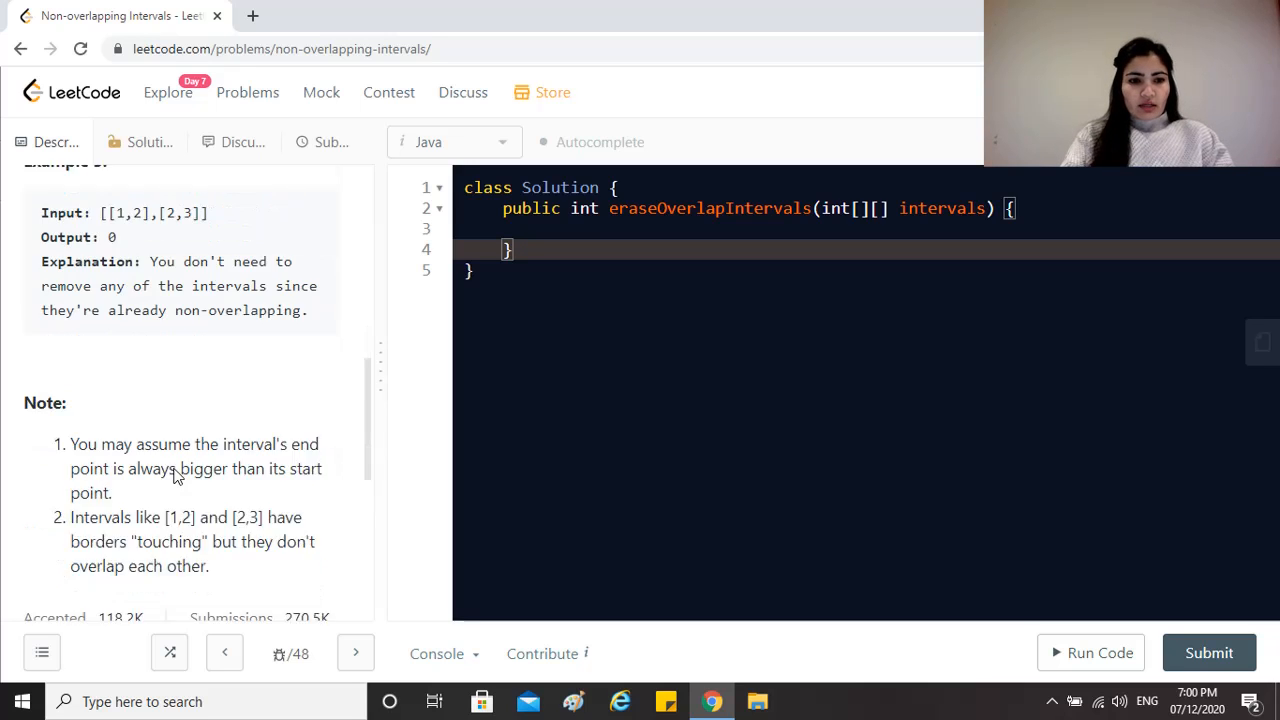
pyautogui.scroll(-3)
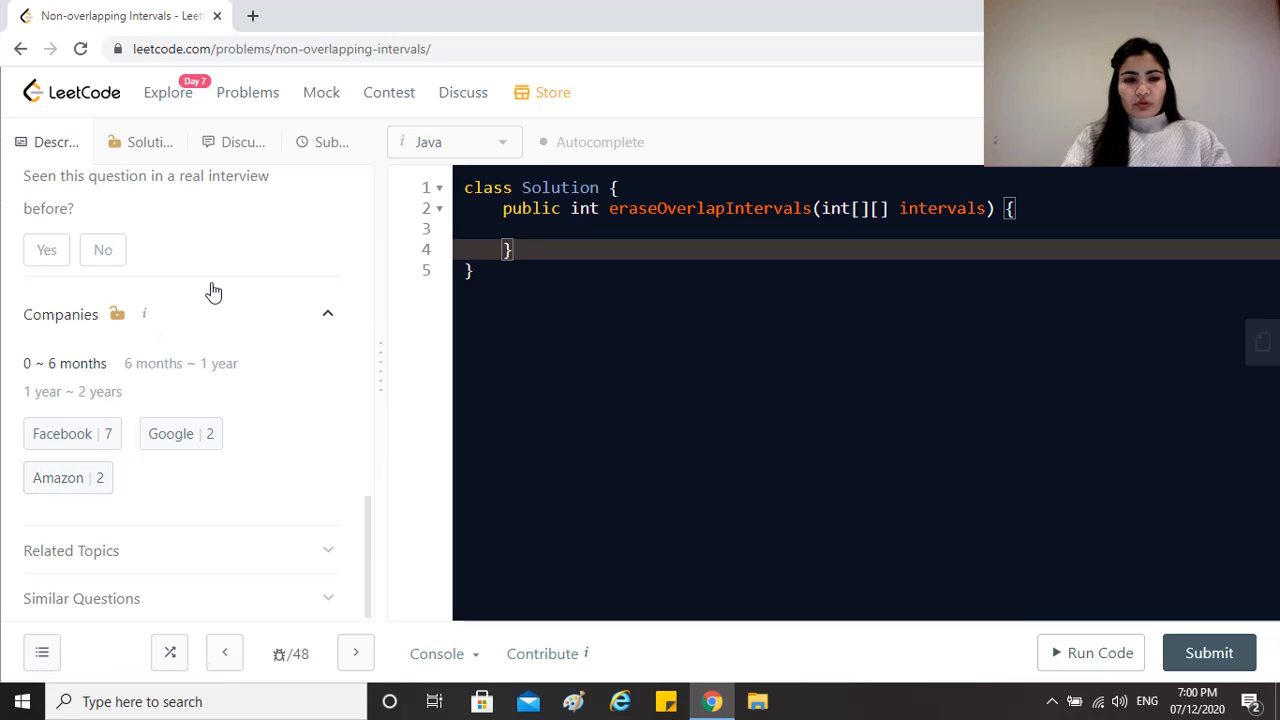
pyautogui.scroll(-3)
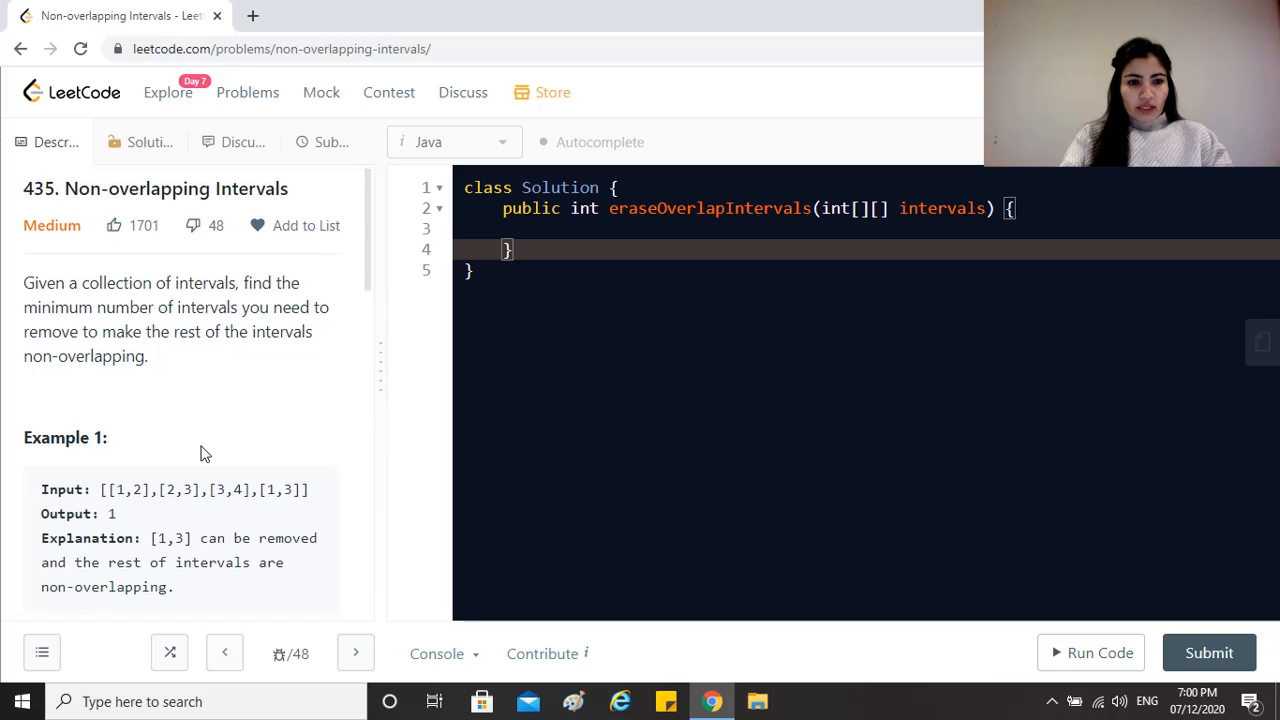
pyautogui.scroll(-3)
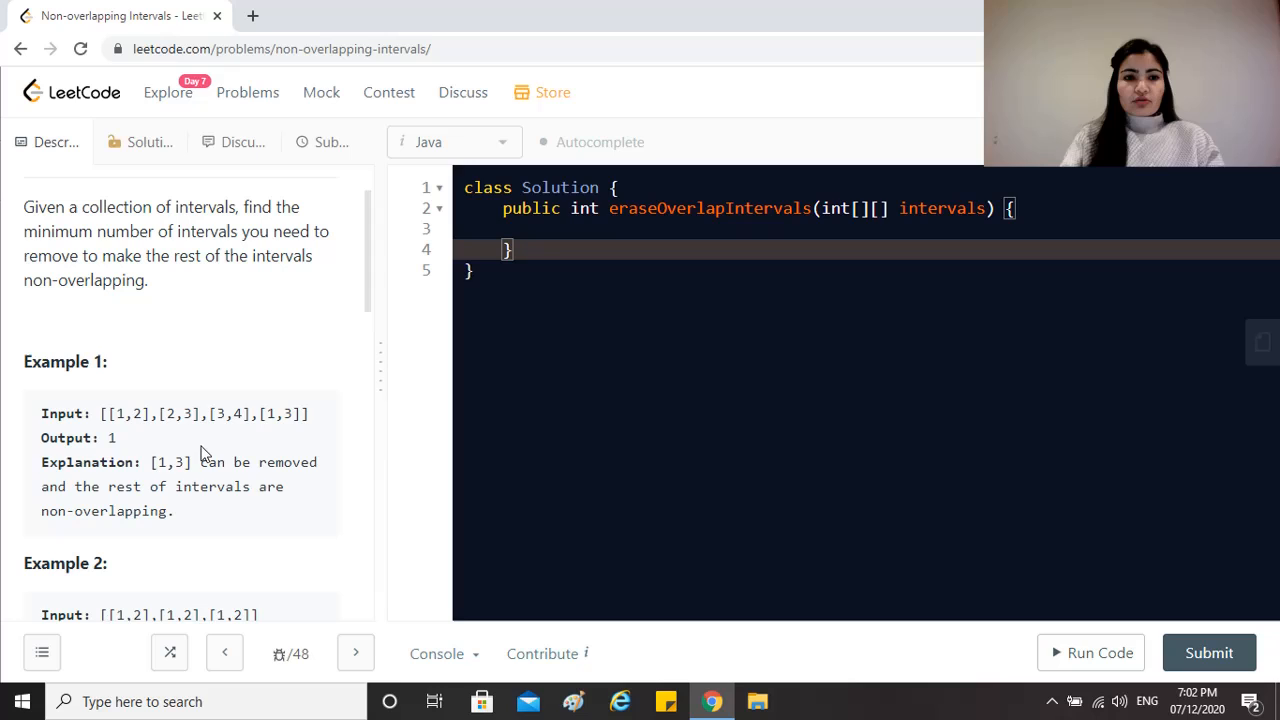
pyautogui.moveTo(184, 287)
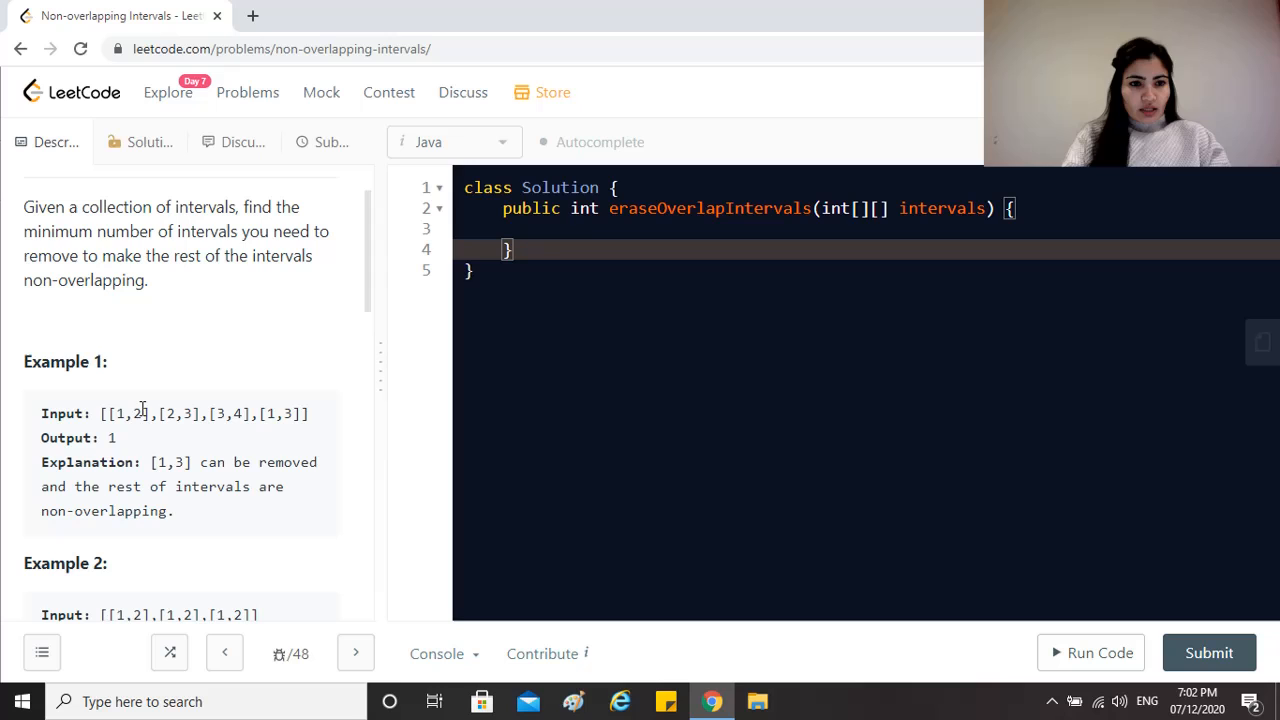
pyautogui.moveTo(220, 435)
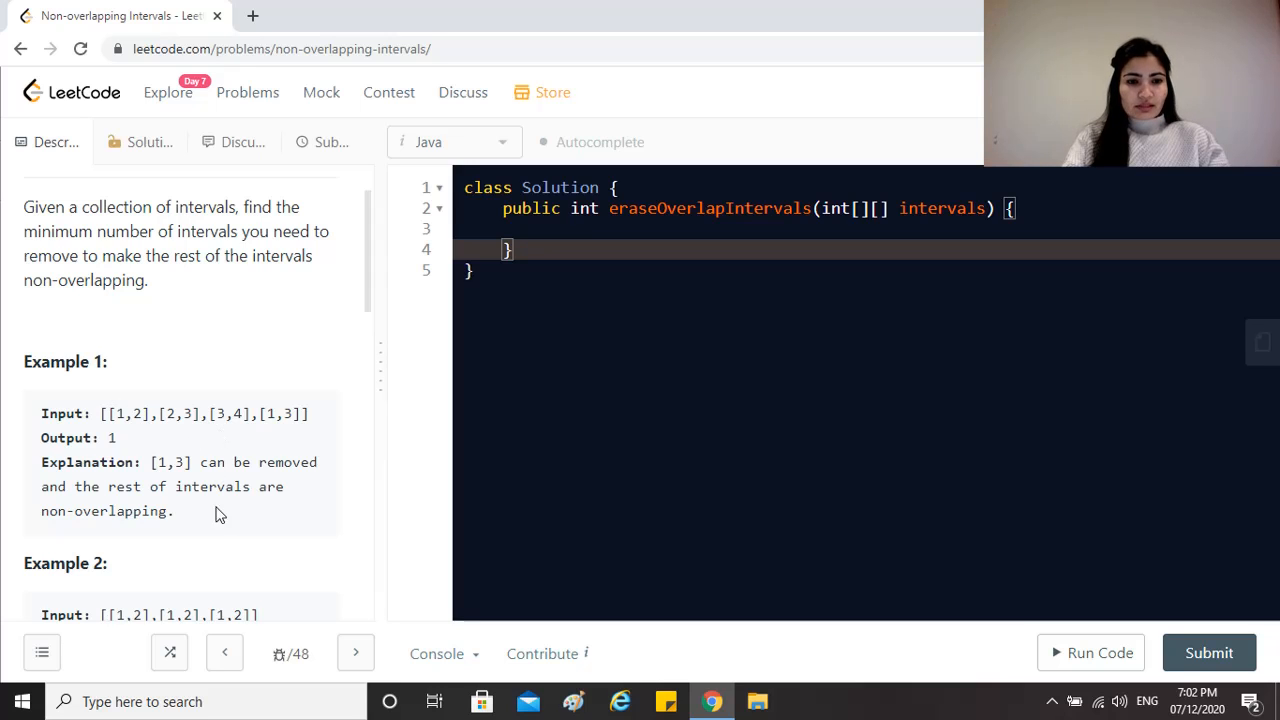
pyautogui.scroll(-3)
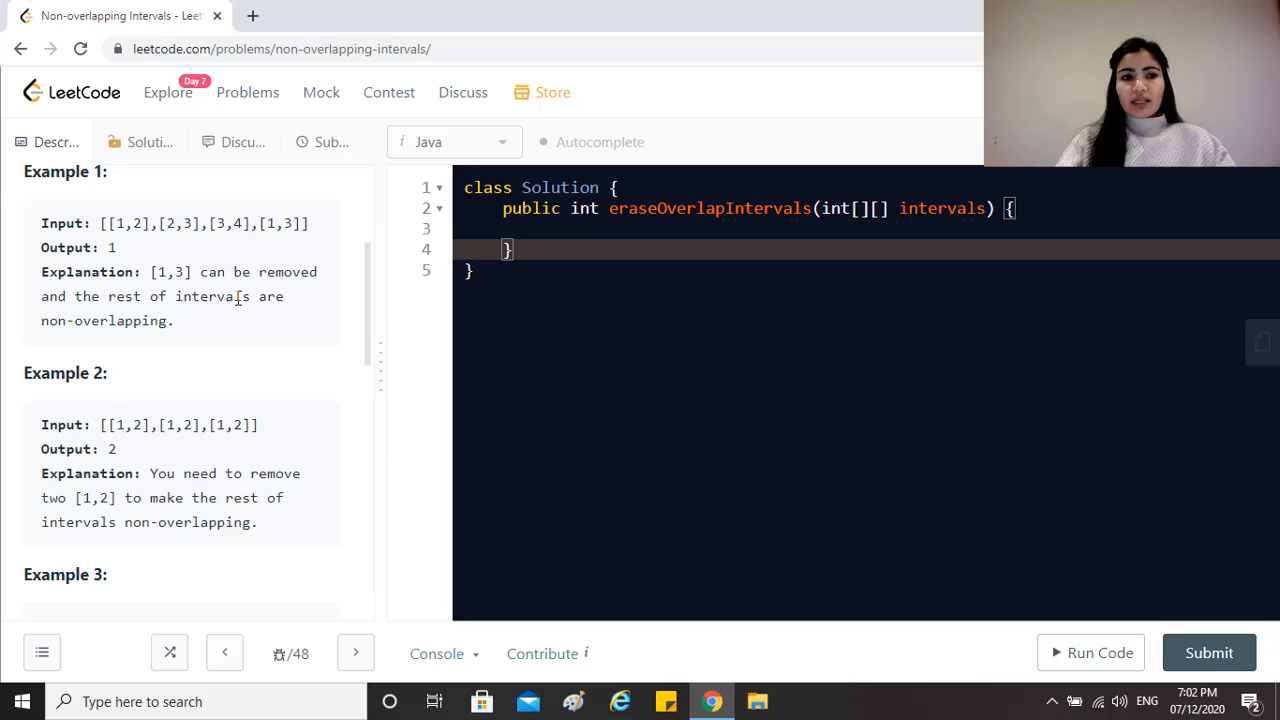
pyautogui.moveTo(518, 296)
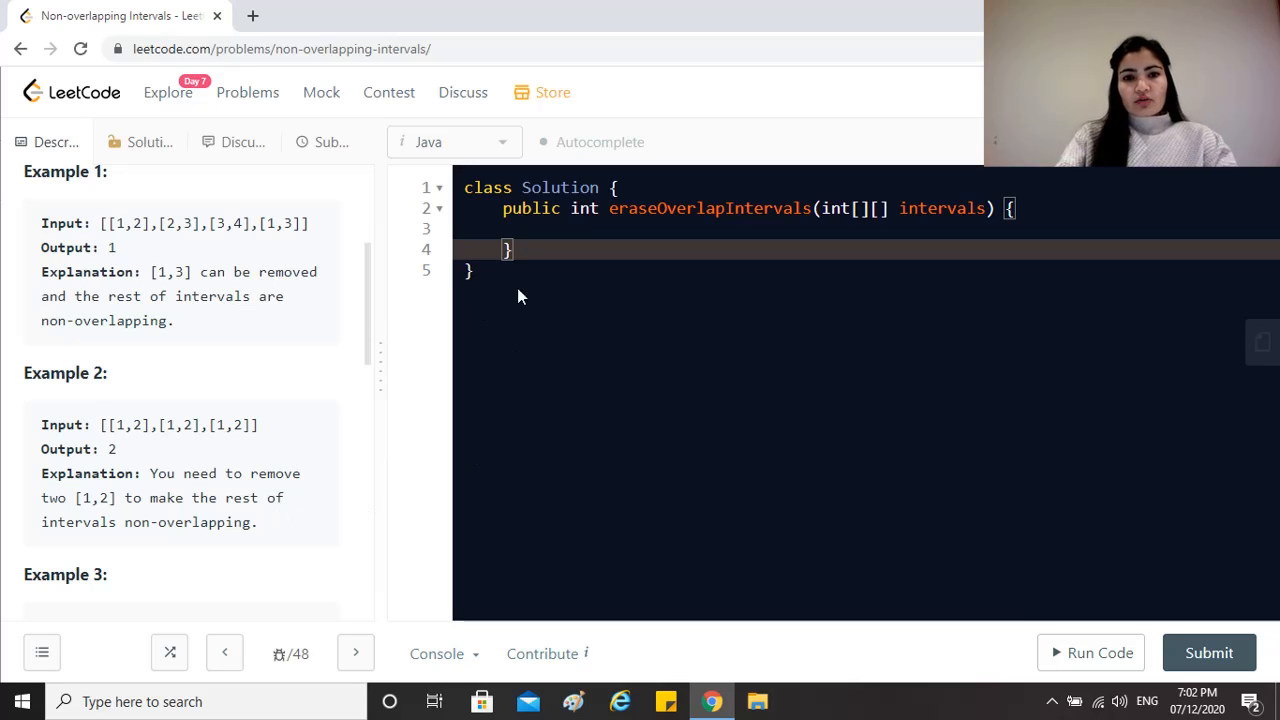
# Type the sample intervals 1,20, 2,5 and 7,9 below the class, then highlight them.
pyautogui.click(551, 268)
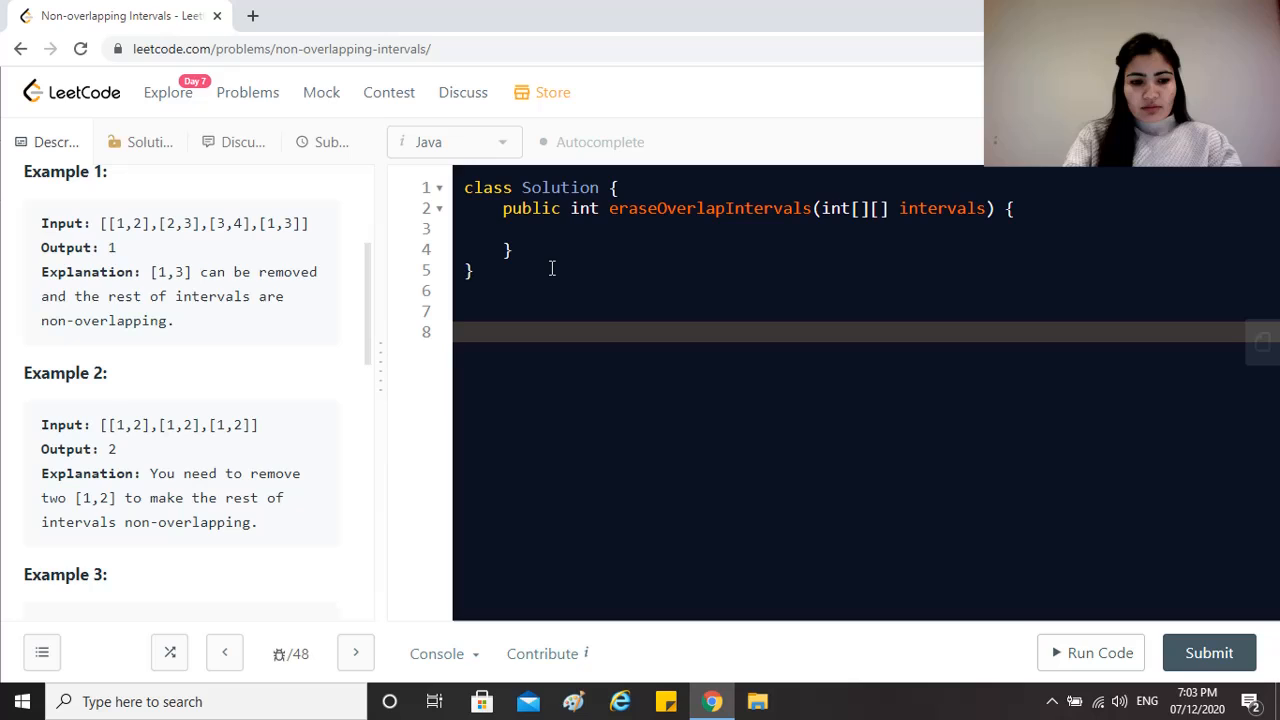
pyautogui.write('1,')
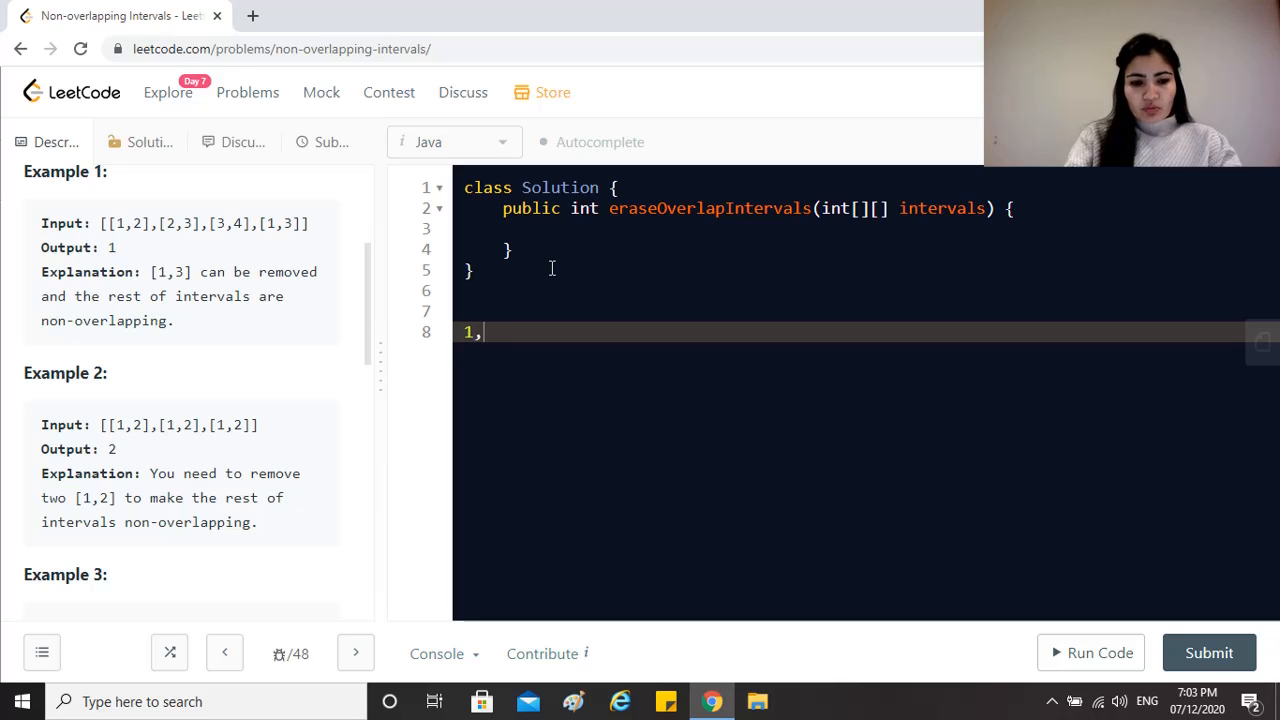
pyautogui.write('20')
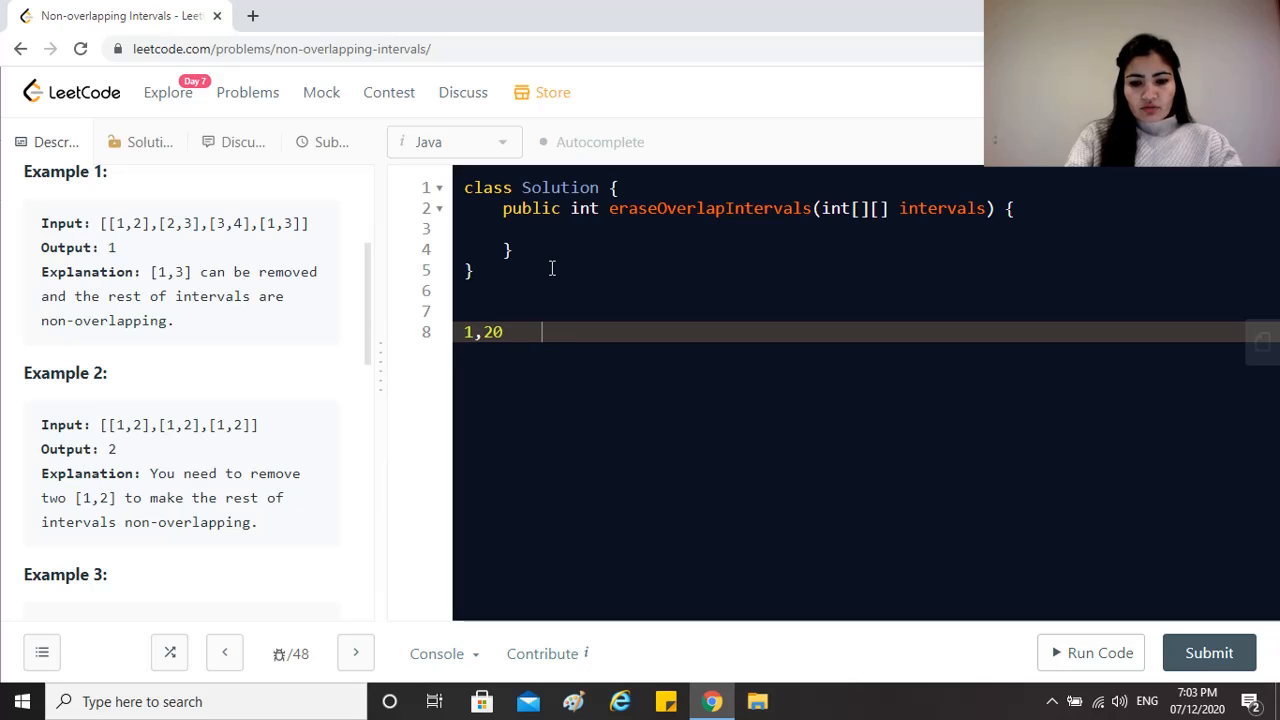
pyautogui.write('2,5   7,9')
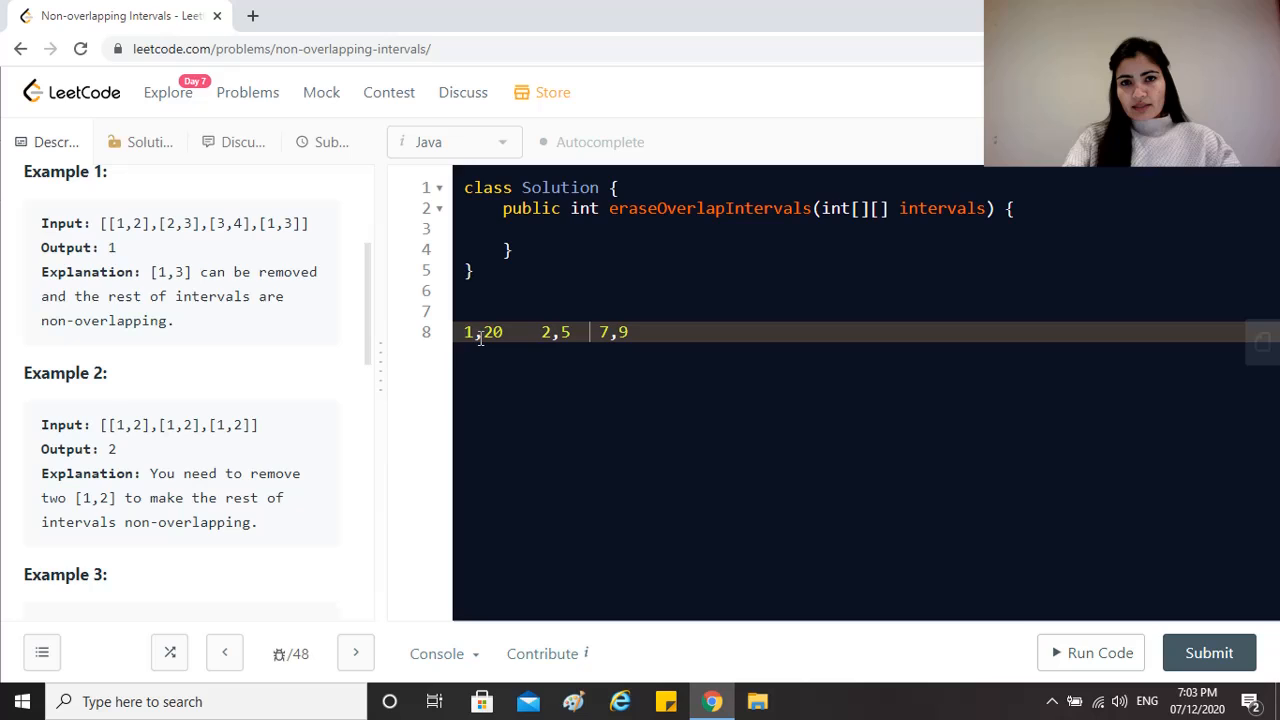
pyautogui.doubleClick(553, 331)
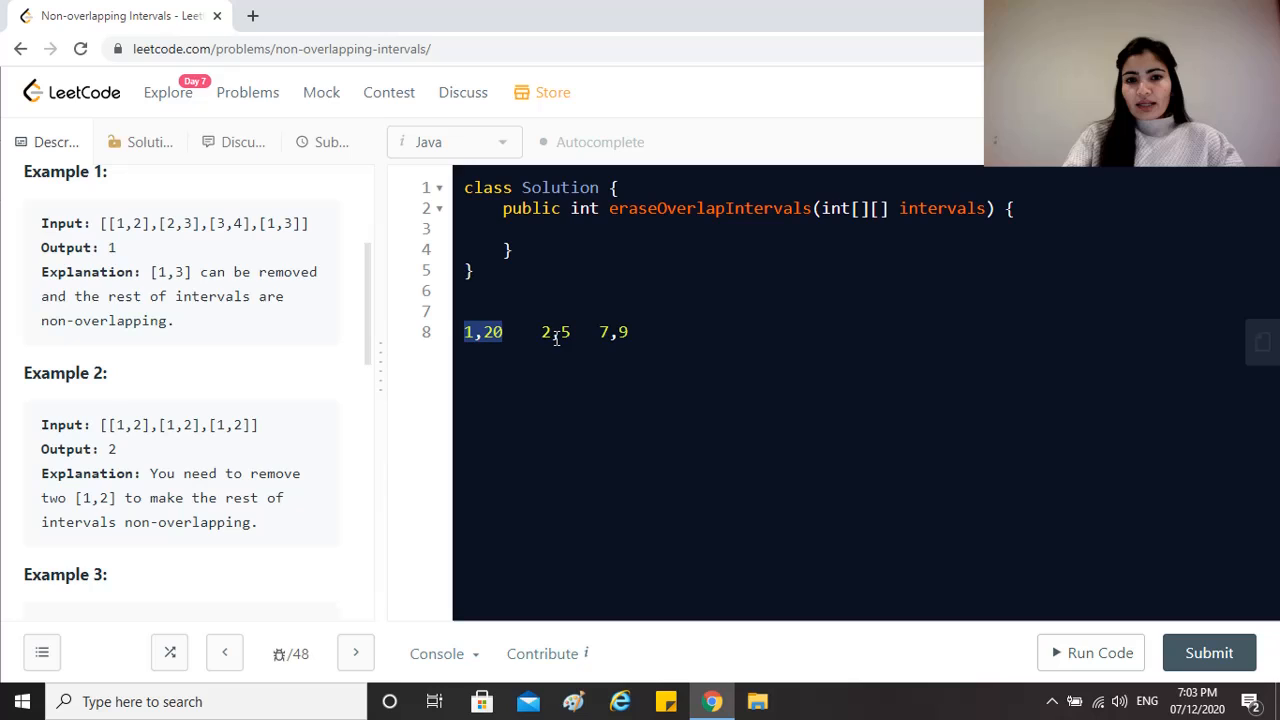
pyautogui.moveTo(540, 332); pyautogui.dragTo(632, 332)
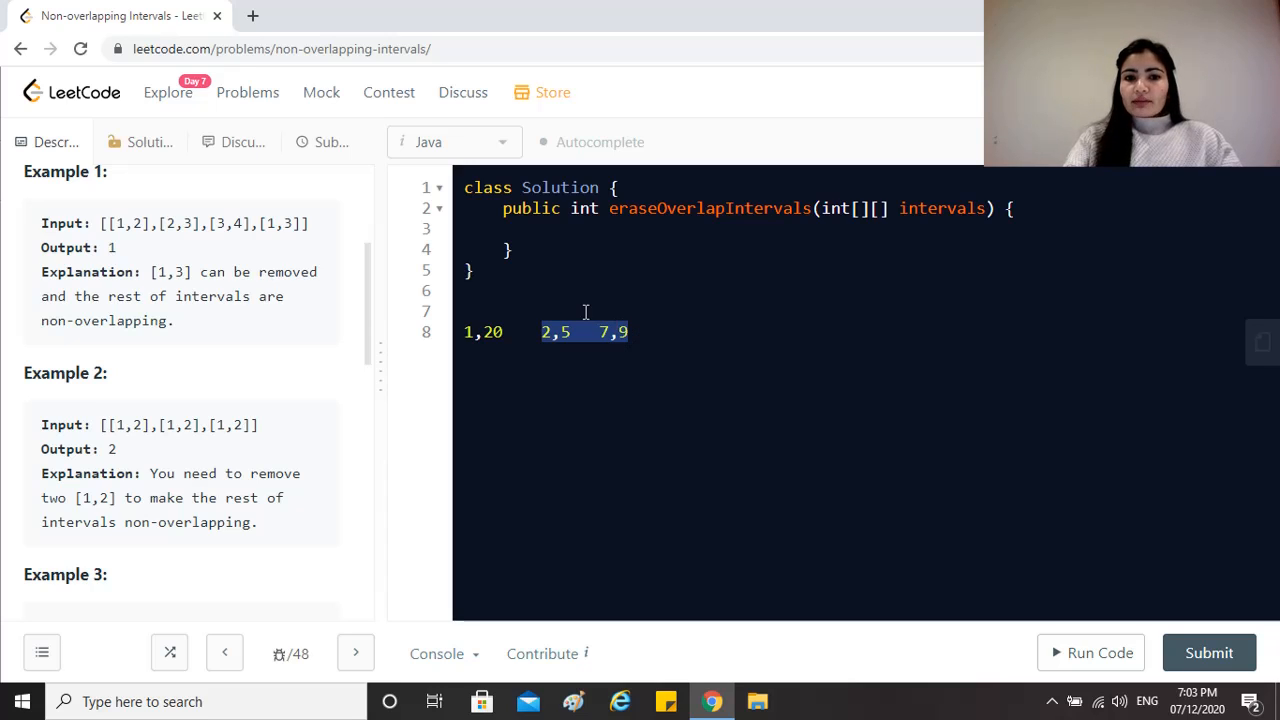
pyautogui.moveTo(488, 326)
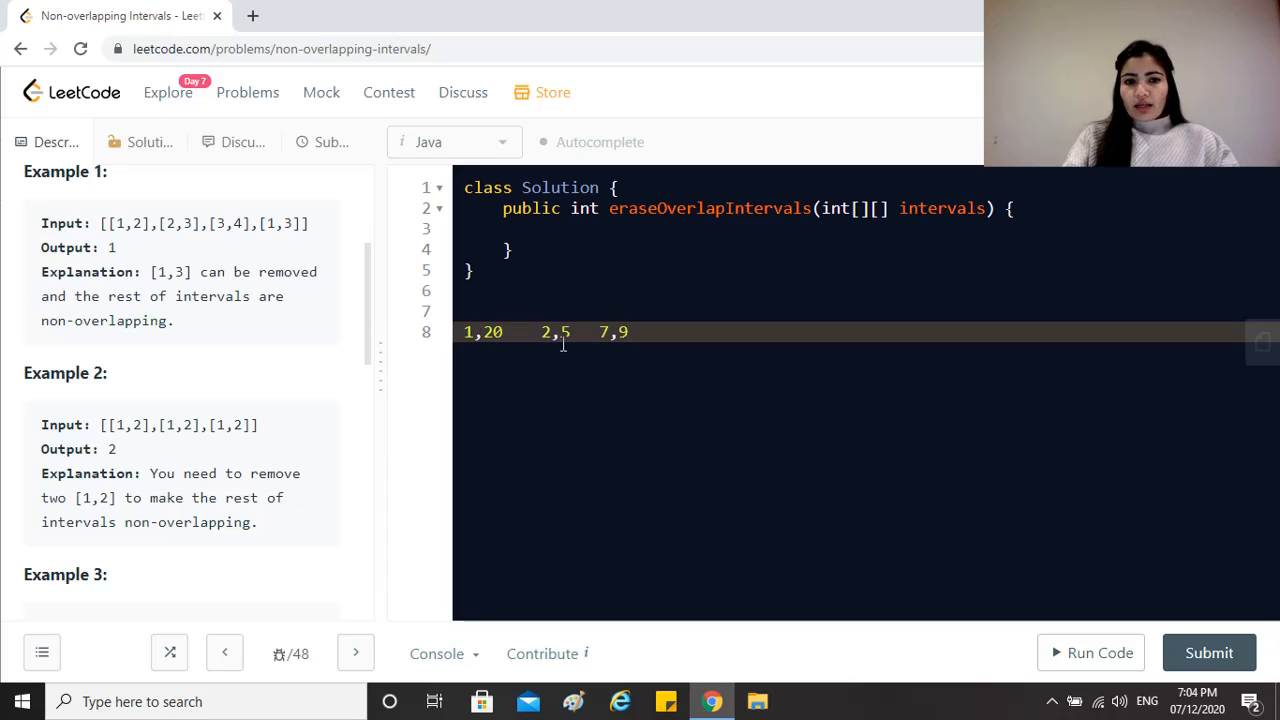
pyautogui.moveTo(696, 349)
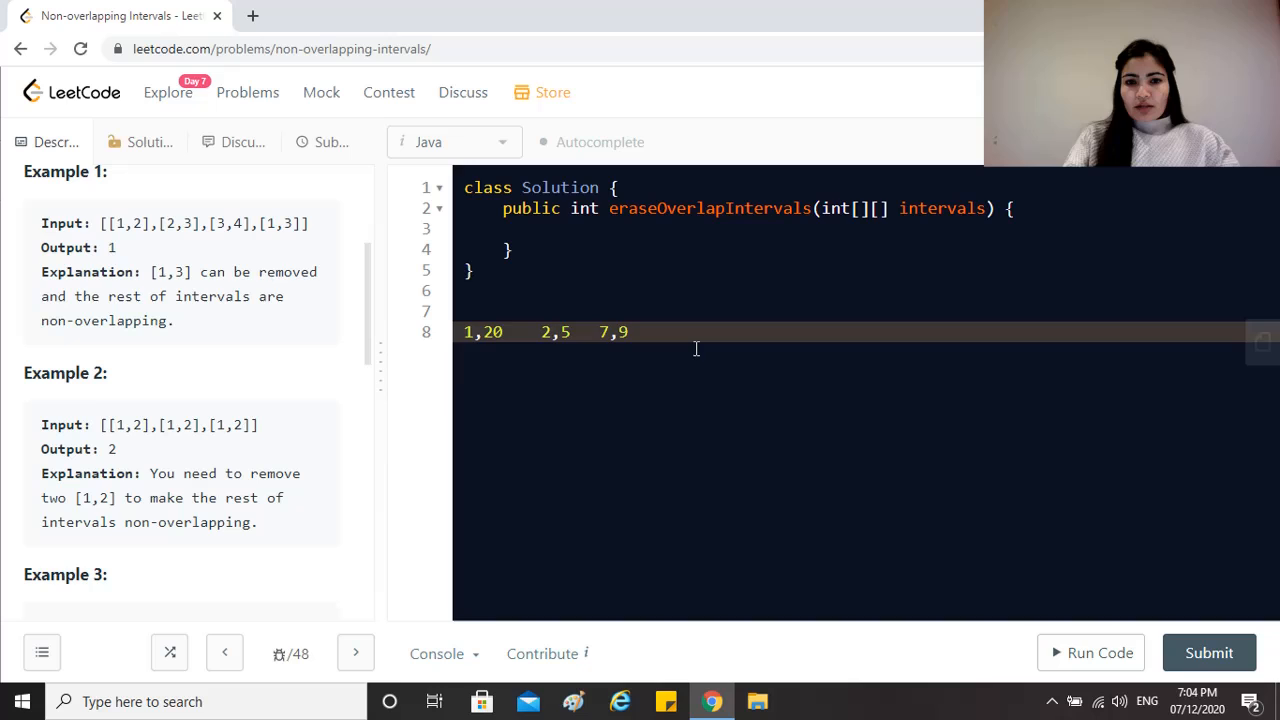
# Type a worked note line with intervals 1,5 and 7,9 beneath the samples.
pyautogui.write('1,5')
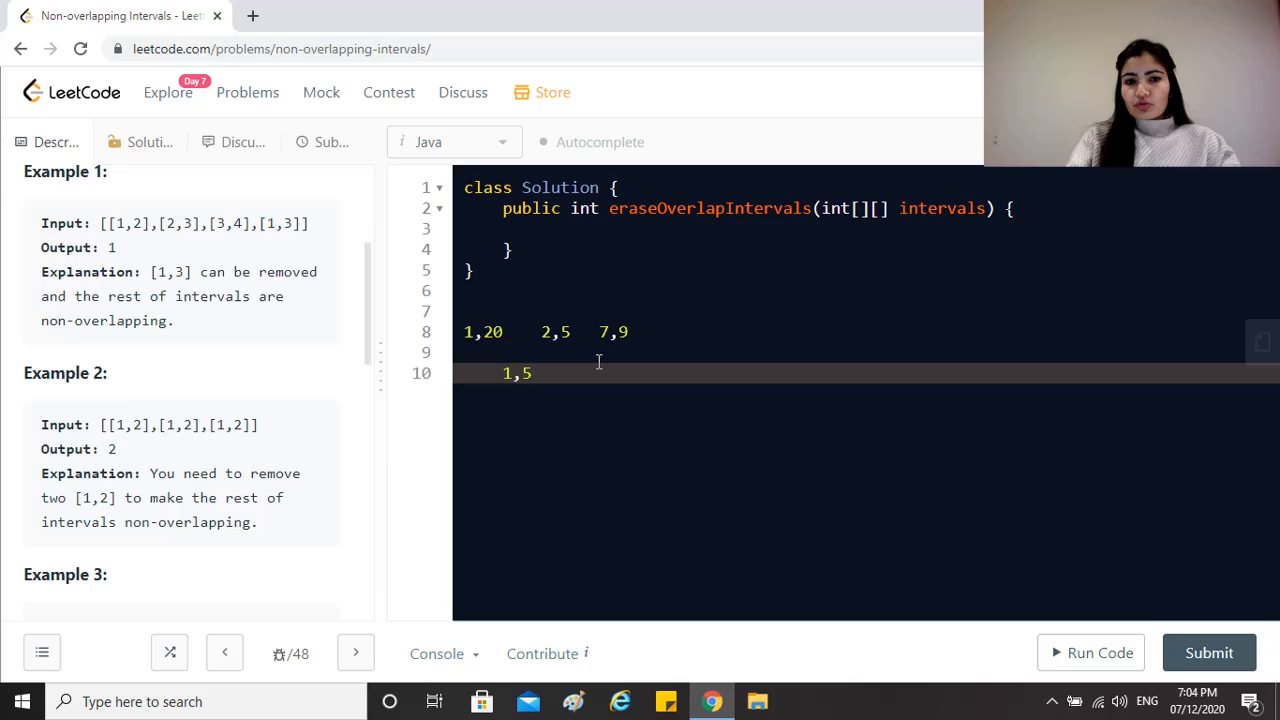
pyautogui.write('7,')
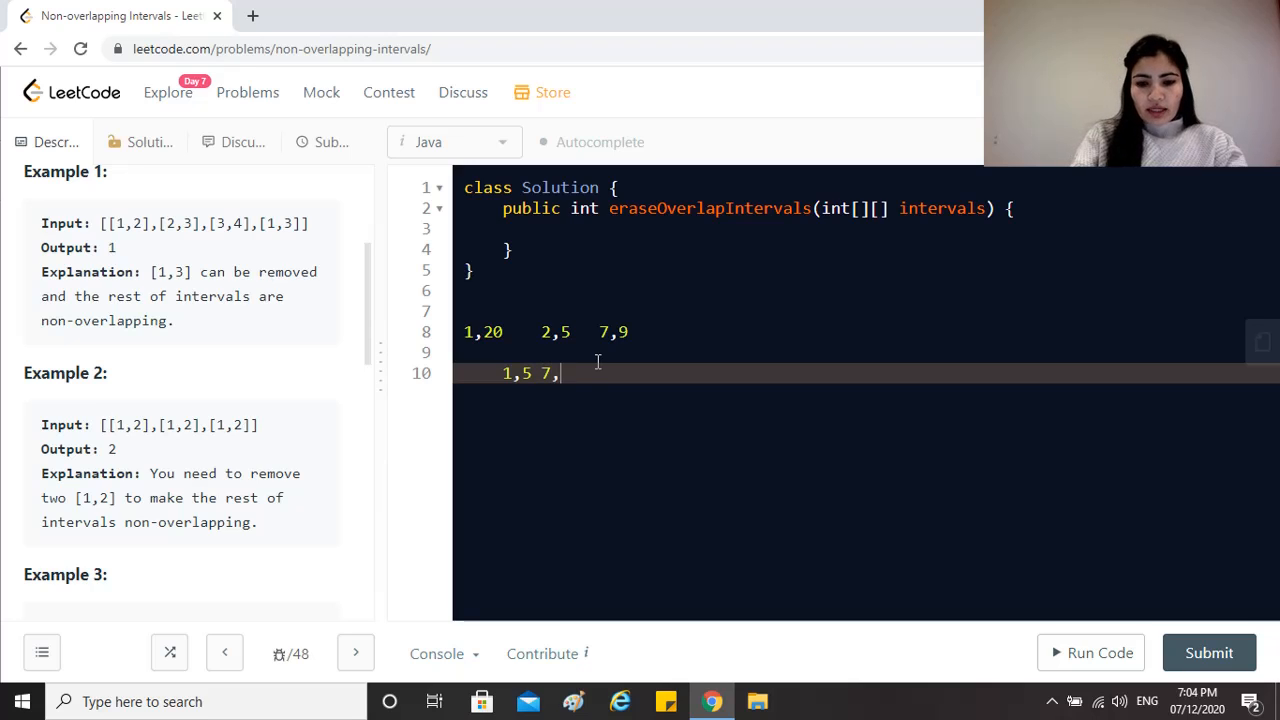
pyautogui.write('9')
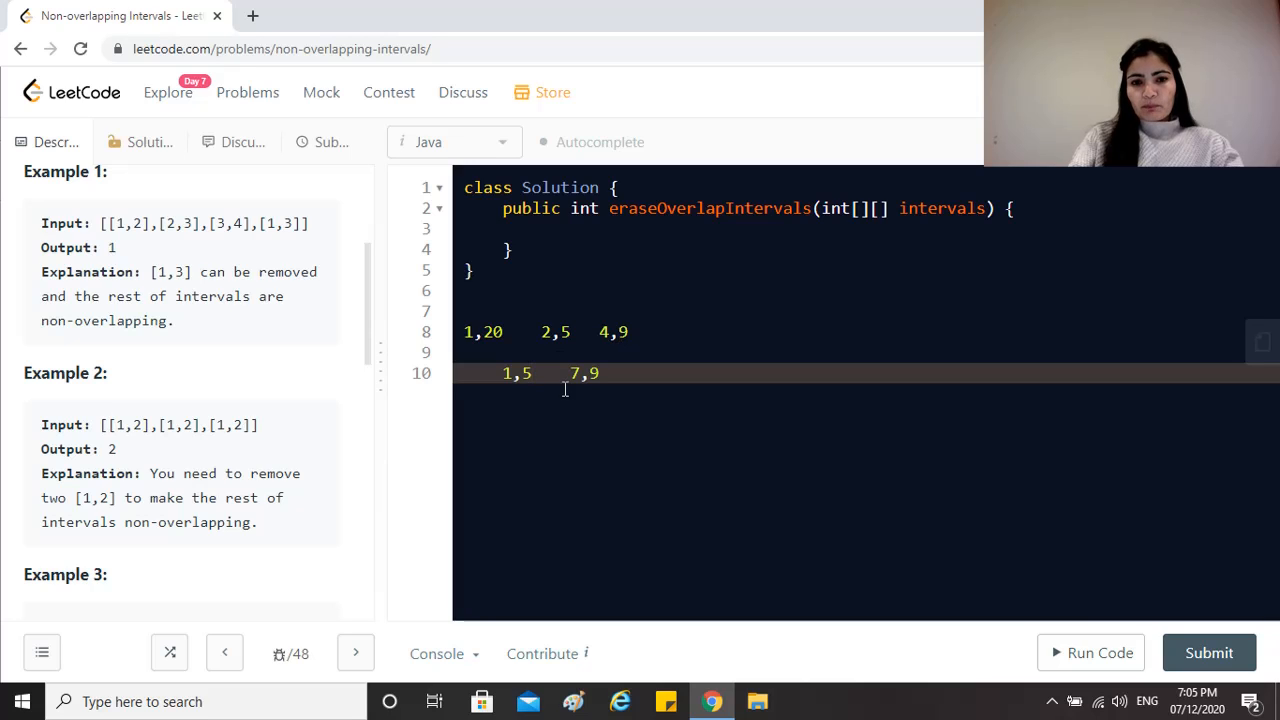
# Select the 7,9 entry on the worked line and type -1 in its place.
pyautogui.doubleClick(584, 373)
pyautogui.write('3')
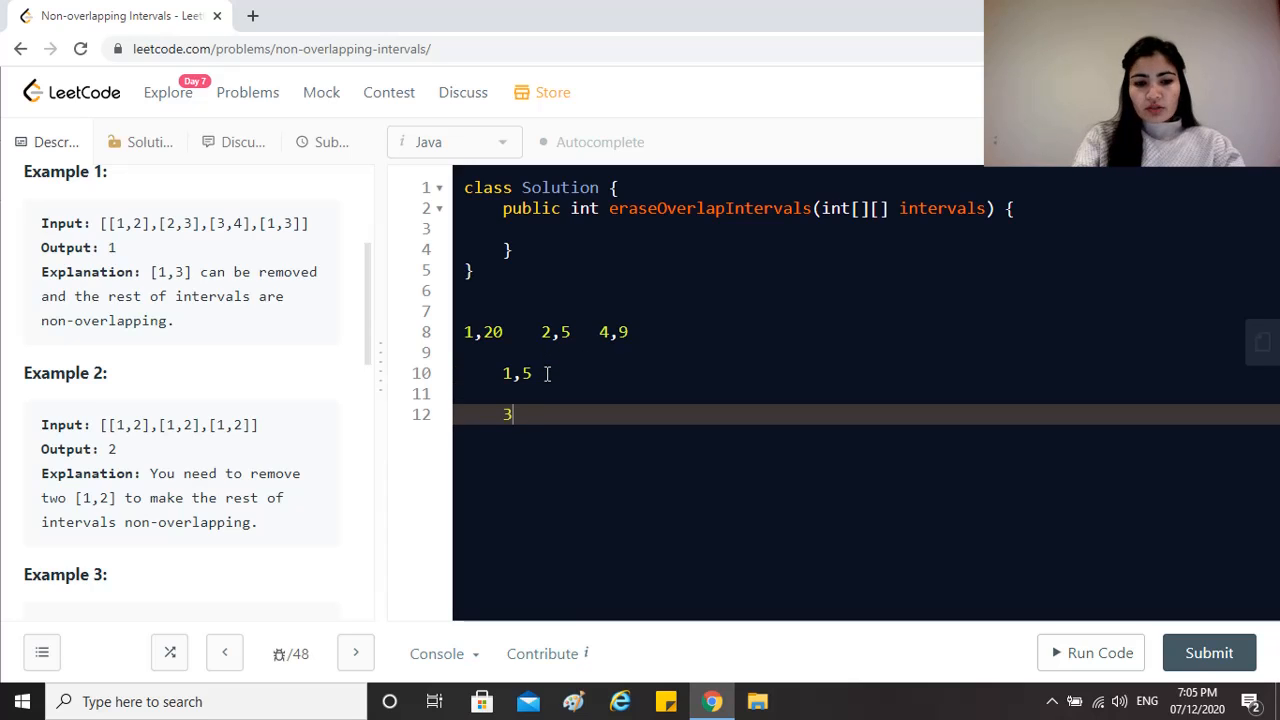
pyautogui.write('-1')
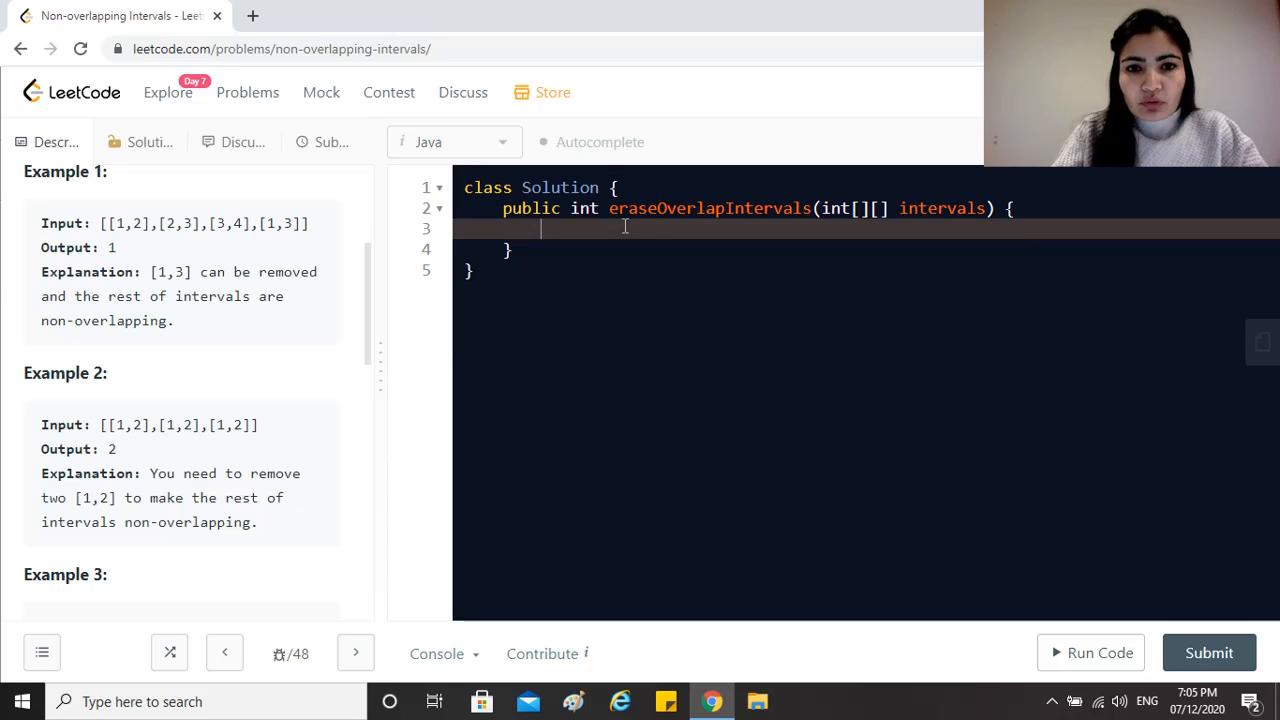
# Type the guard if(intervals == null || intervals.length == 0) return 0;.
pyautogui.write('if(')
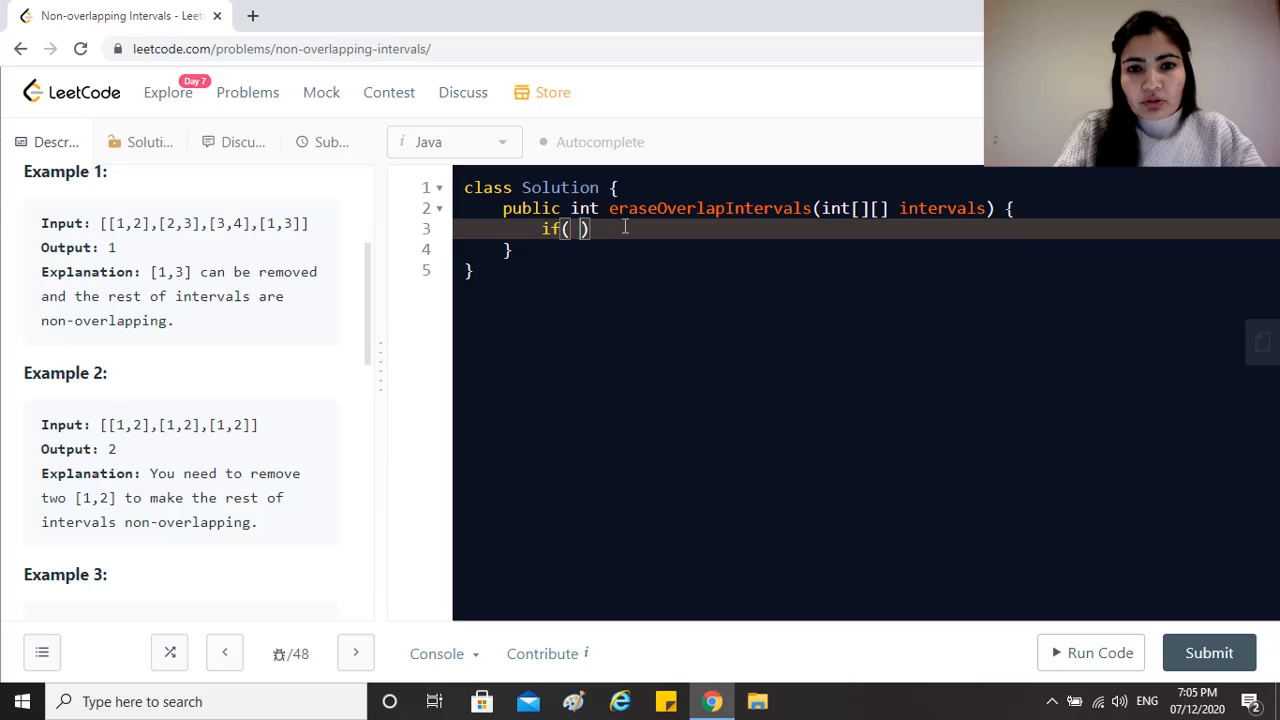
pyautogui.write('interval')
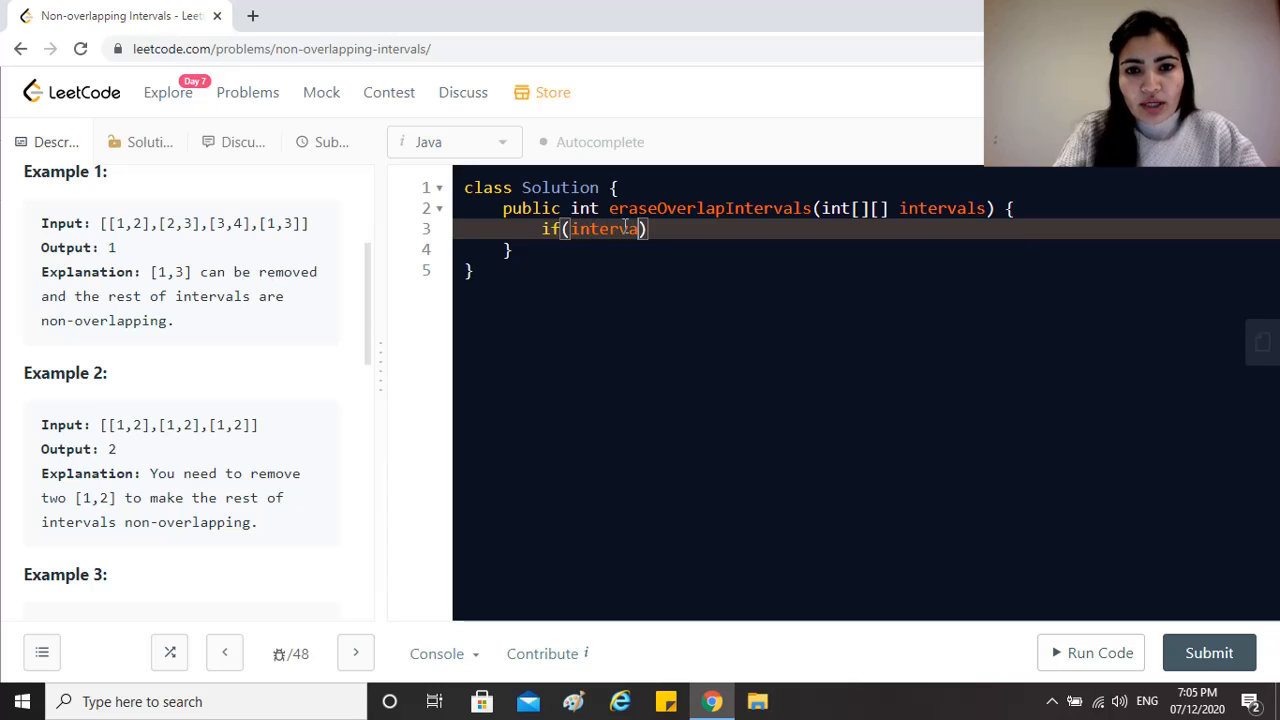
pyautogui.write('s')
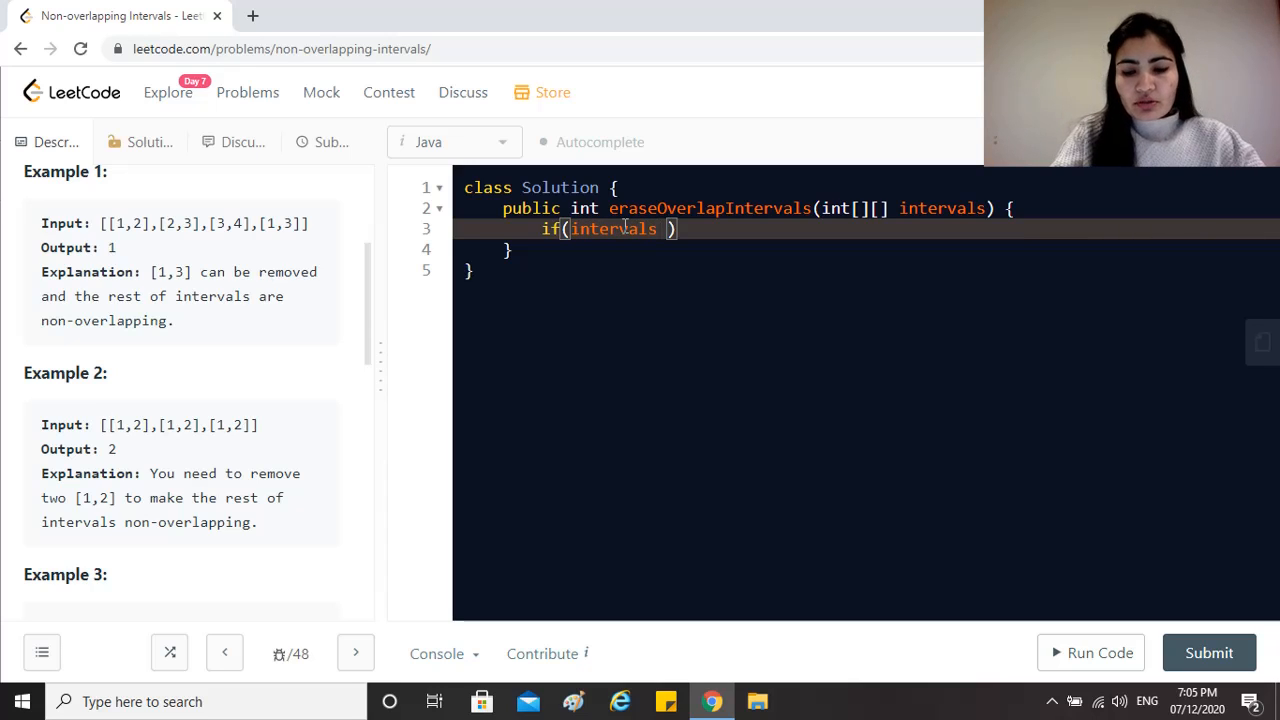
pyautogui.write('==')
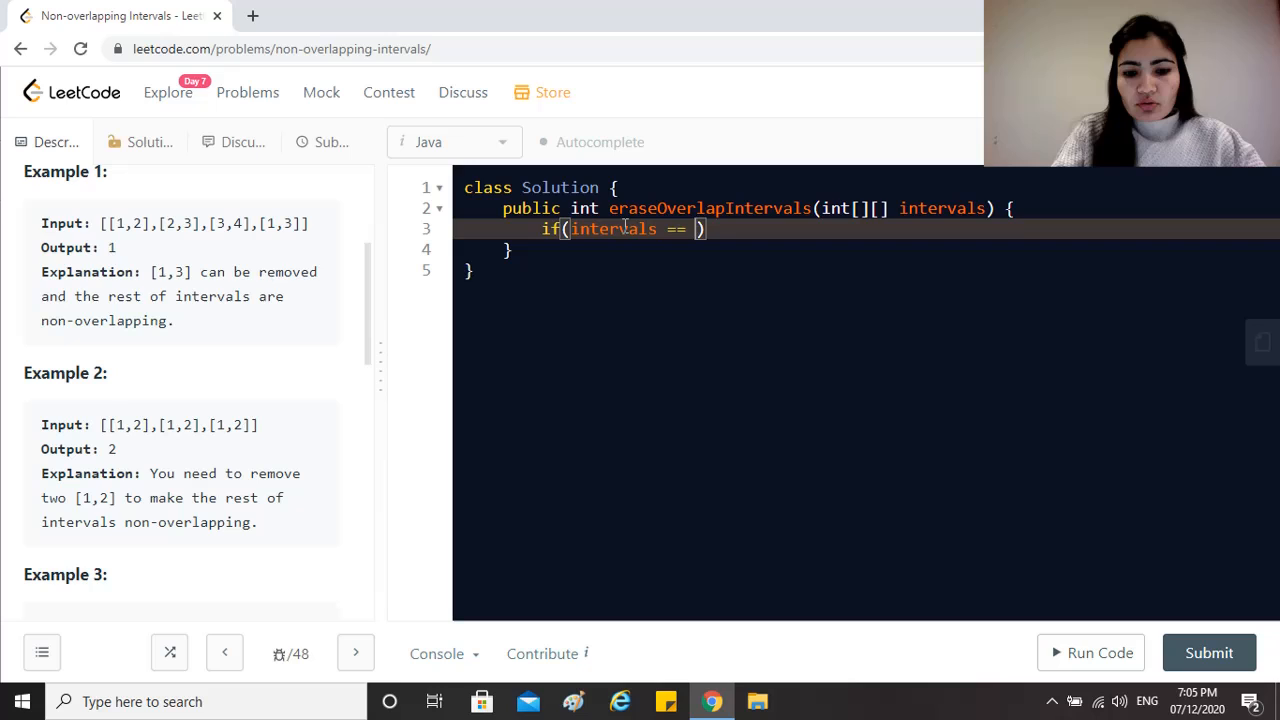
pyautogui.write('null ||')
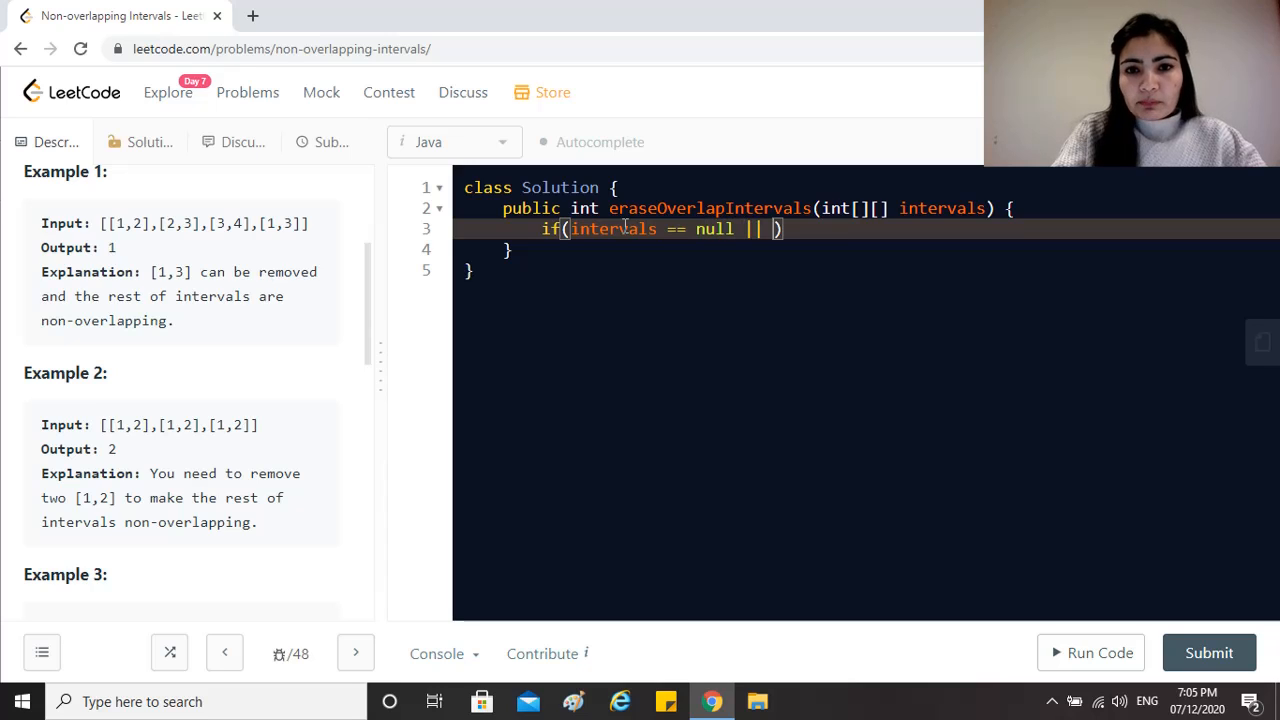
pyautogui.write('intervals')
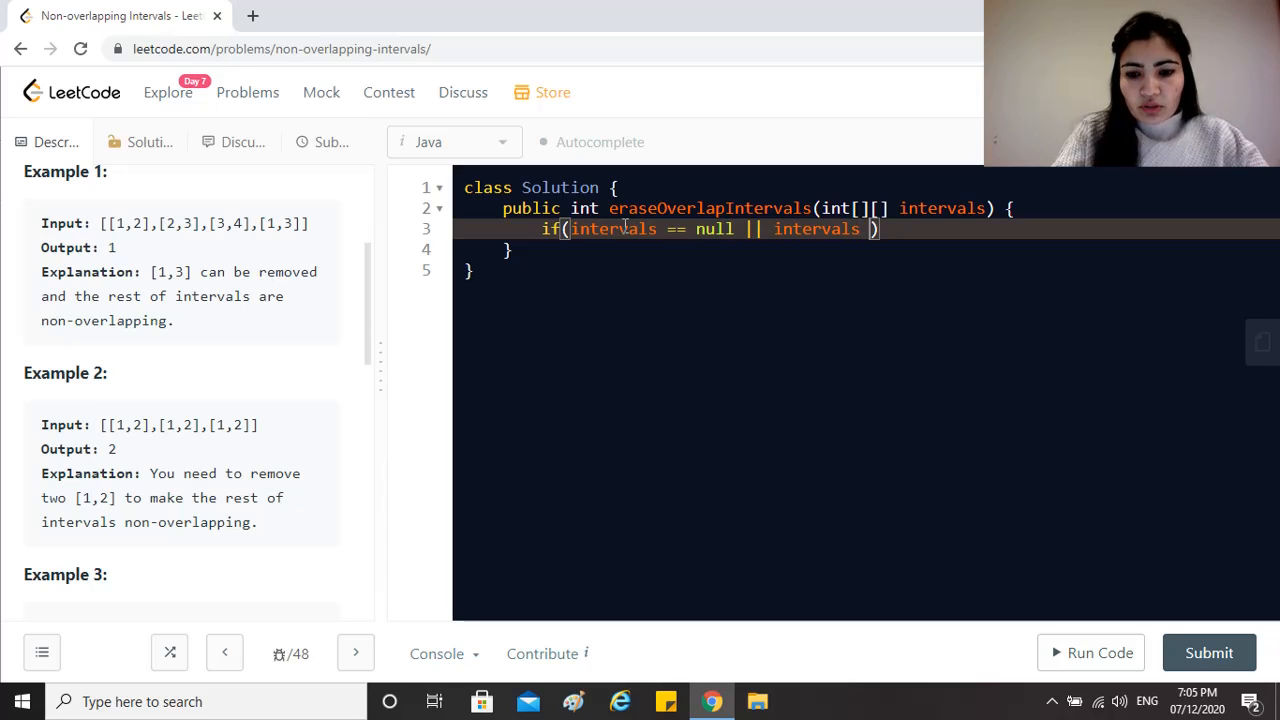
pyautogui.write('.length')
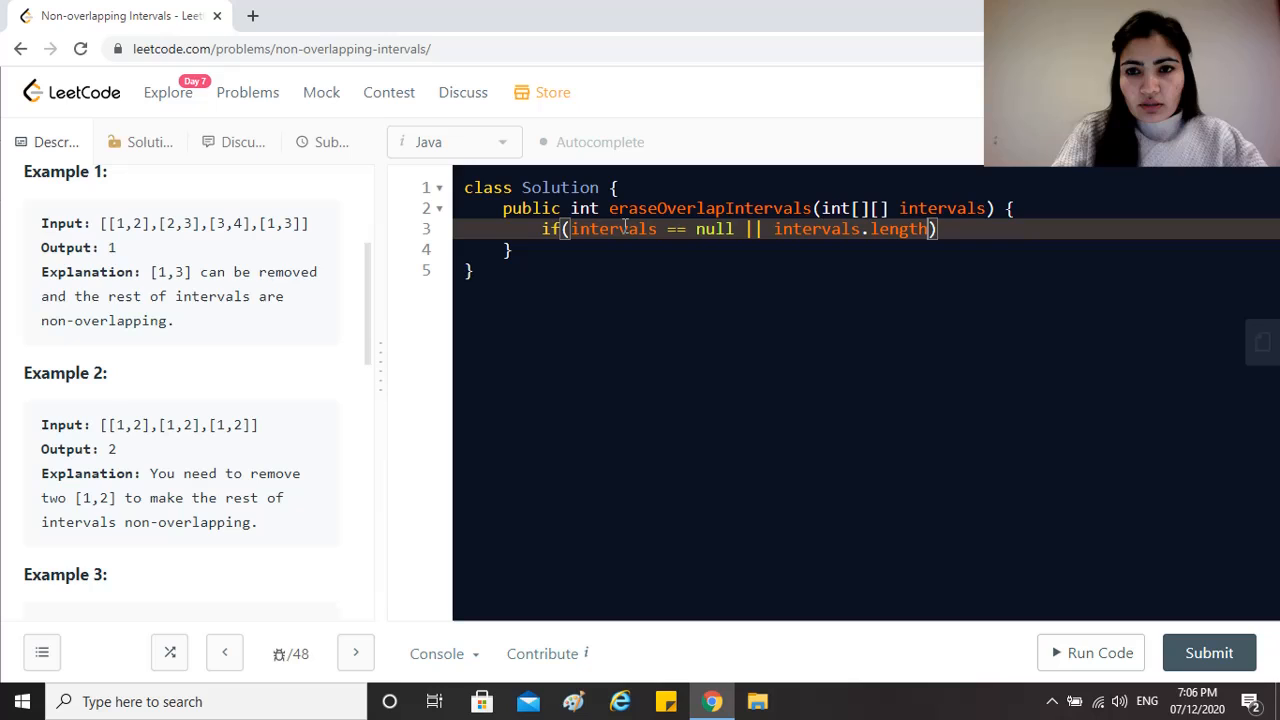
pyautogui.write('==')
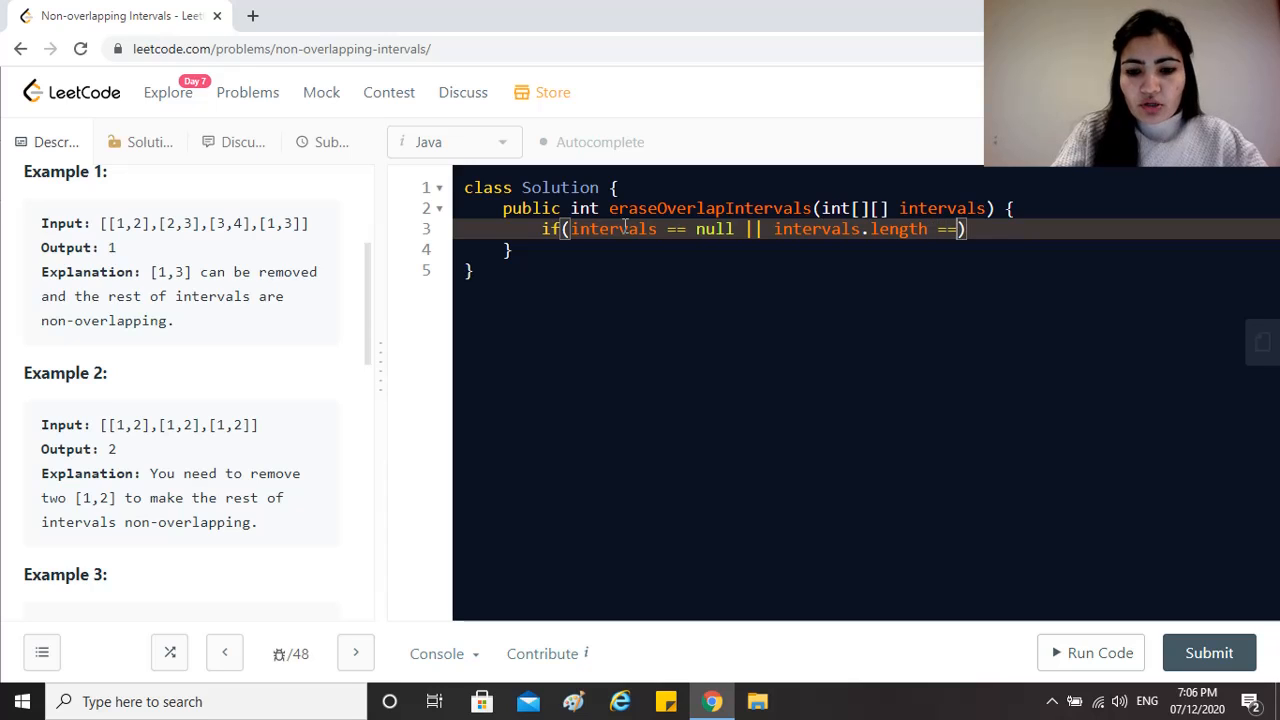
pyautogui.write('0')
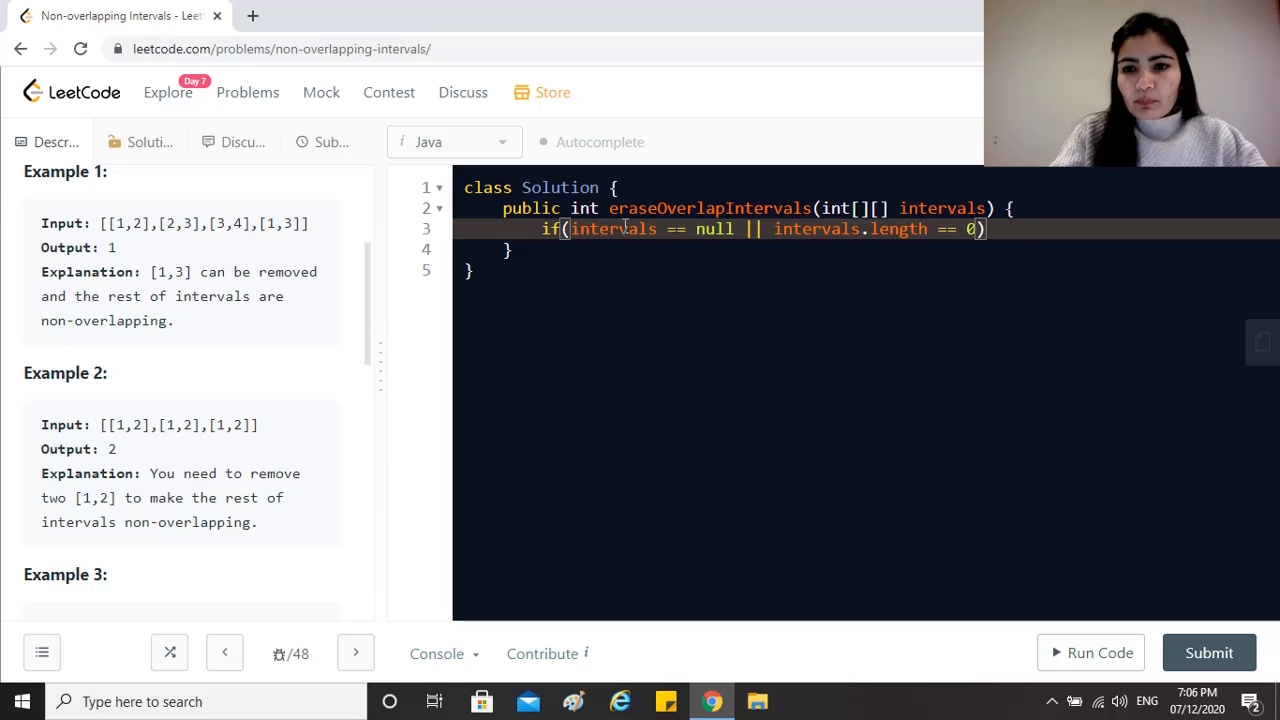
pyautogui.write('re')
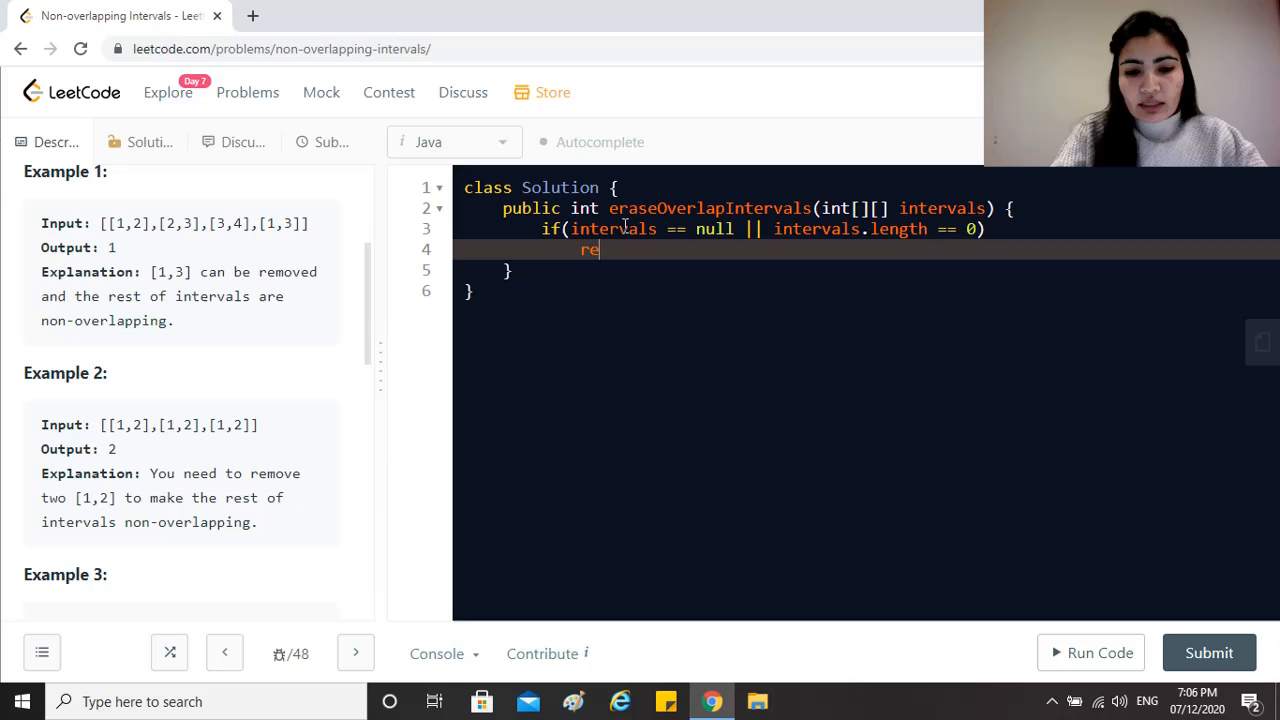
pyautogui.write('tur')
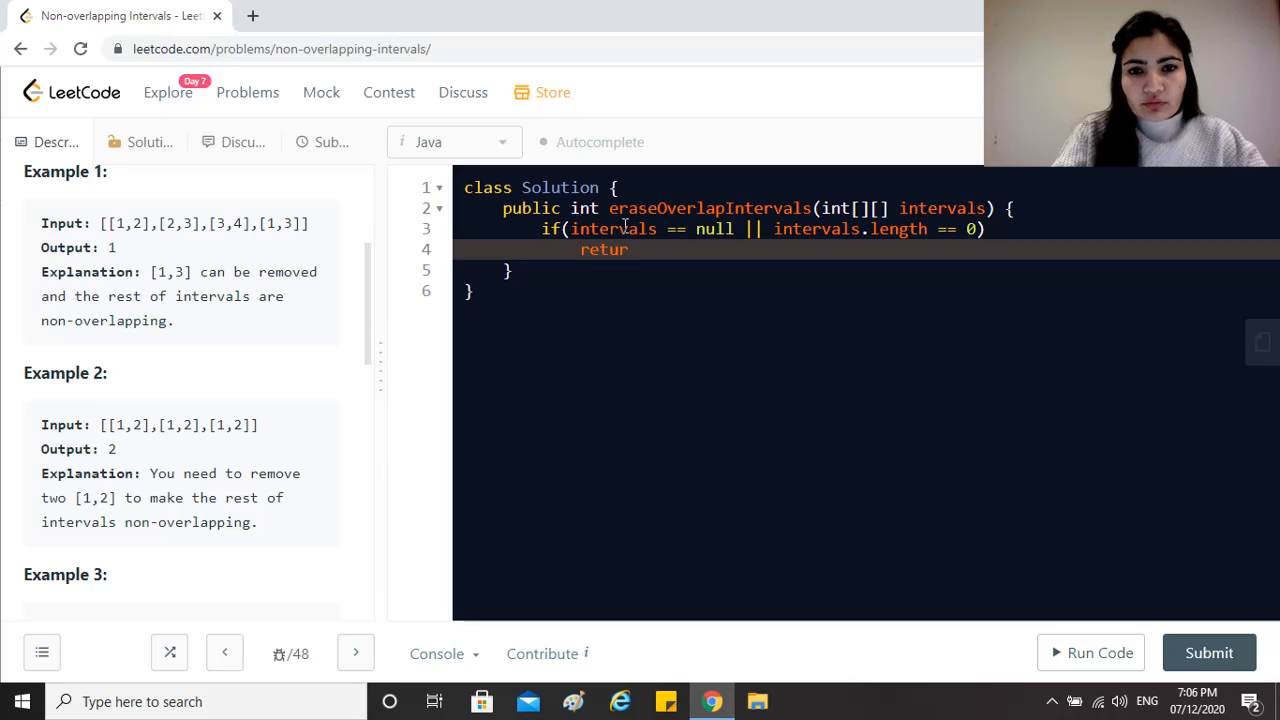
pyautogui.write('n')
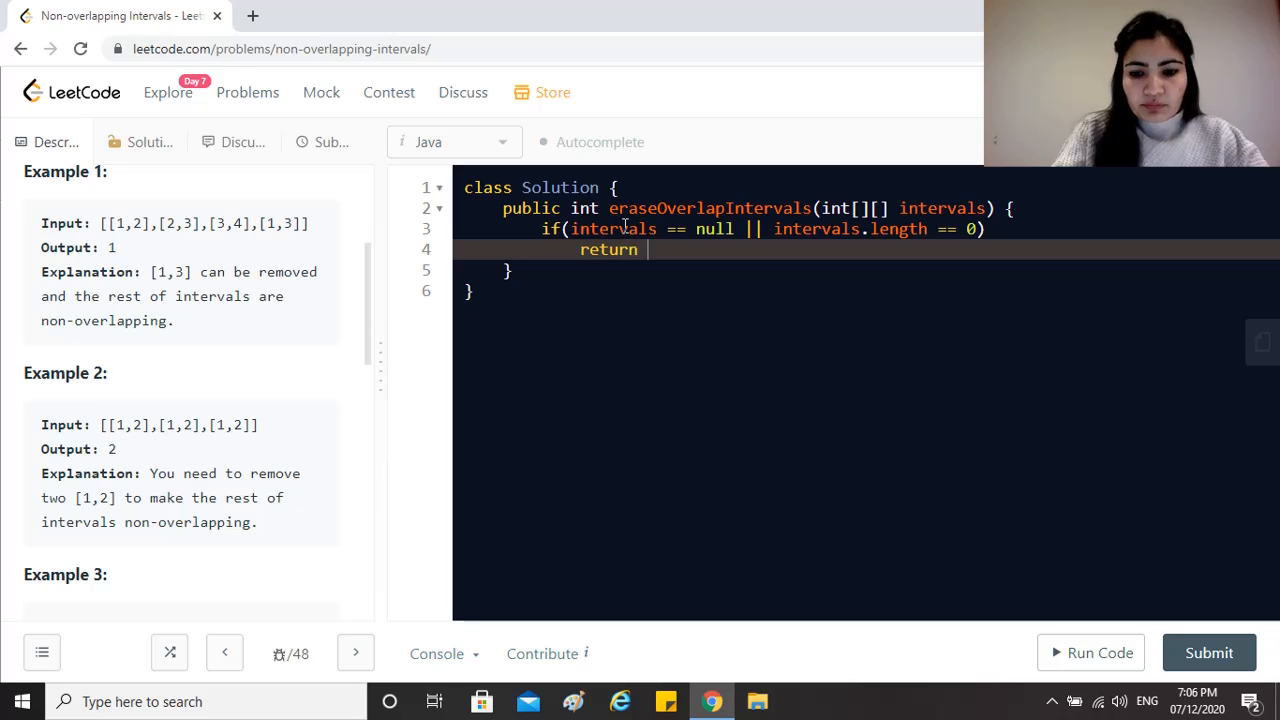
pyautogui.write('0;')
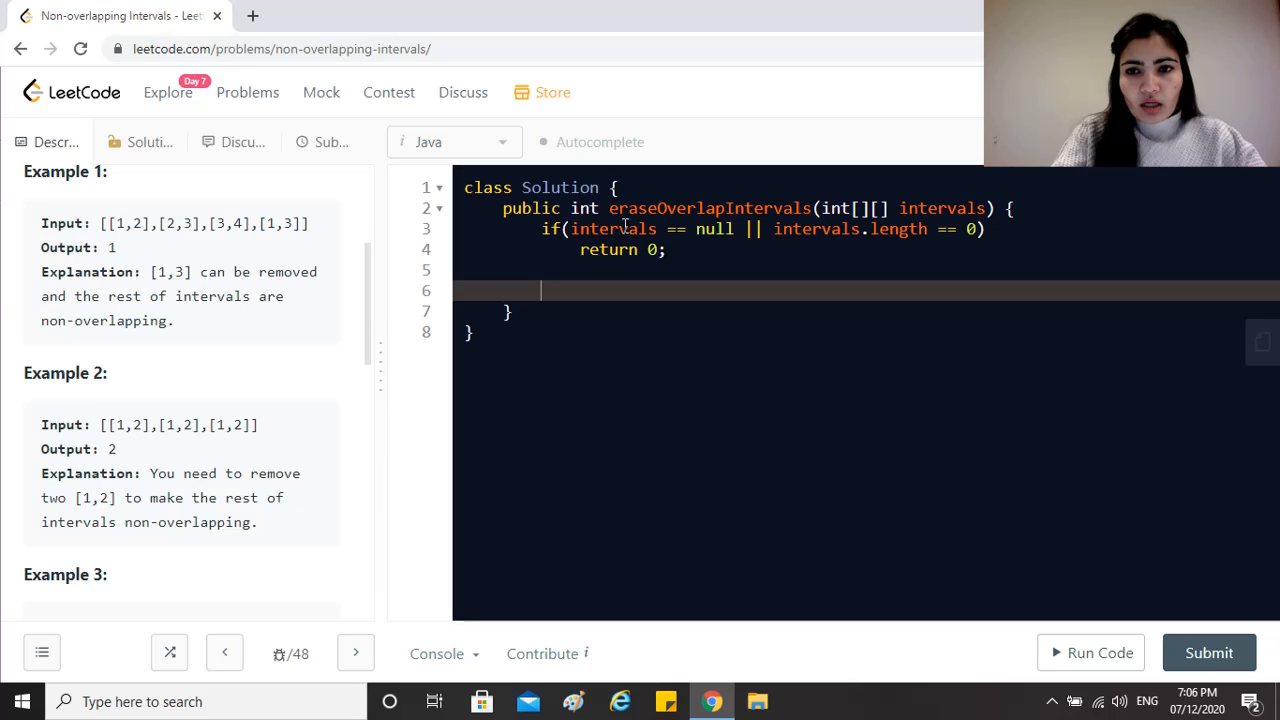
# Start Arrays.sort(intervals, new Comparator<int[]>(){...}), fixing a mistyped letter.
pyautogui.write('Arrays.so')
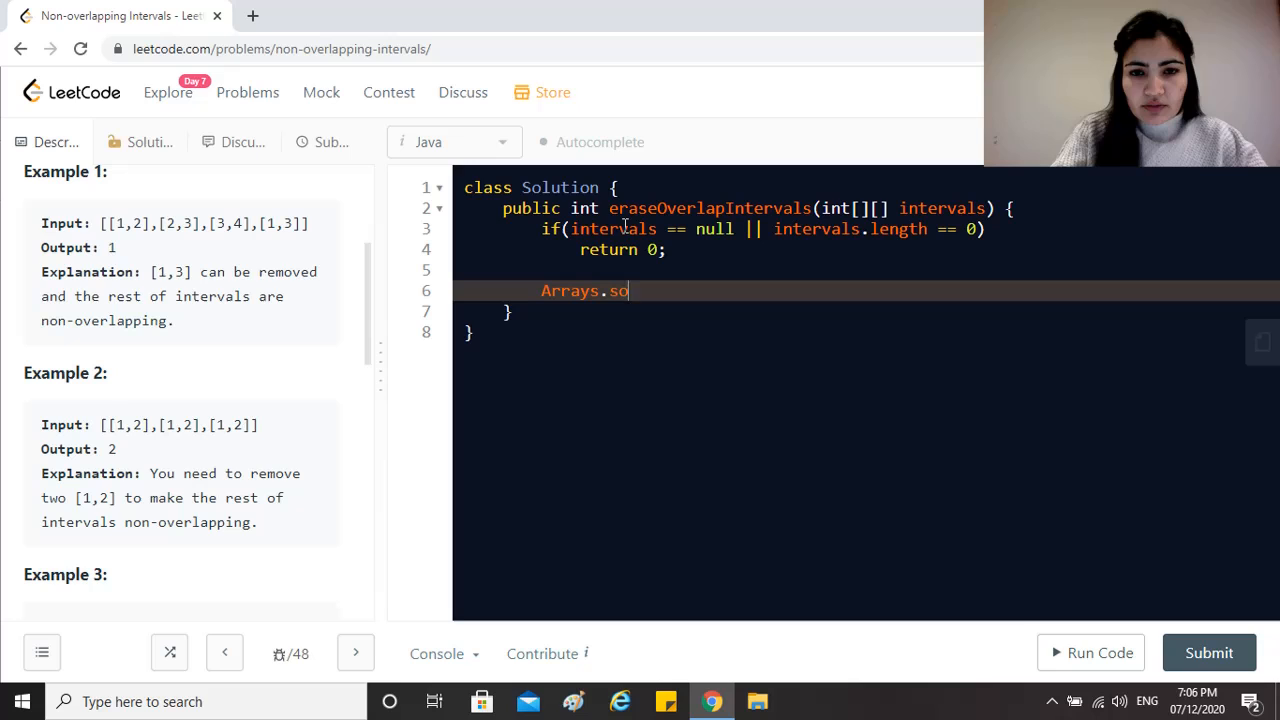
pyautogui.write('rt(itner)')
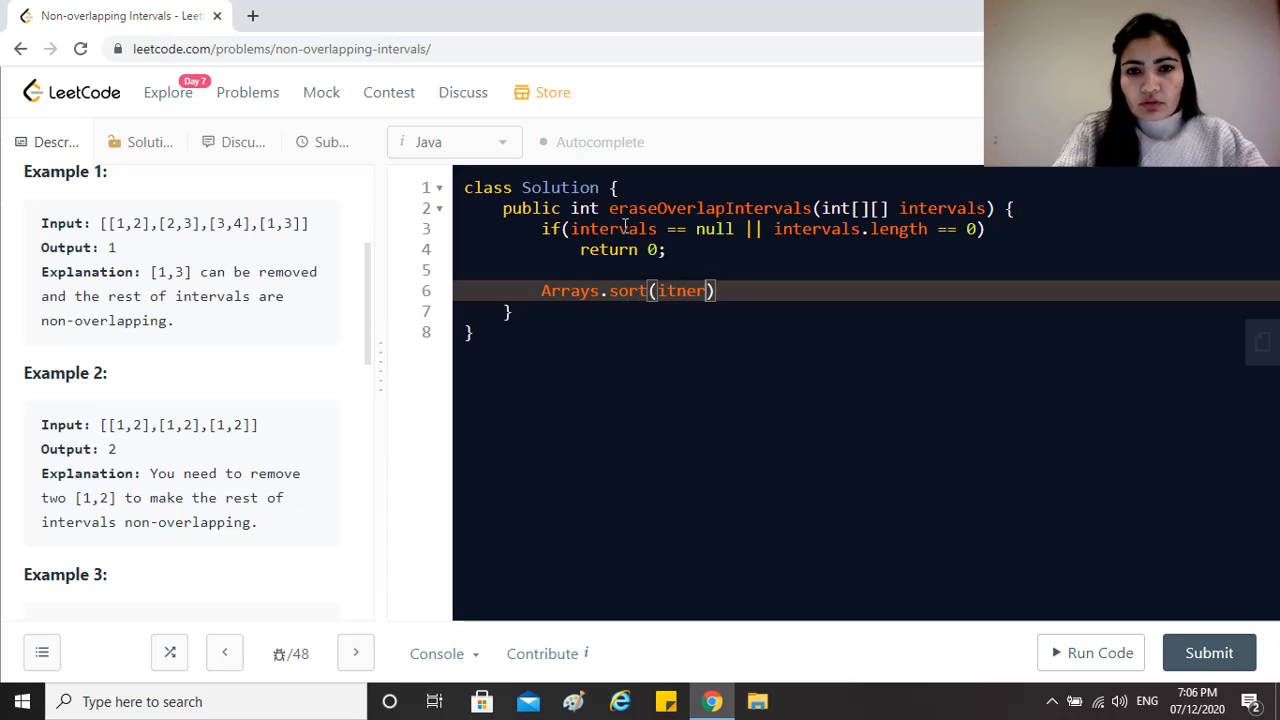
pyautogui.write('interva')
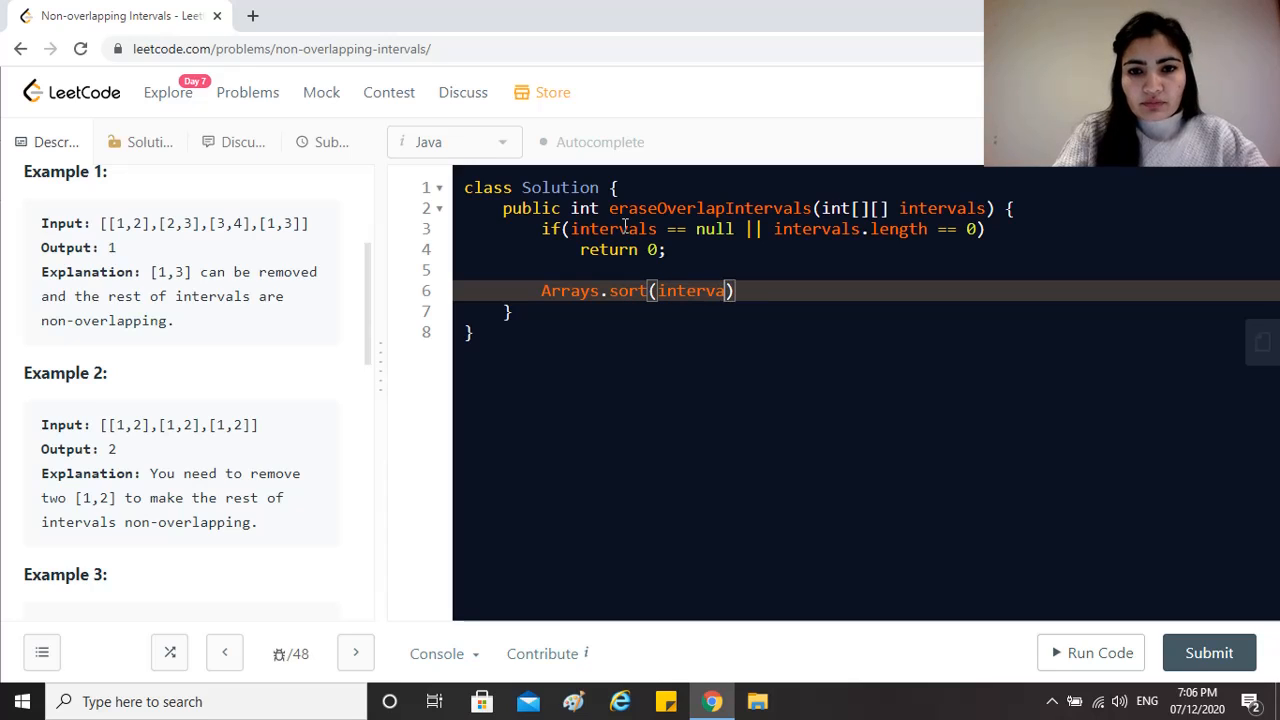
pyautogui.write('ls, e')
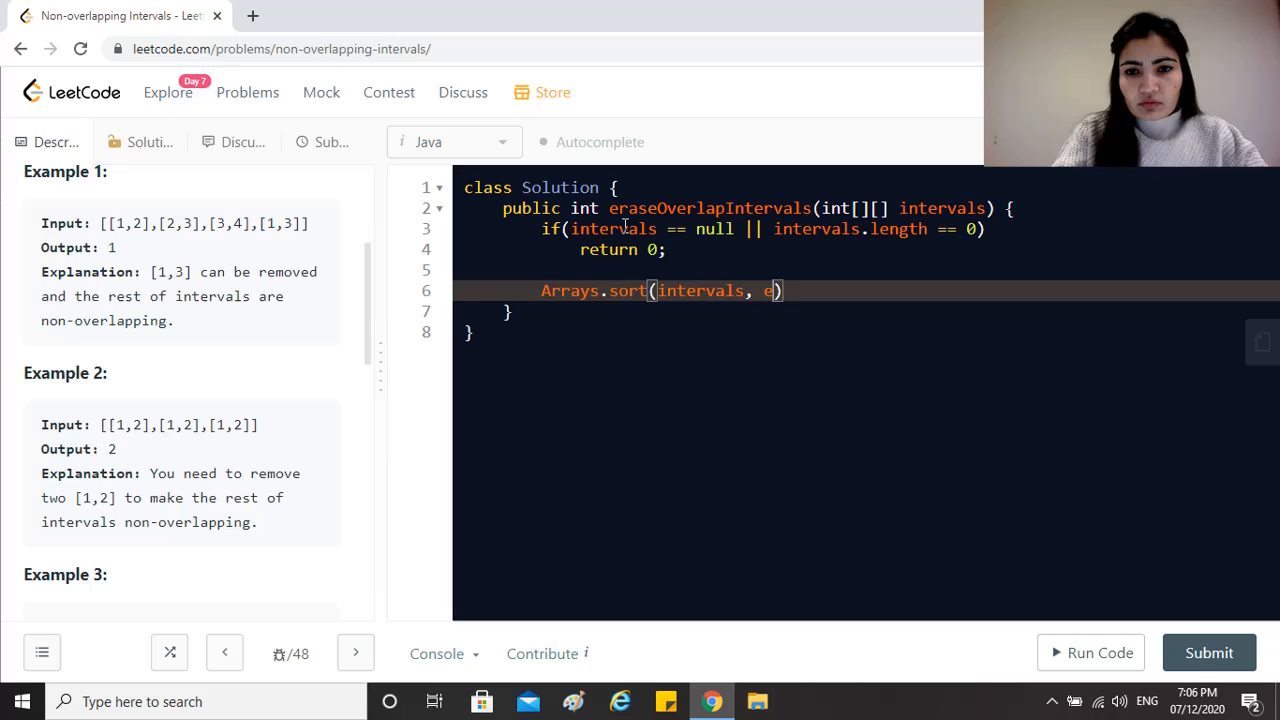
pyautogui.write('new A')
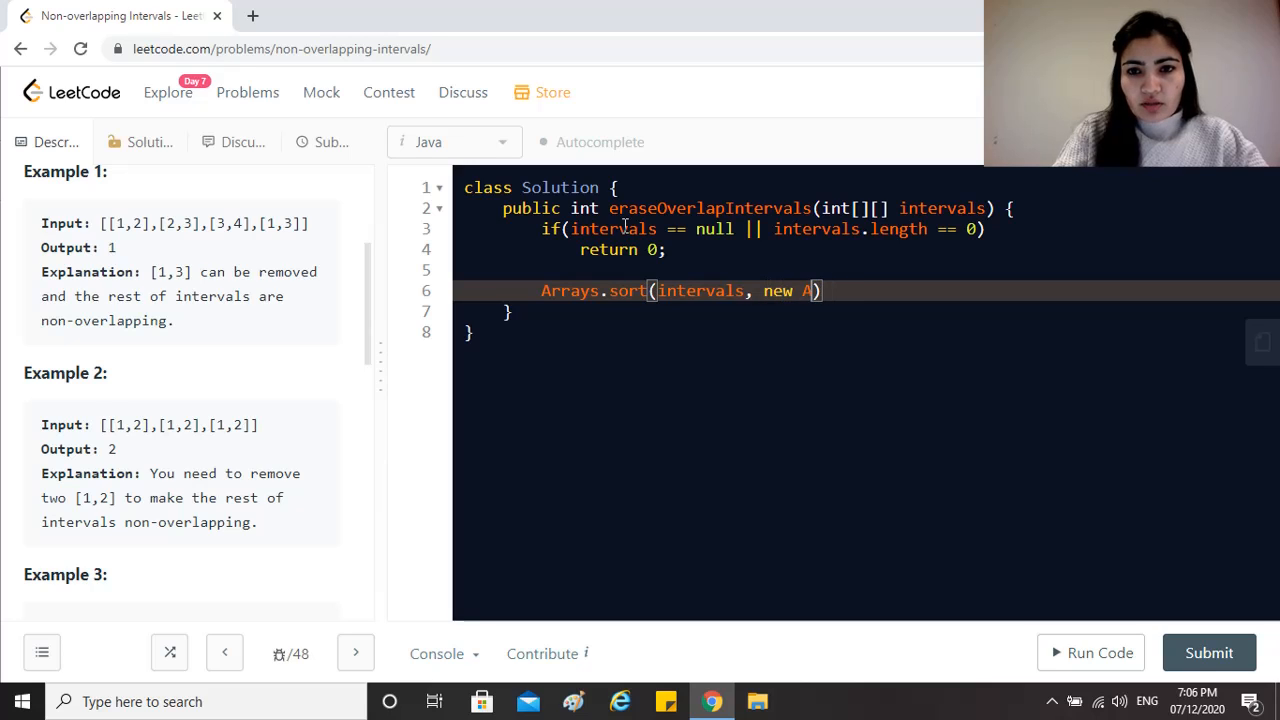
pyautogui.press('Backspace')
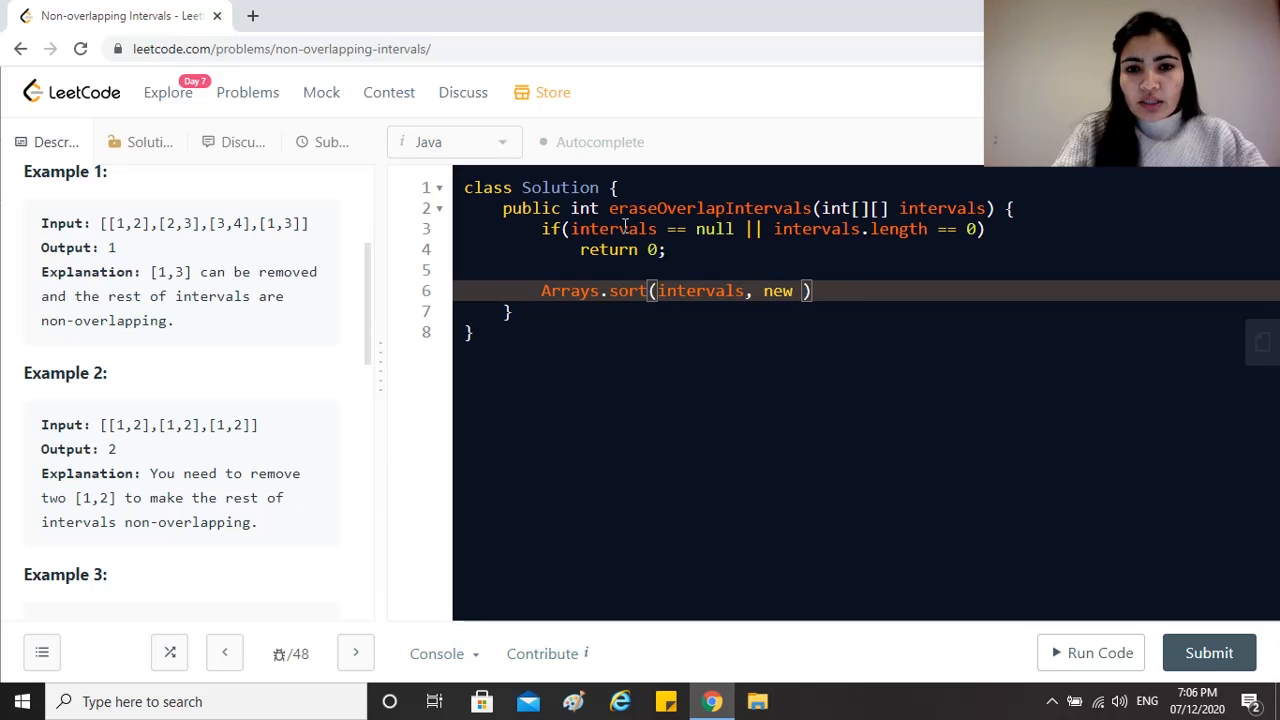
pyautogui.write('Comparator')
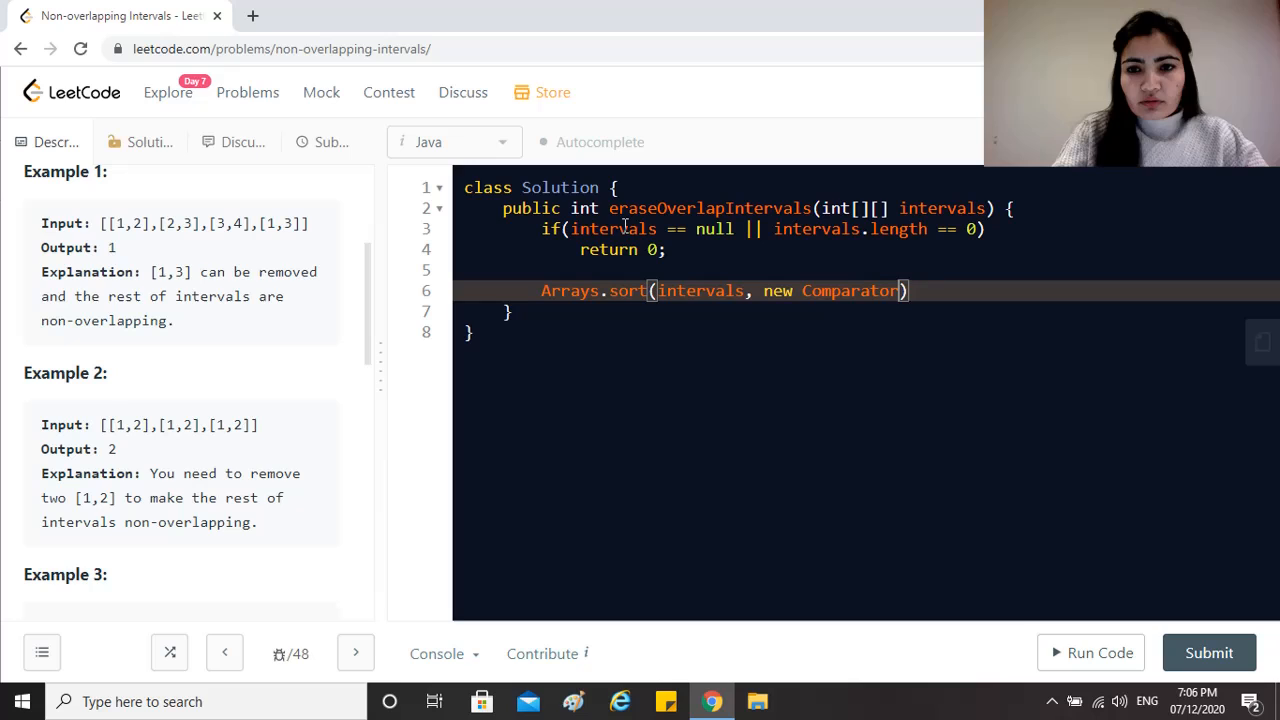
pyautogui.write('<int[]> (')
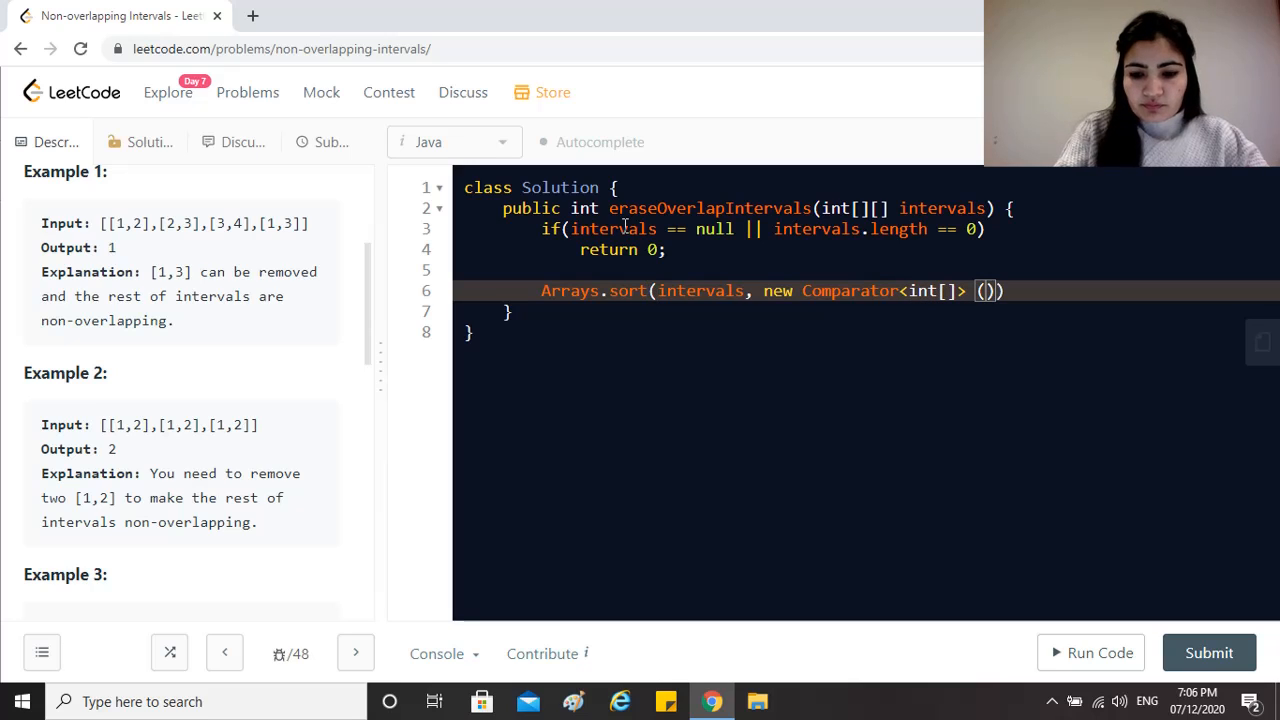
pyautogui.write('{}')
pyautogui.write('public int comp')
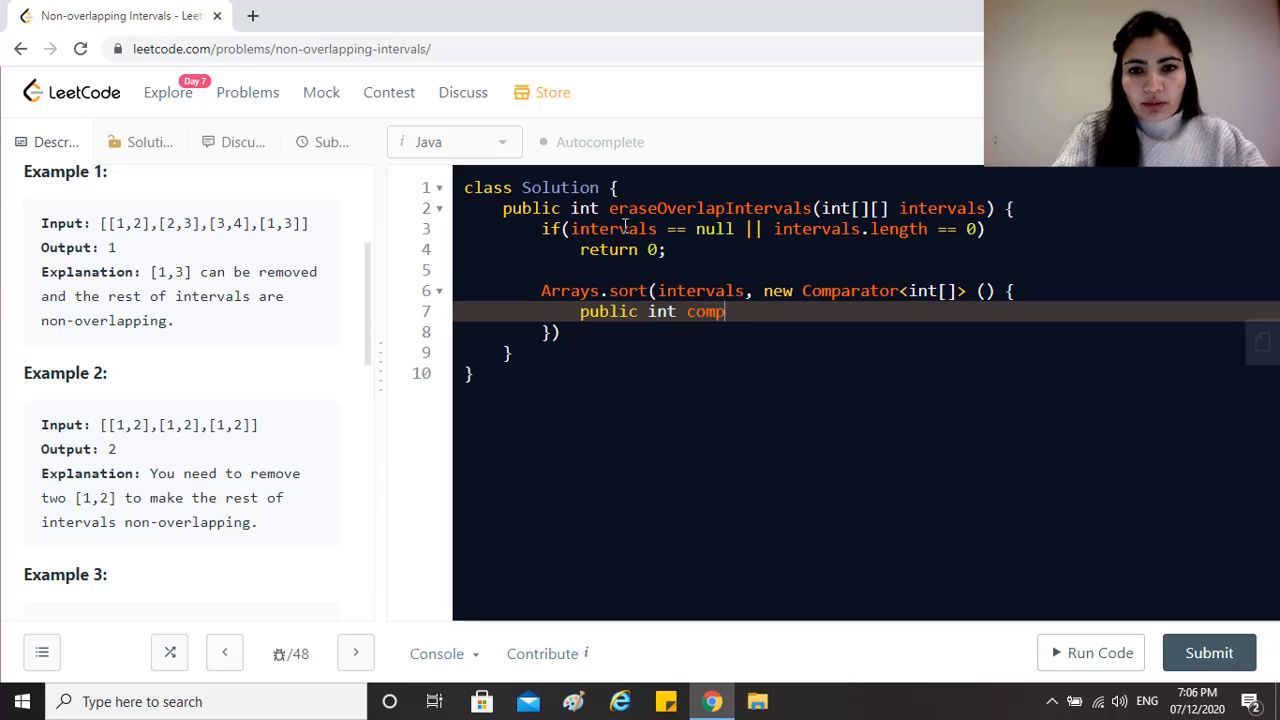
# Write the compare method on int[] a, int[] b returning a[0]-b[0].
pyautogui.write('are(in')
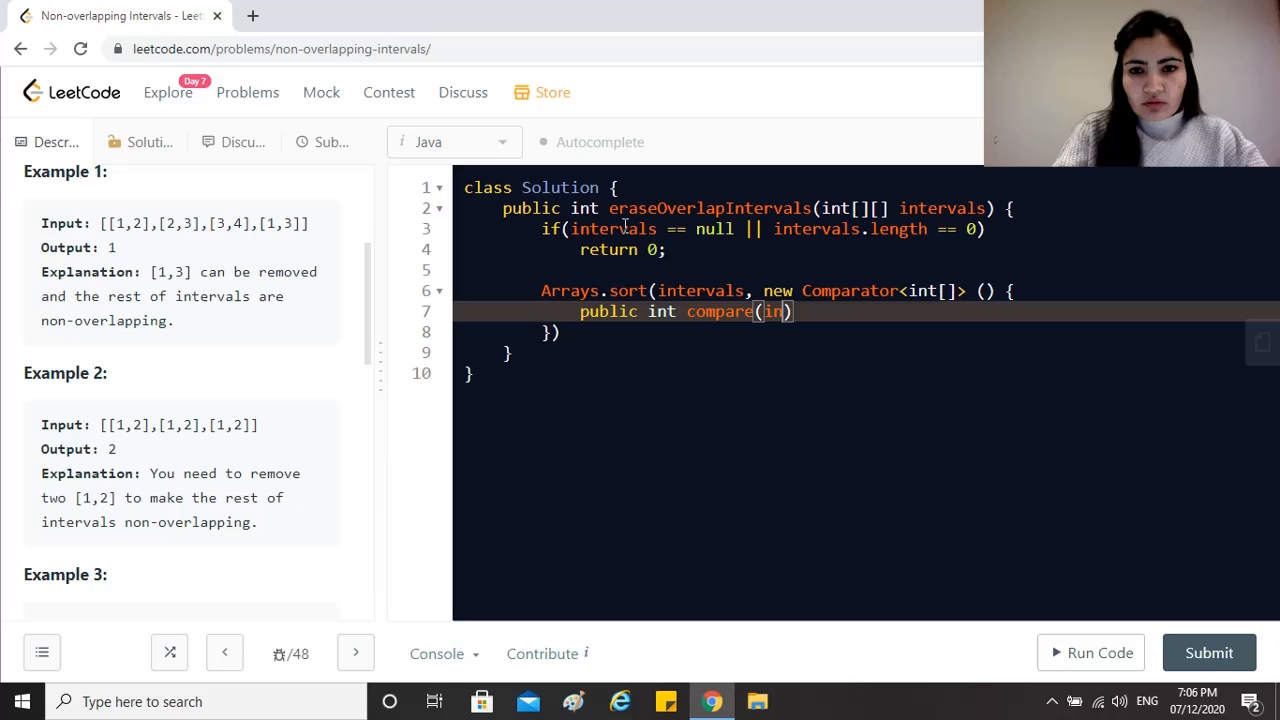
pyautogui.write('[] a,')
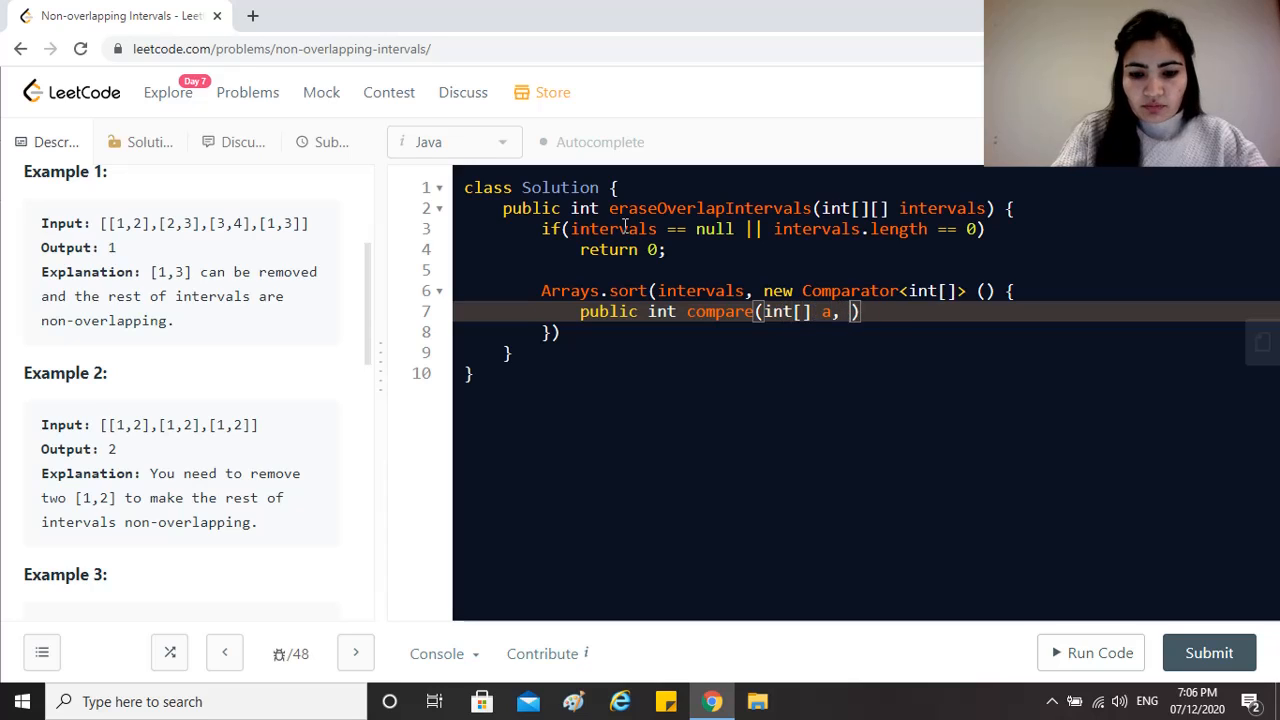
pyautogui.write('int[] b')
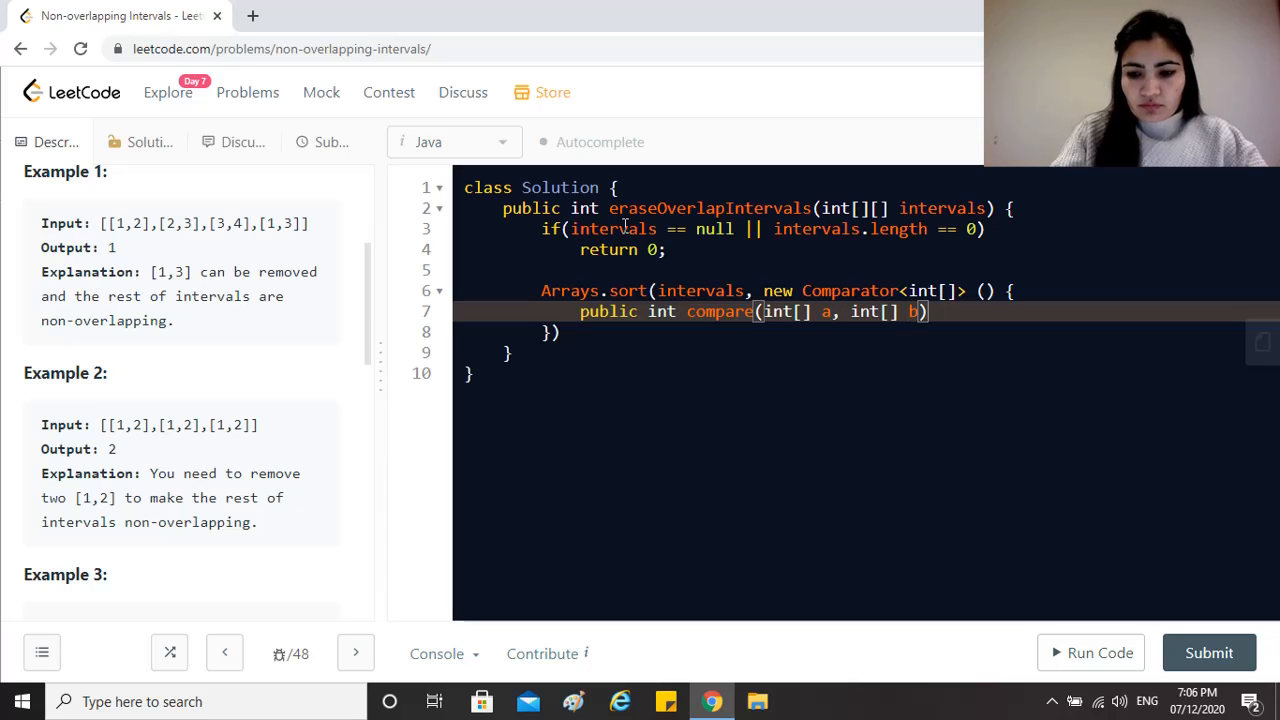
pyautogui.write('reutn')
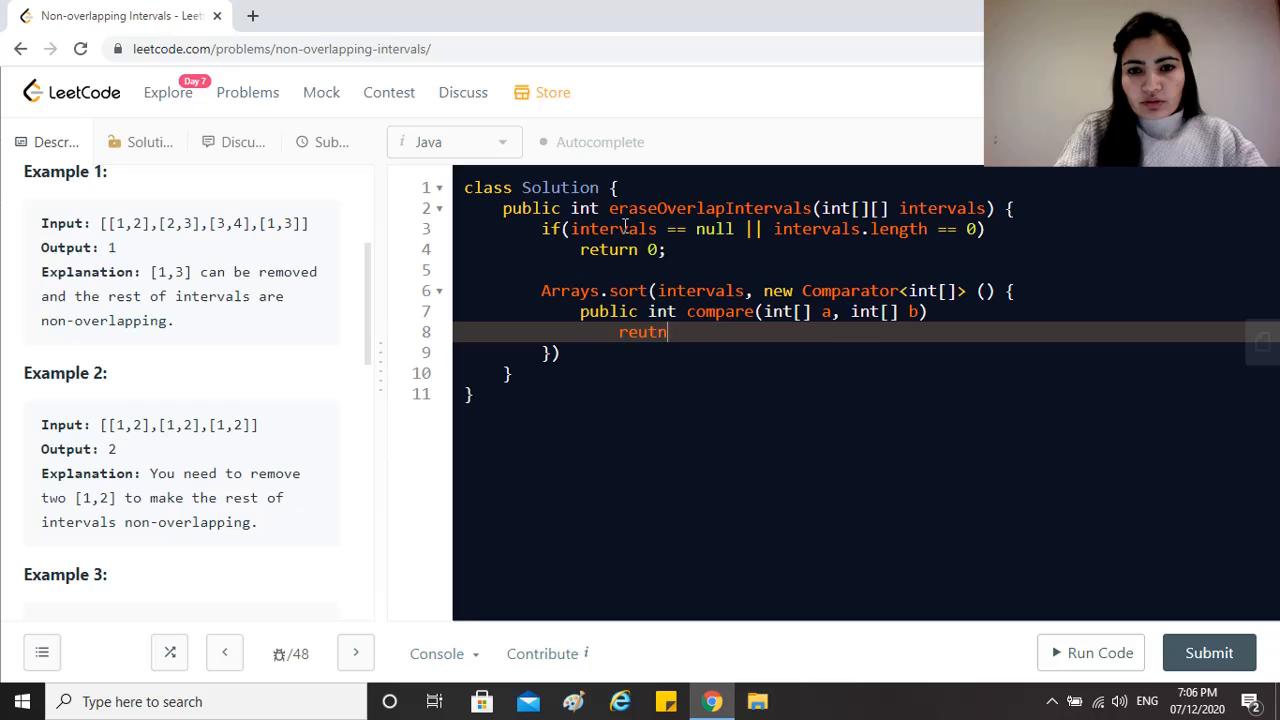
pyautogui.write('return a')
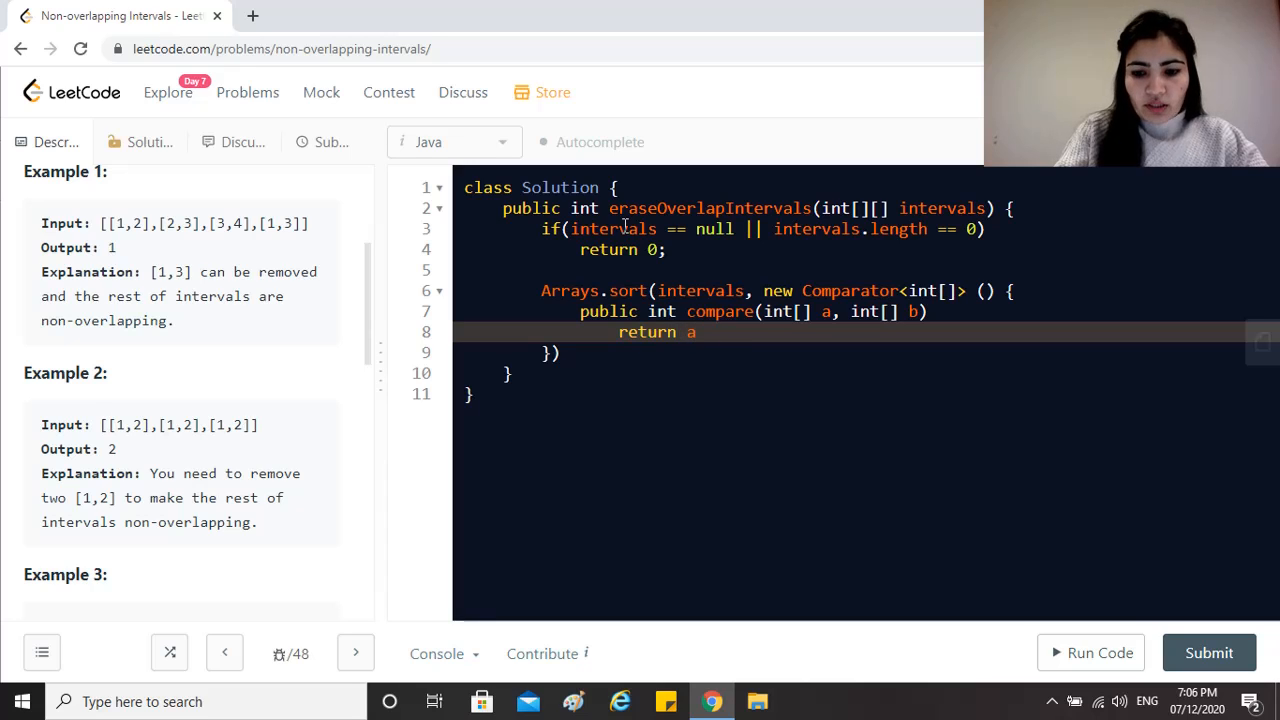
pyautogui.write('[0]-b[]')
pyautogui.click(866, 353)
pyautogui.write(';')
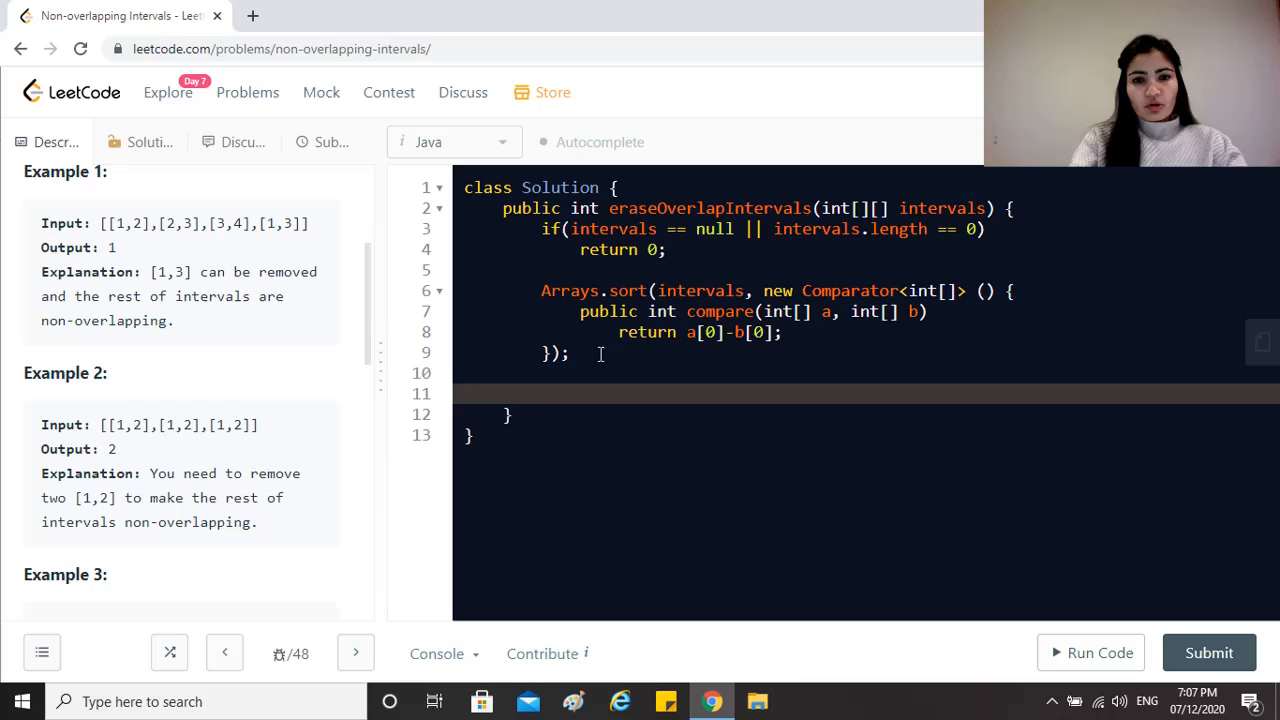
# Declare LinkedList<int[]> res = new LinkedList<>(); after the sort.
pyautogui.write('List')
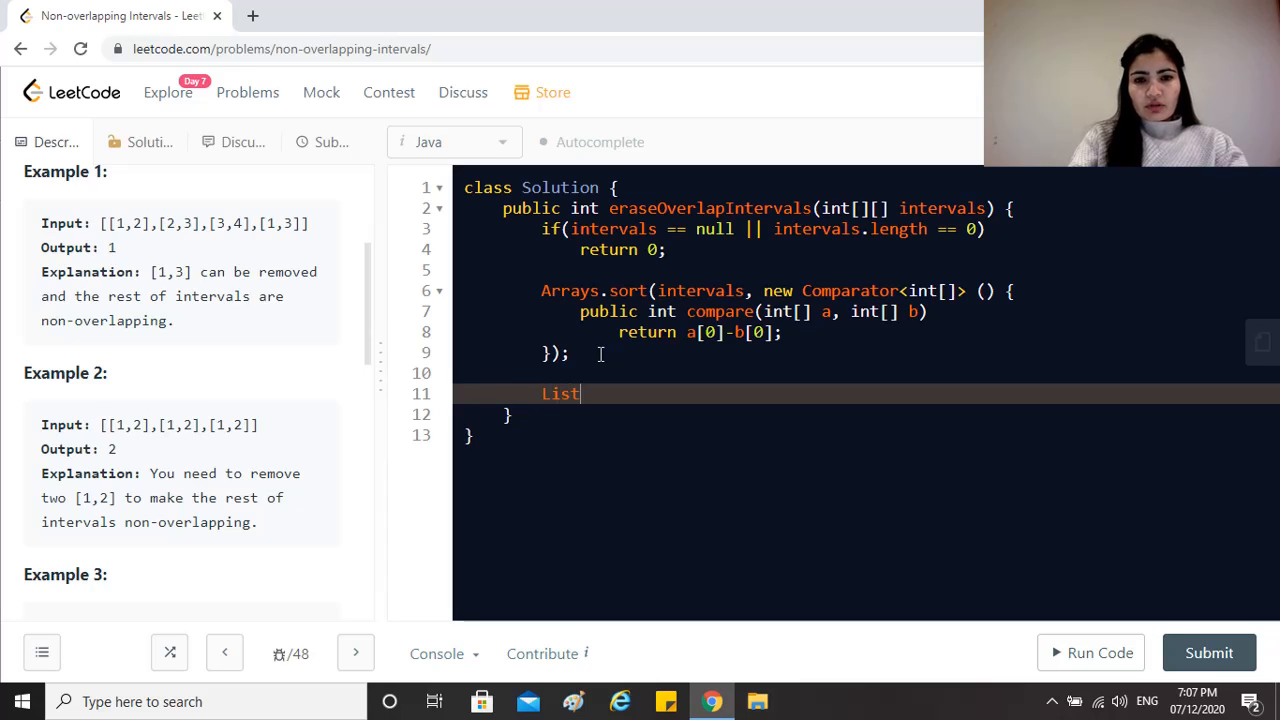
pyautogui.press('BackSpace')
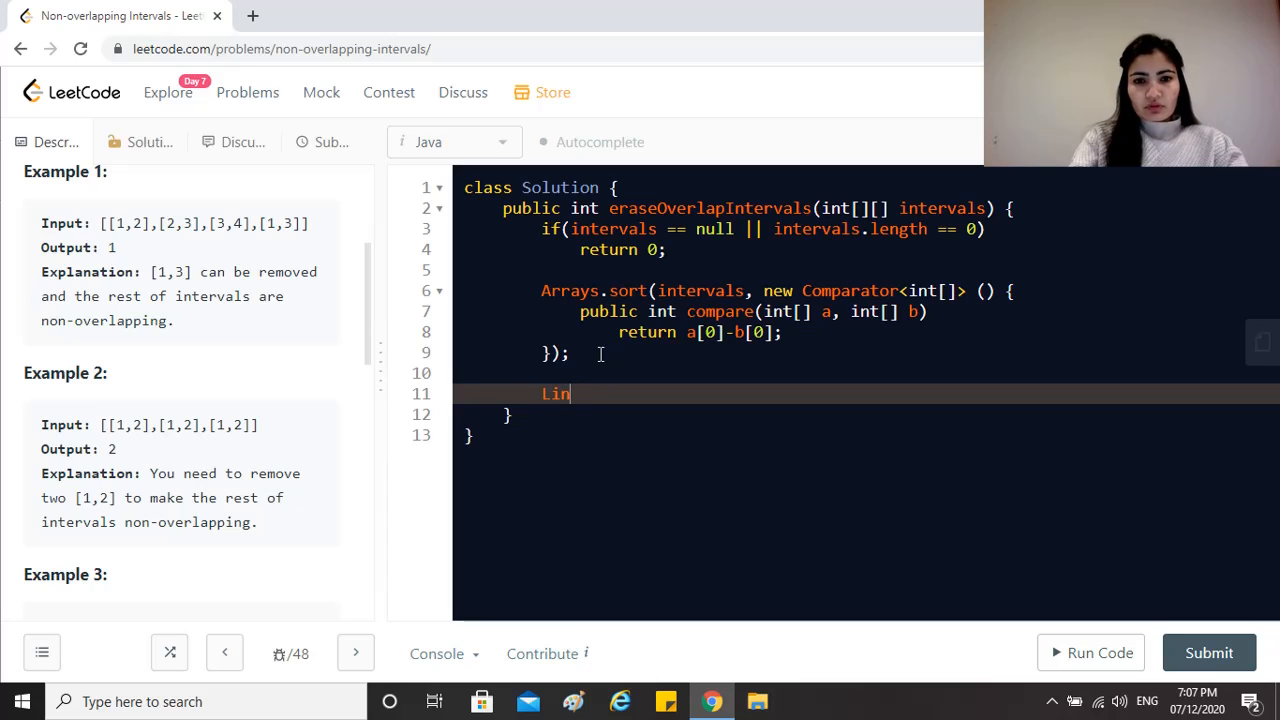
pyautogui.write('kedList')
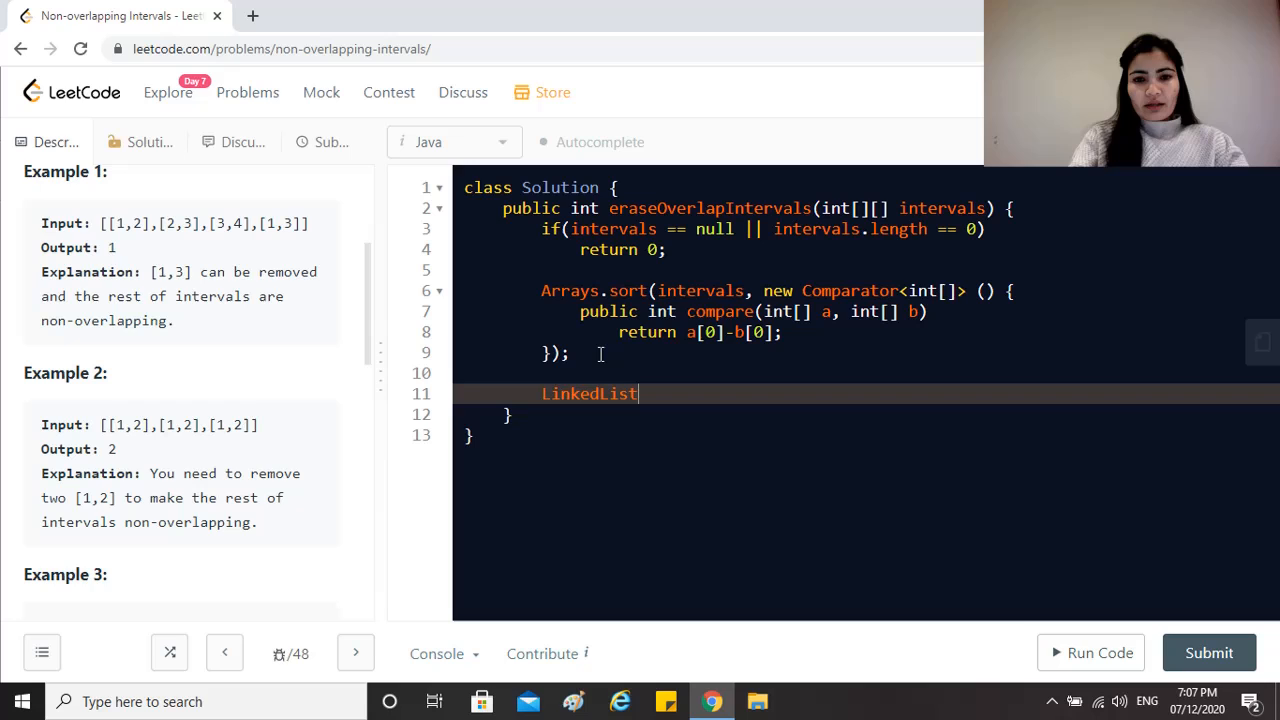
pyautogui.write('<')
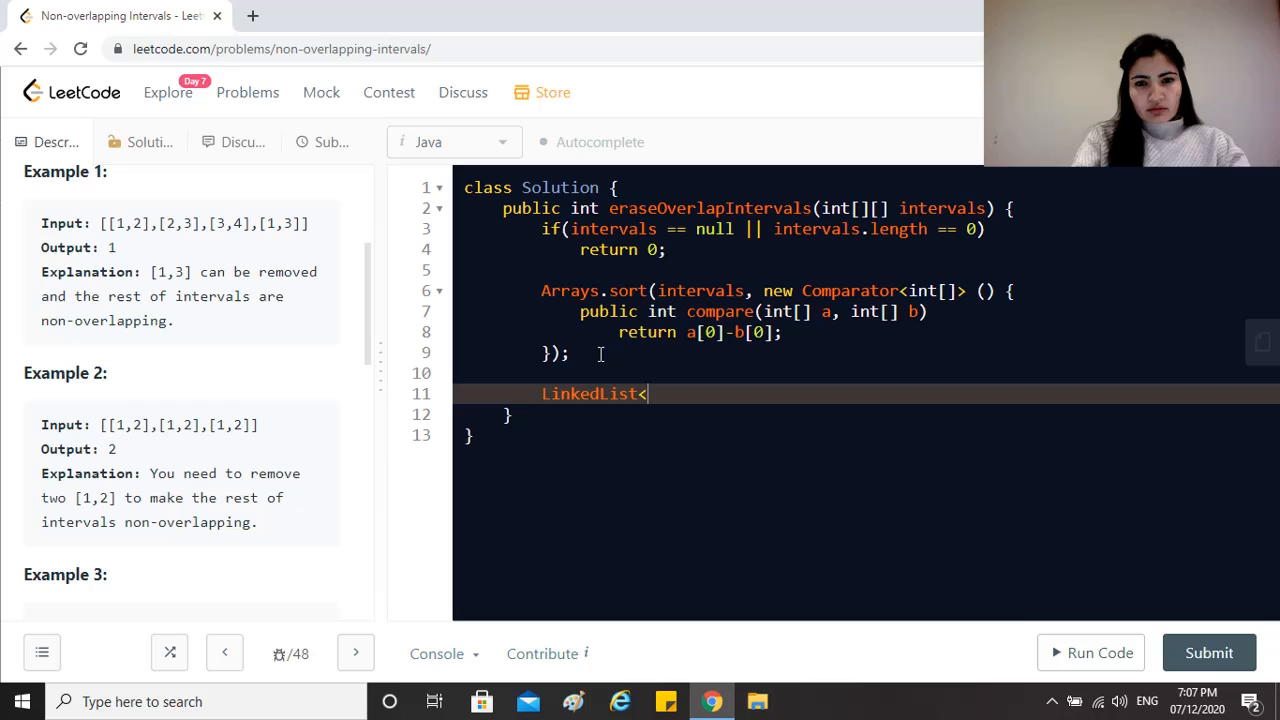
pyautogui.write('int')
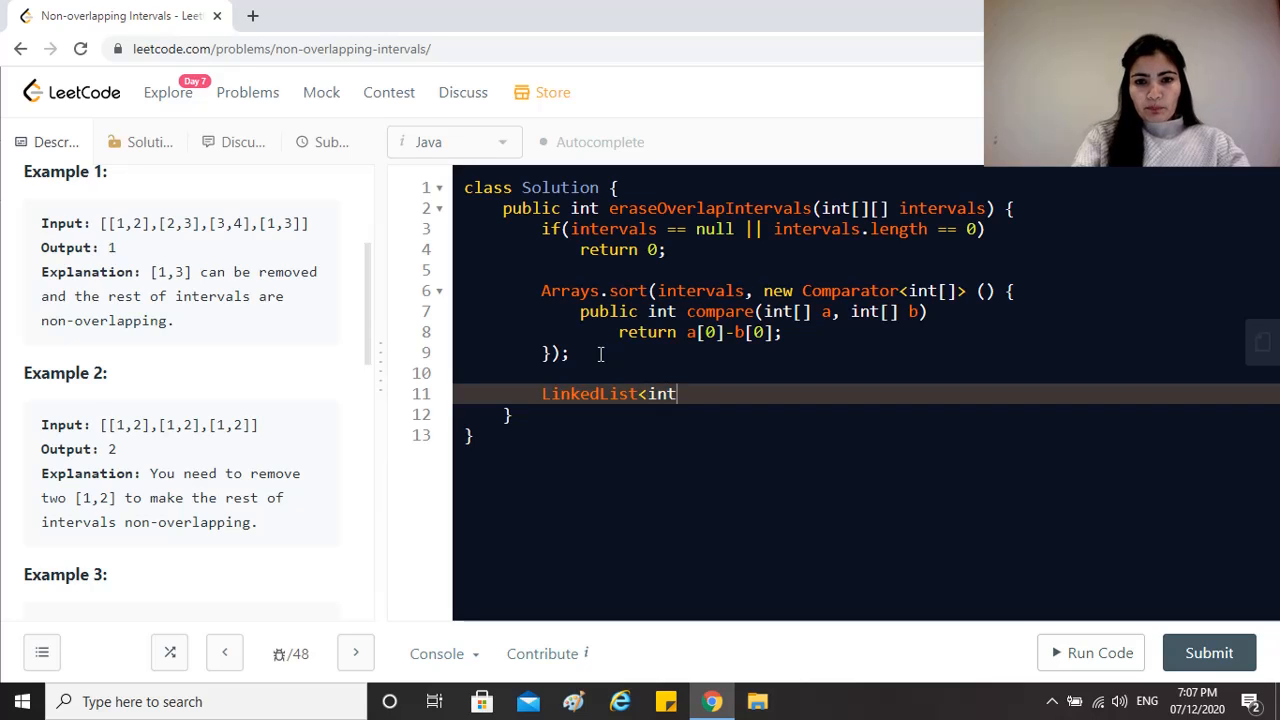
pyautogui.write('[]>')
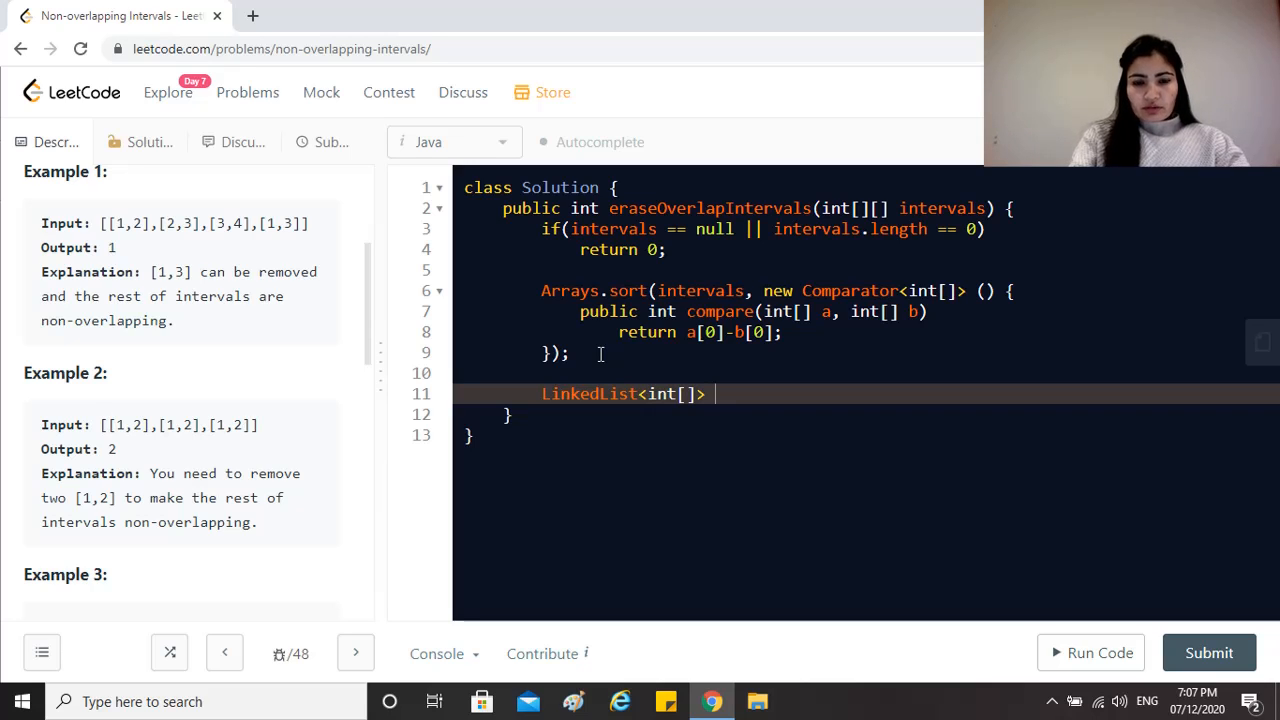
pyautogui.write('res')
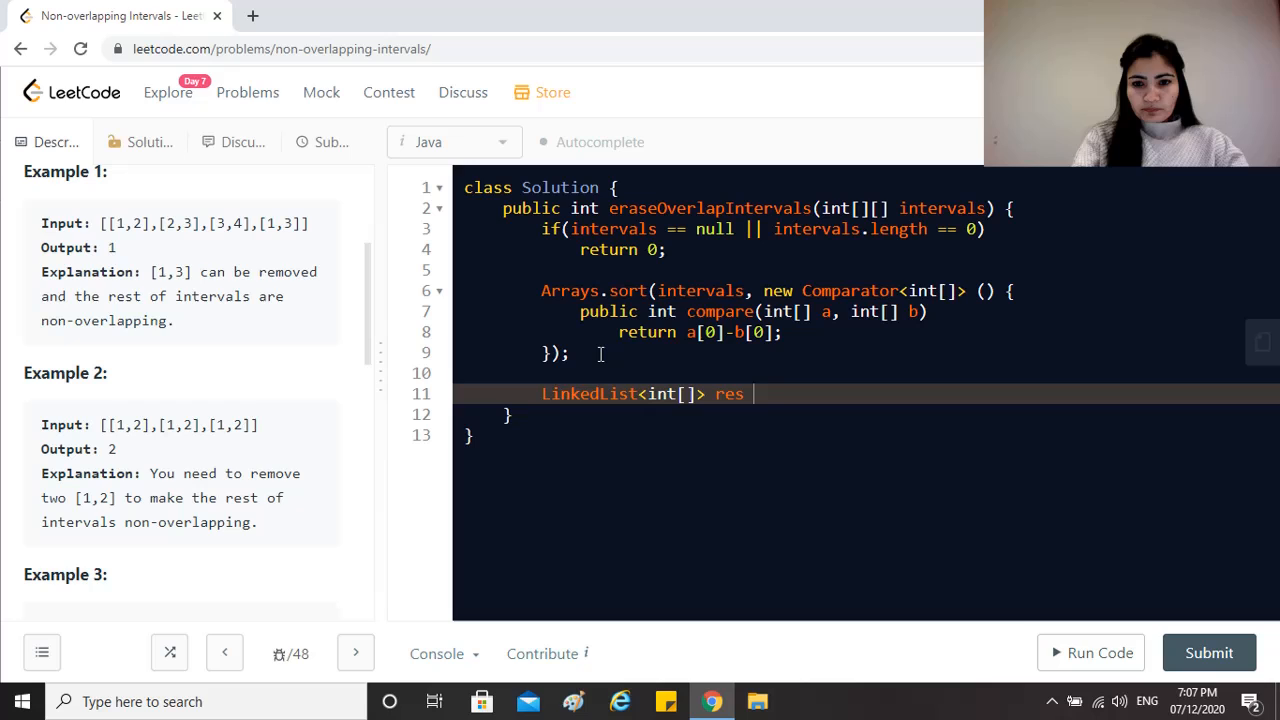
pyautogui.write('= new')
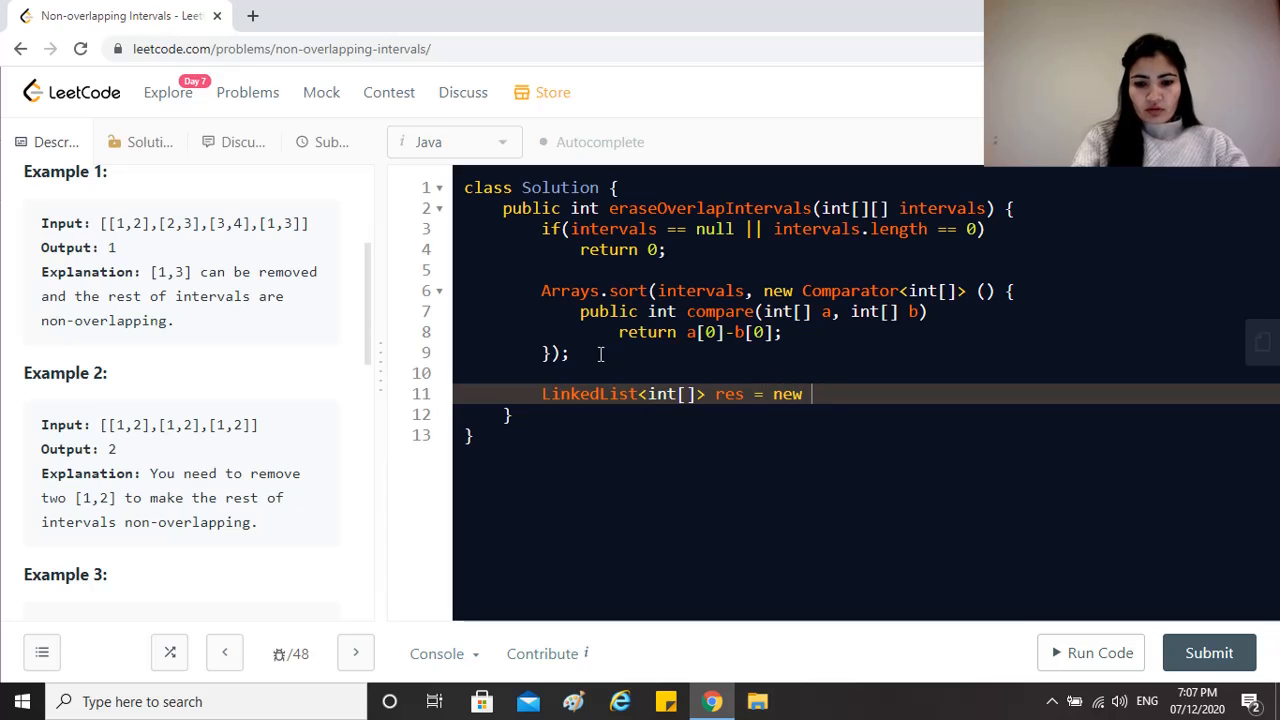
pyautogui.write('LinkedL')
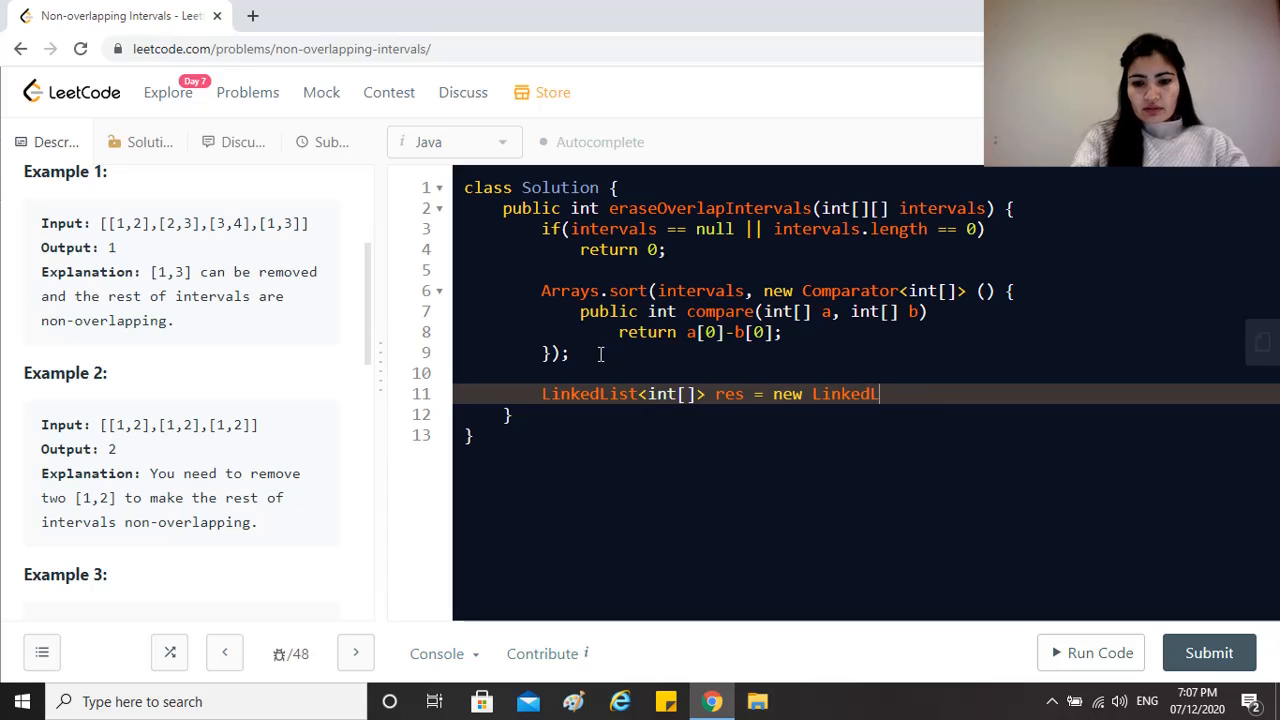
pyautogui.write('ist<>();')
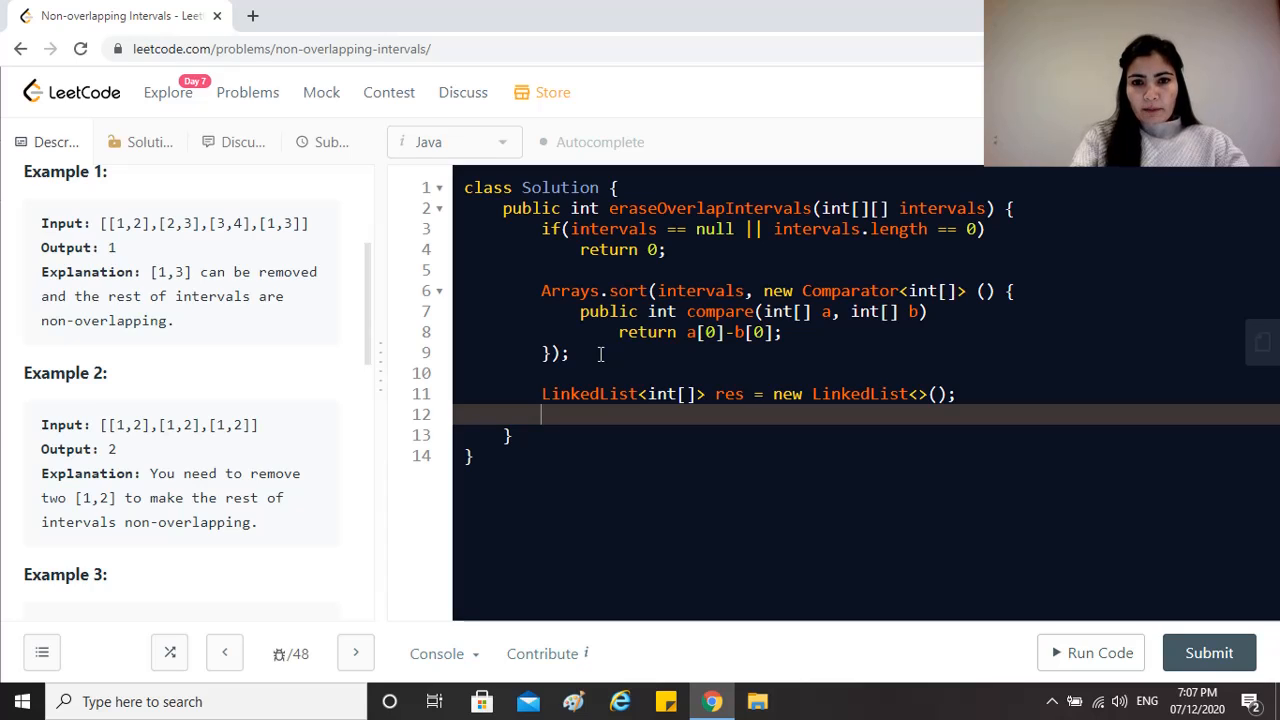
# Add intervals[0] to res and begin a new line.
pyautogui.write('res.add(')
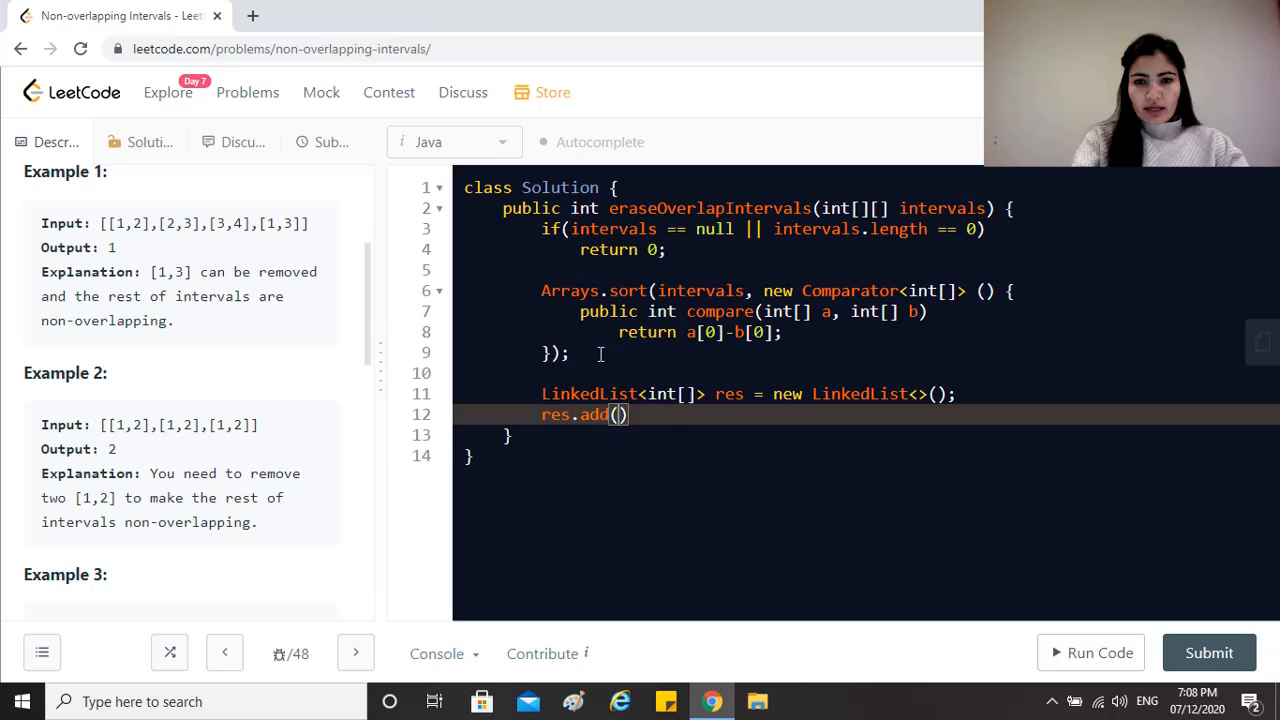
pyautogui.write('intervals')
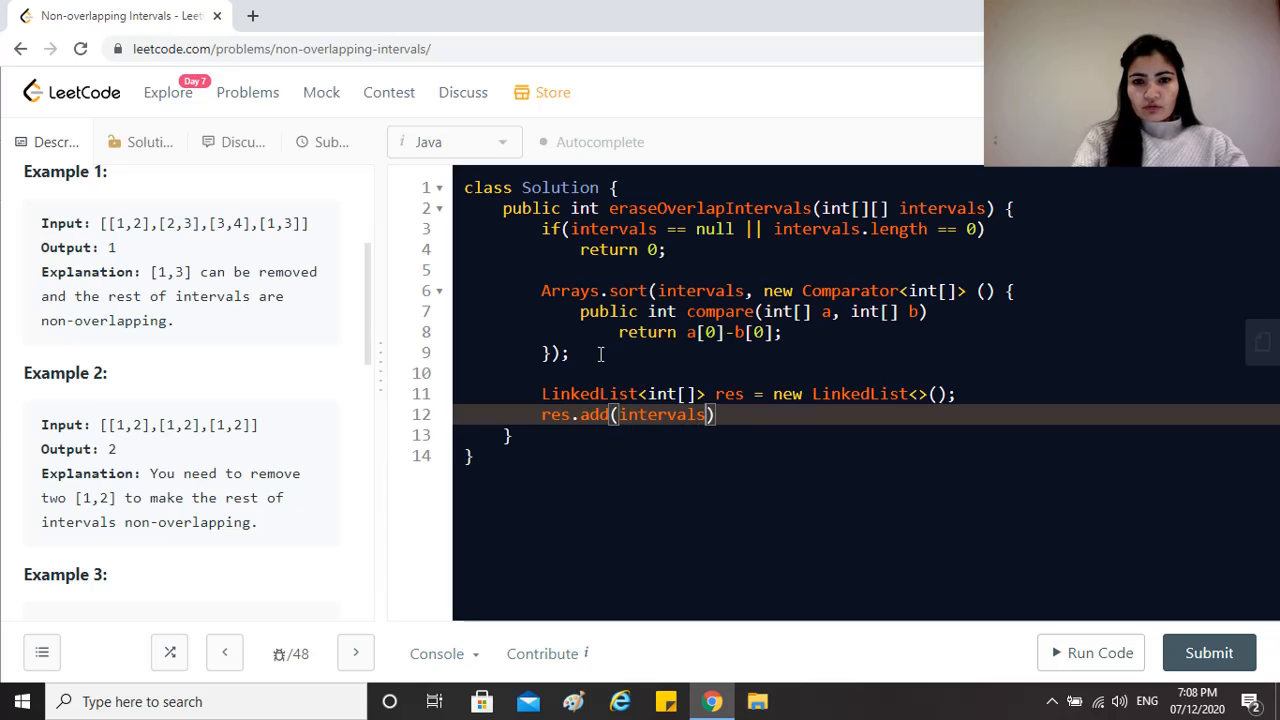
pyautogui.write('[0];')
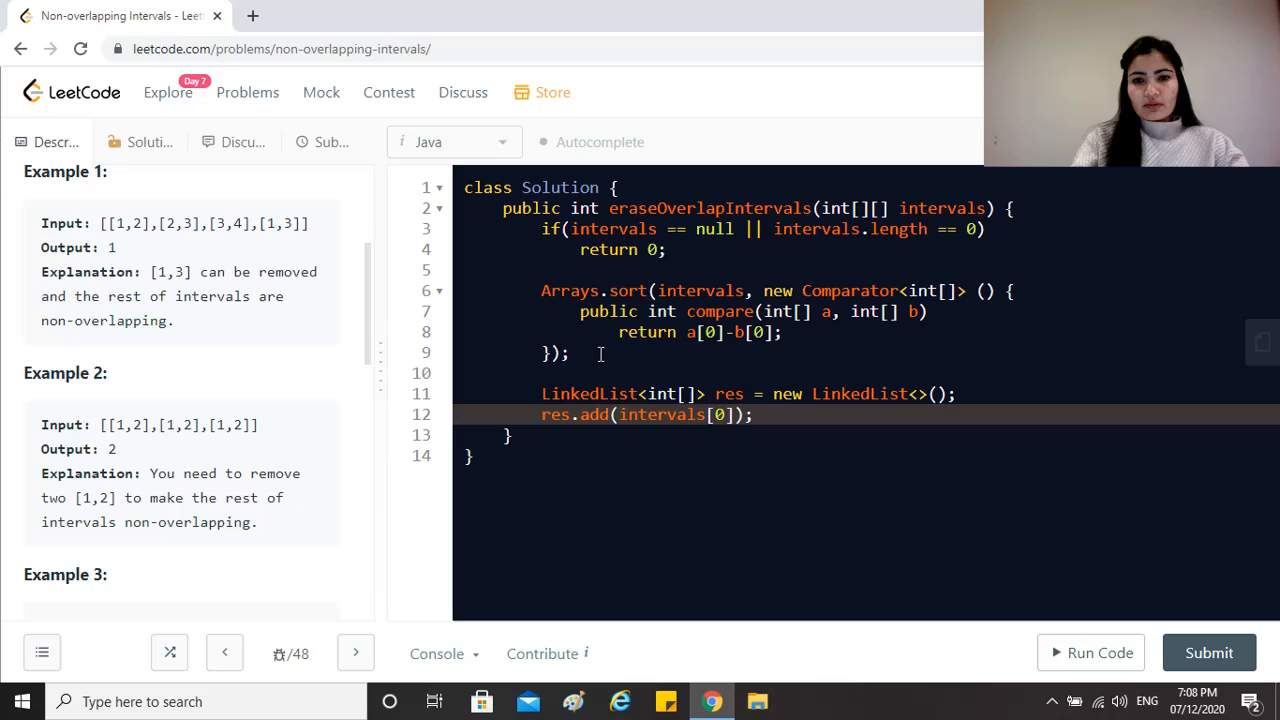
pyautogui.press('enter')
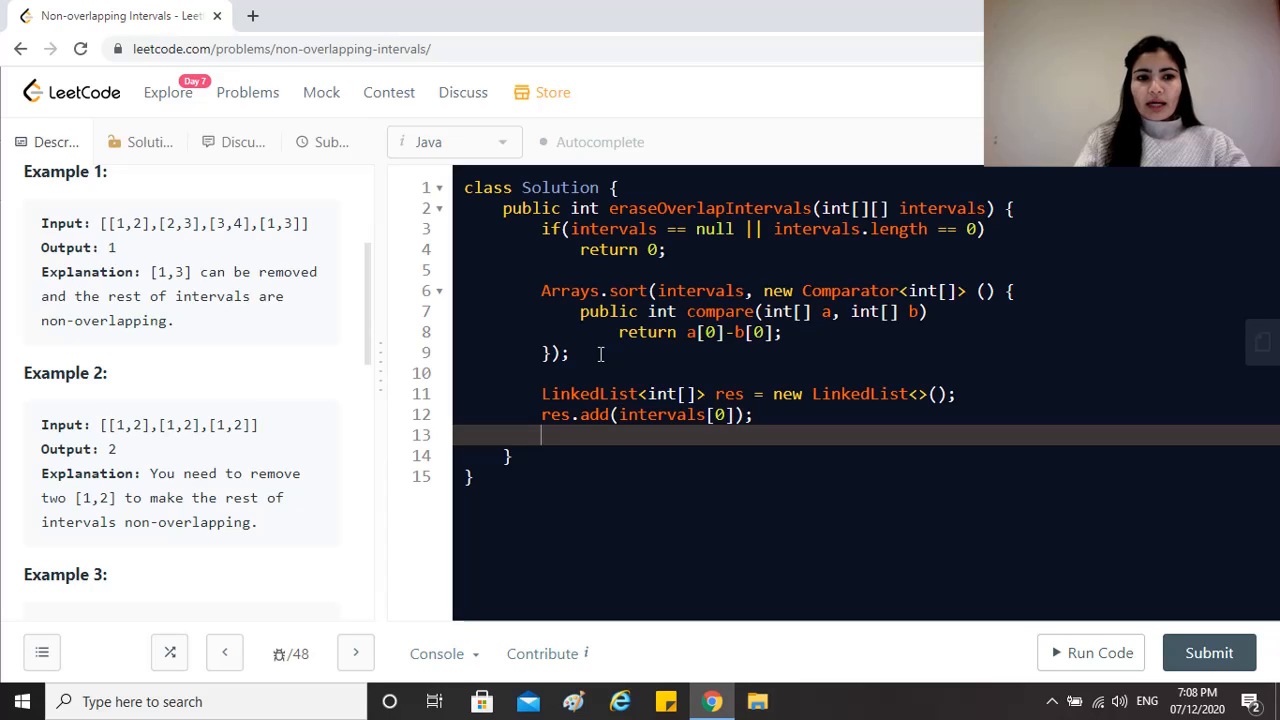
# Open a for loop from i = 1 to intervals.length.
pyautogui.write('for')
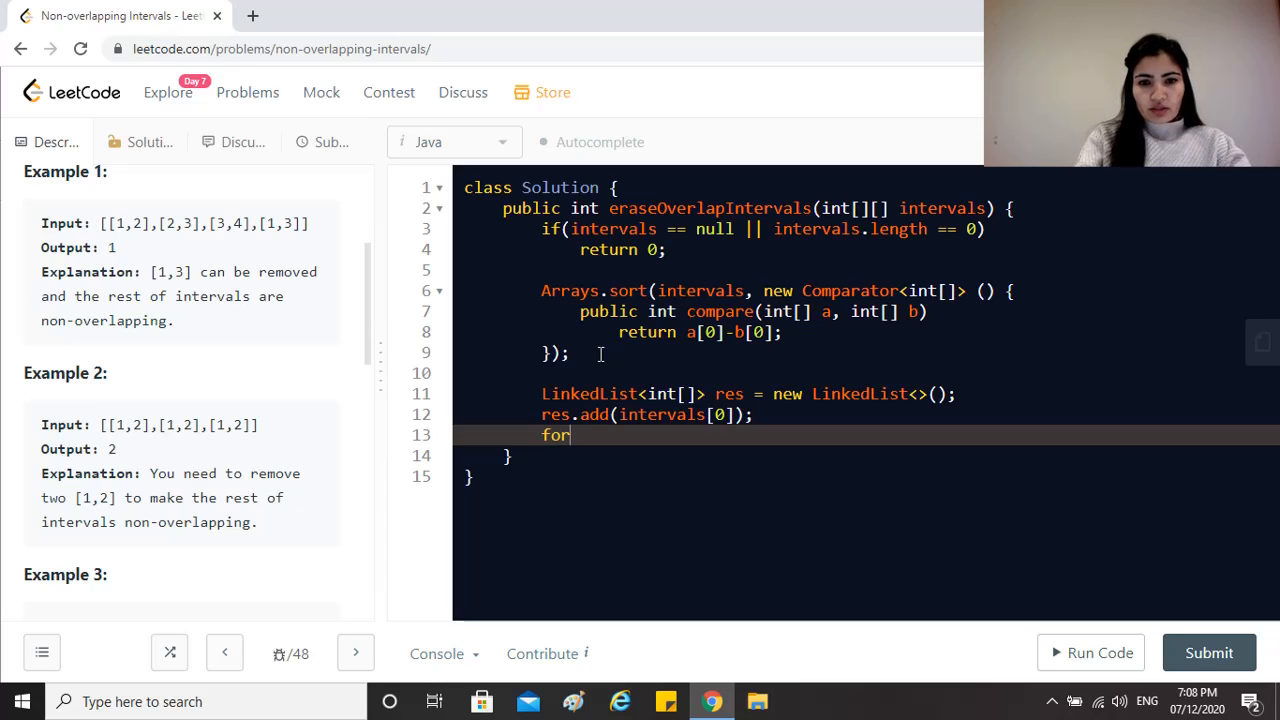
pyautogui.write('(int i=')
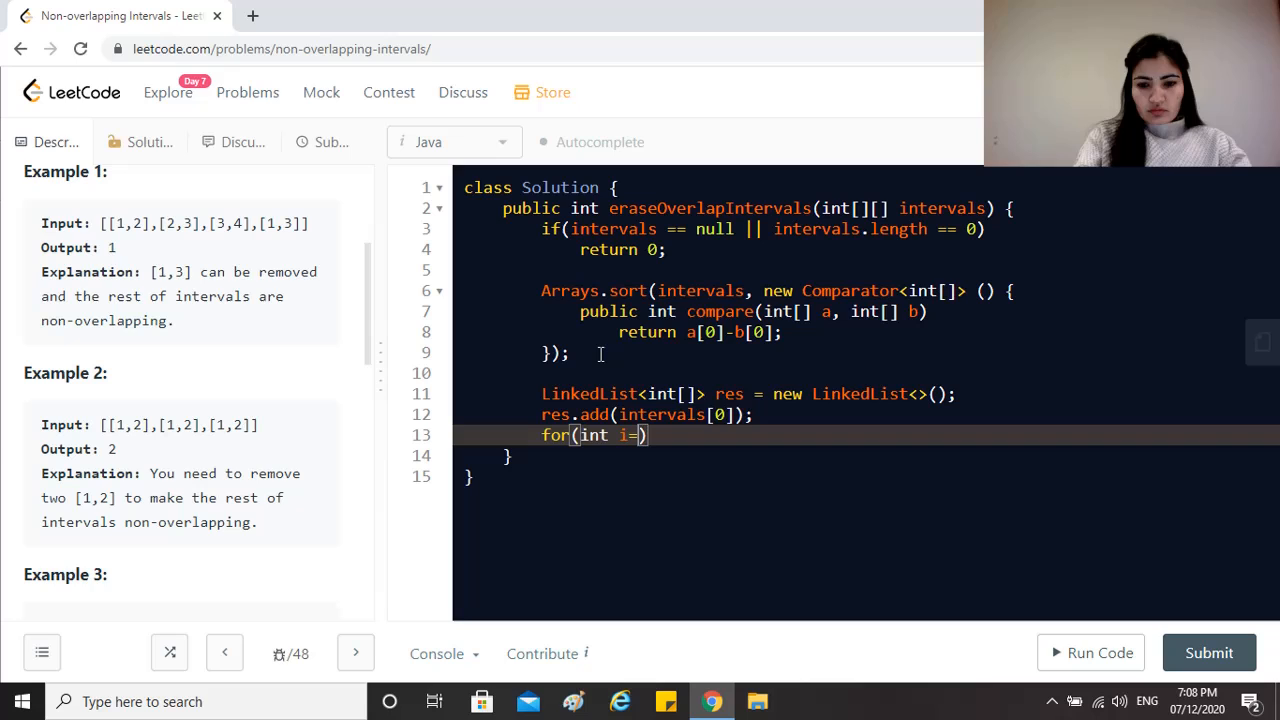
pyautogui.write('1; i')
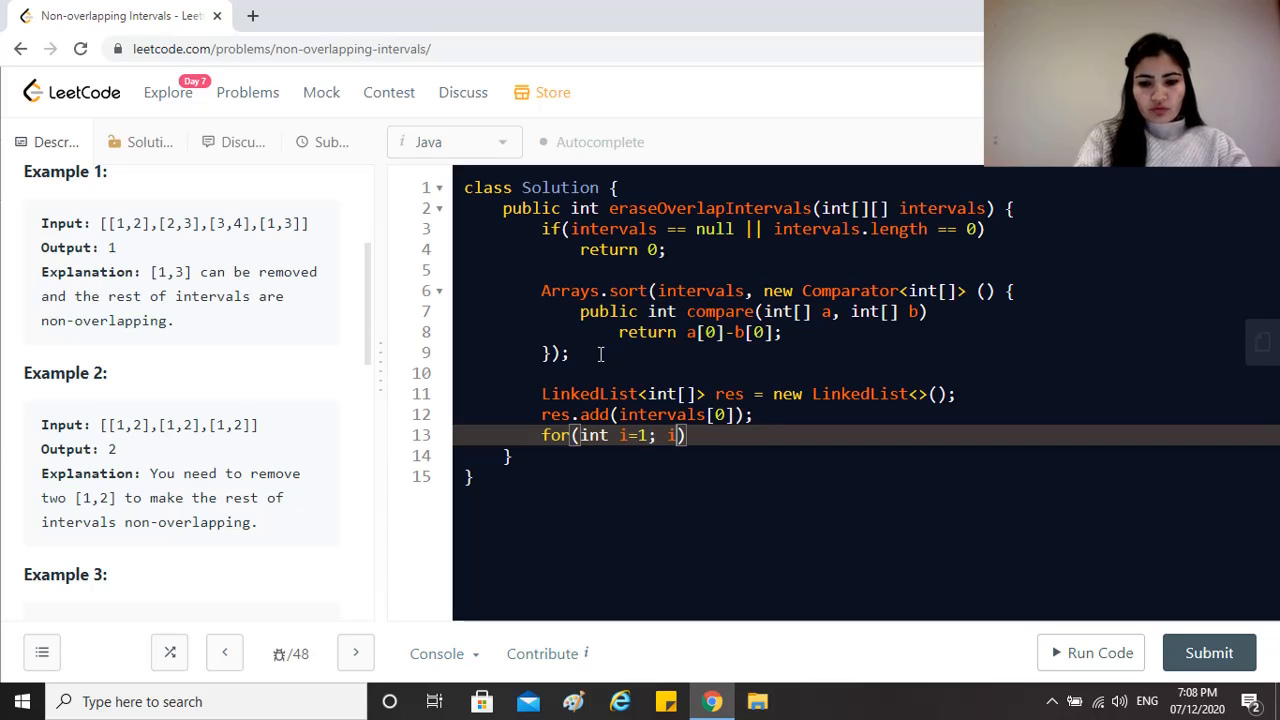
pyautogui.write('<intervals')
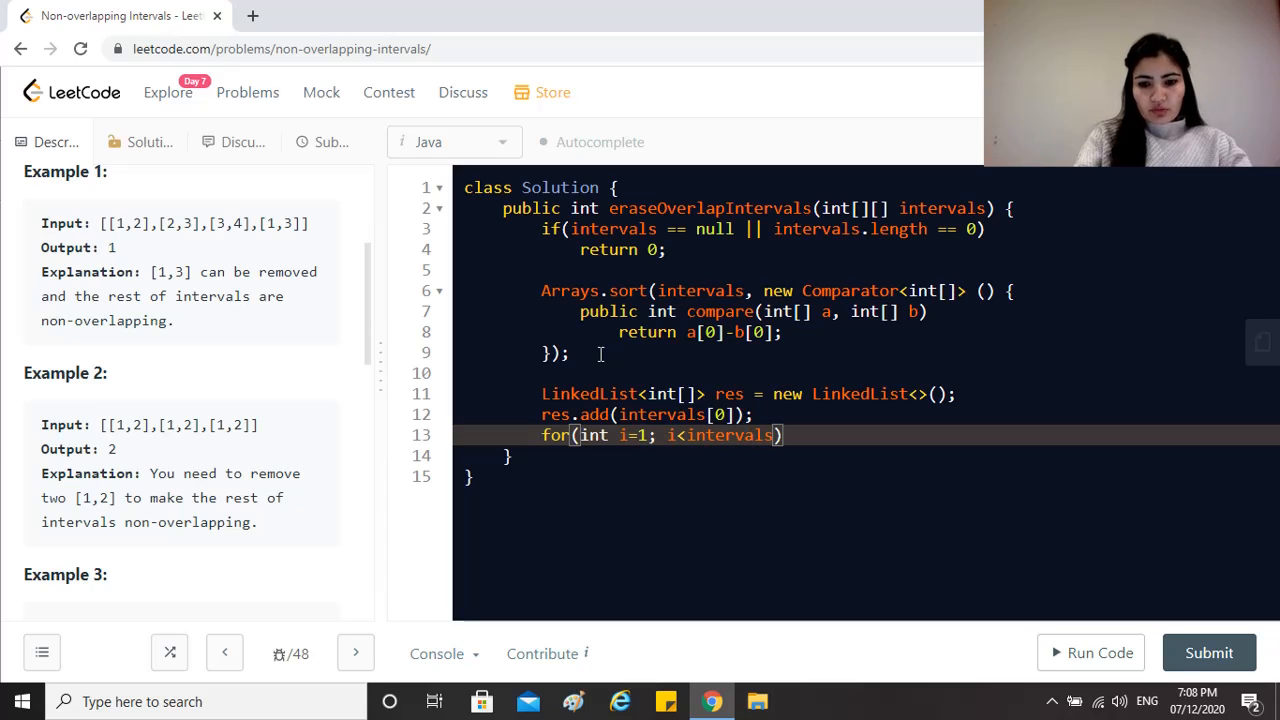
pyautogui.write('.lenght')
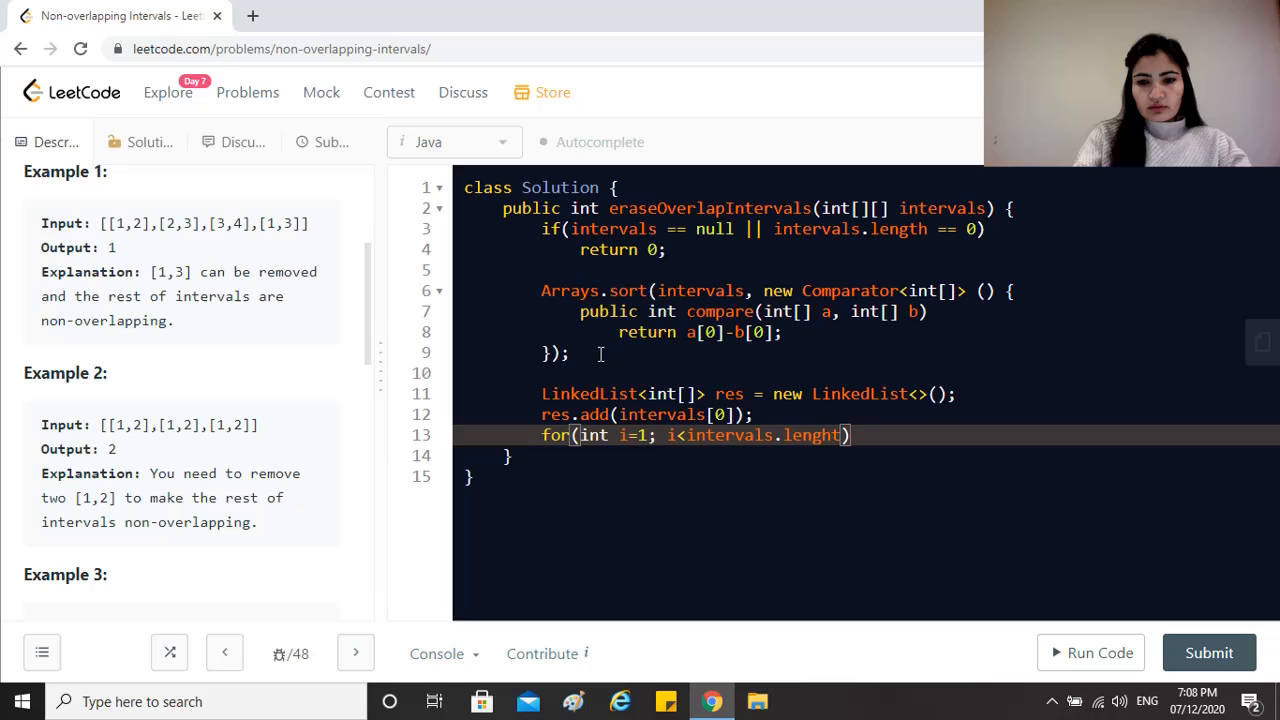
pyautogui.write('length; i')
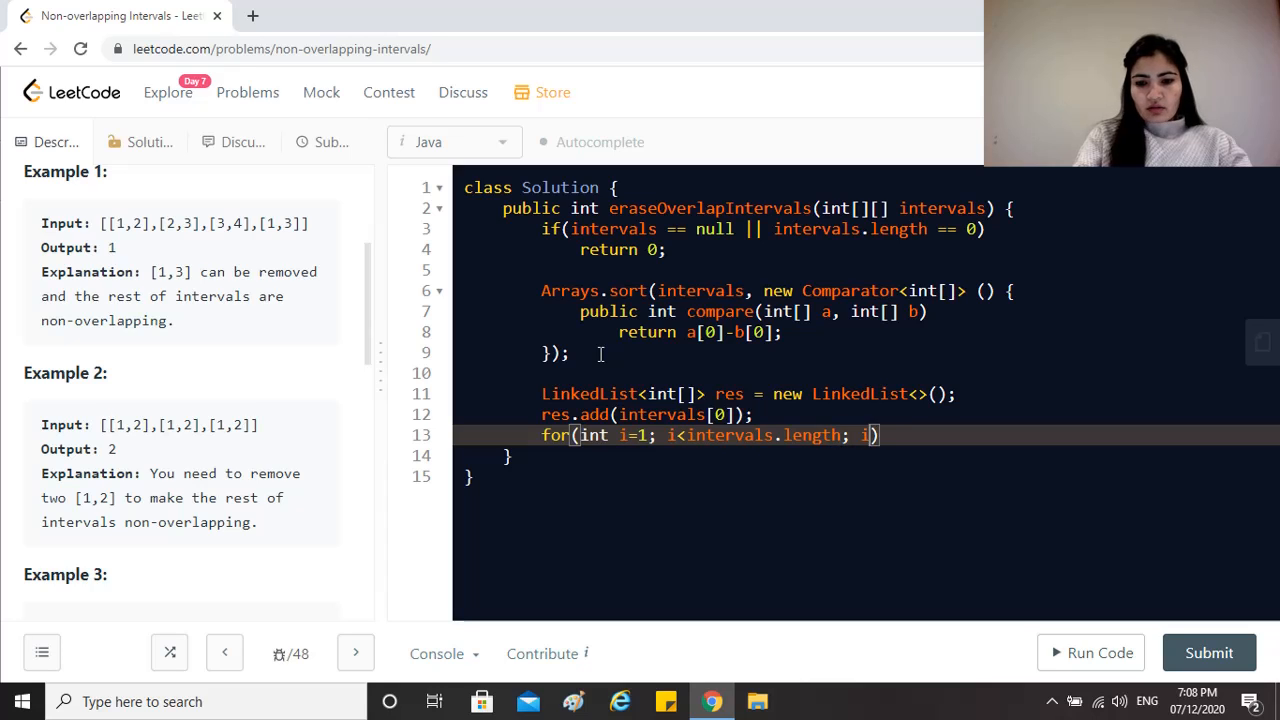
pyautogui.write('++){')
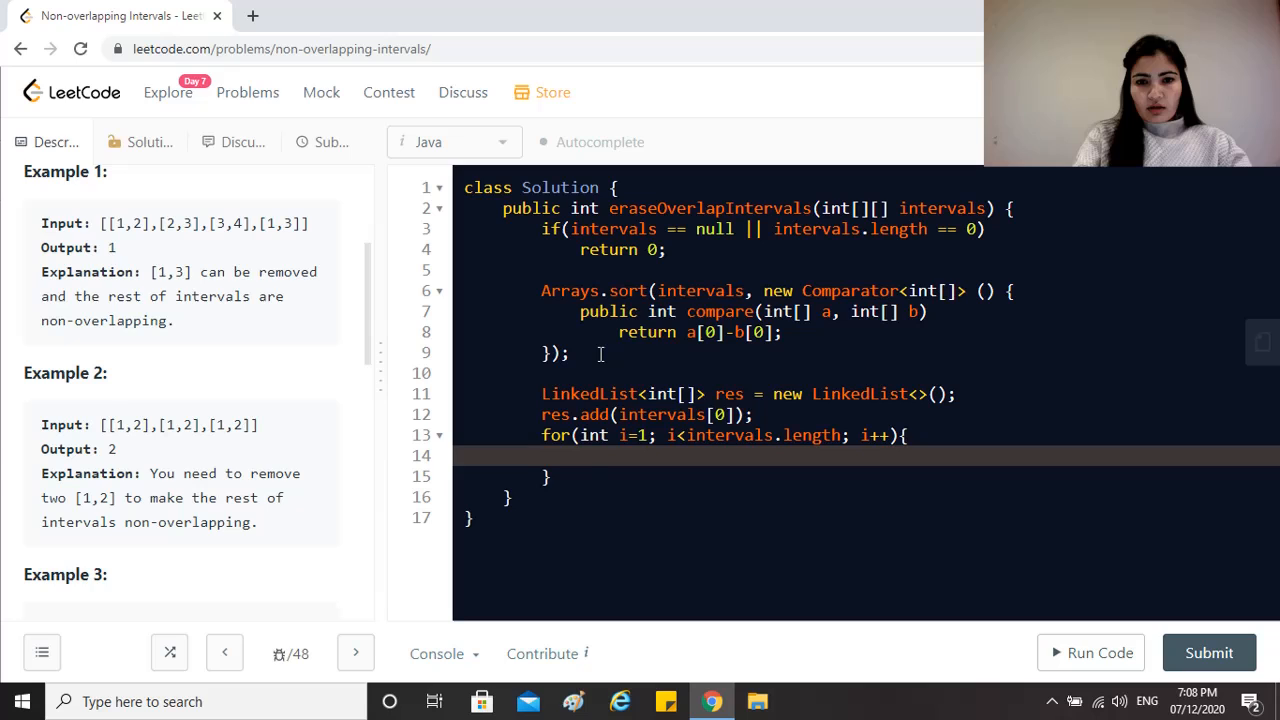
# Assign int[] curr = intervals[i] and int[] last = res.getLast() inside the loop.
pyautogui.write('int[] curr')
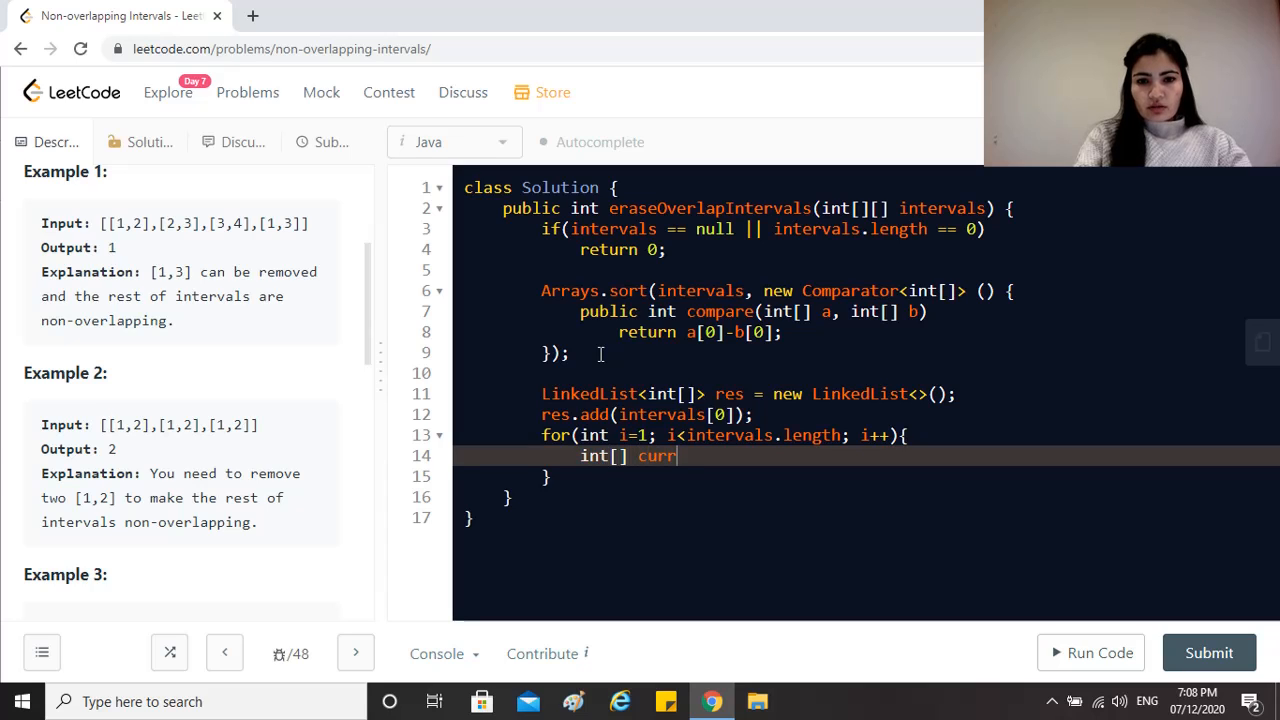
pyautogui.write('=')
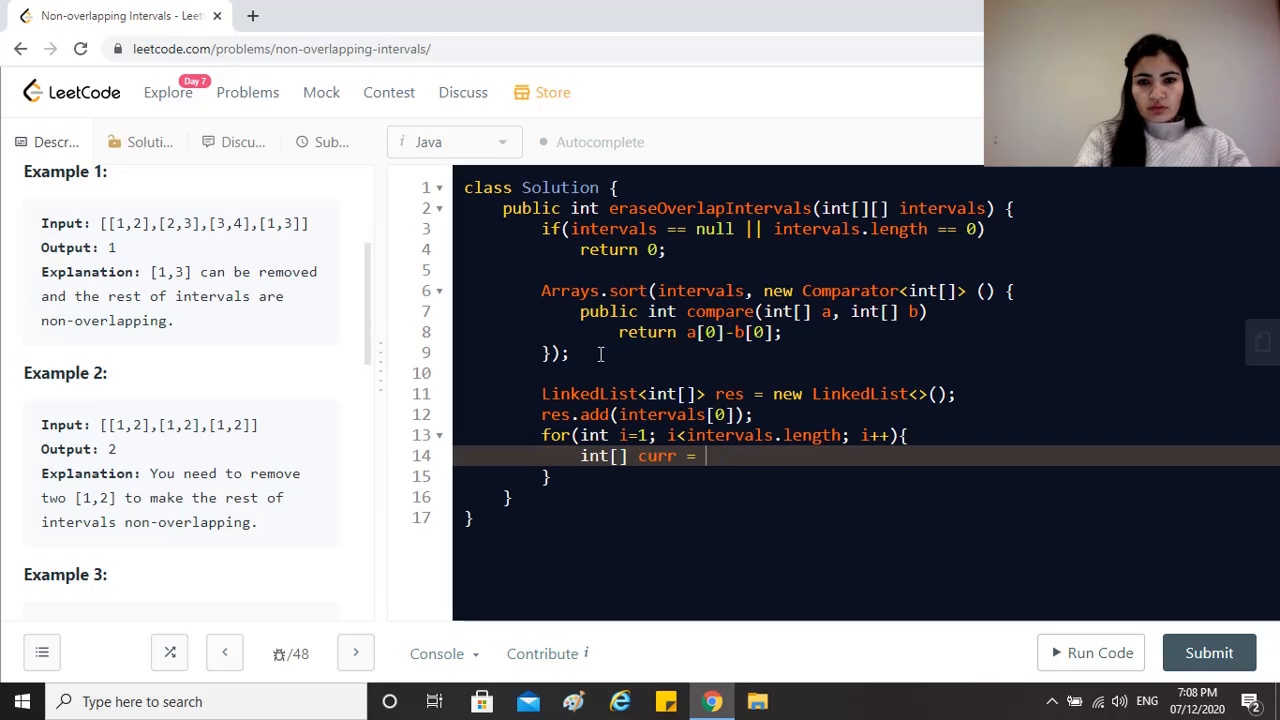
pyautogui.write('int')
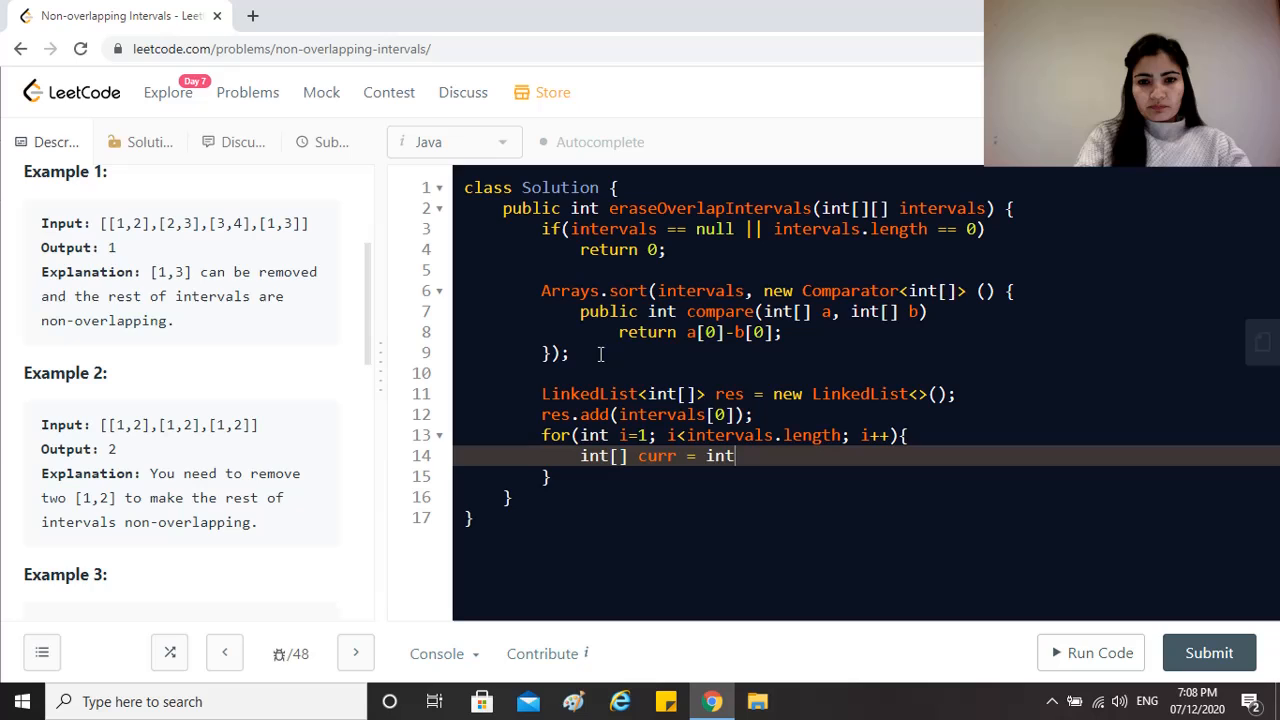
pyautogui.write('ervals[i];')
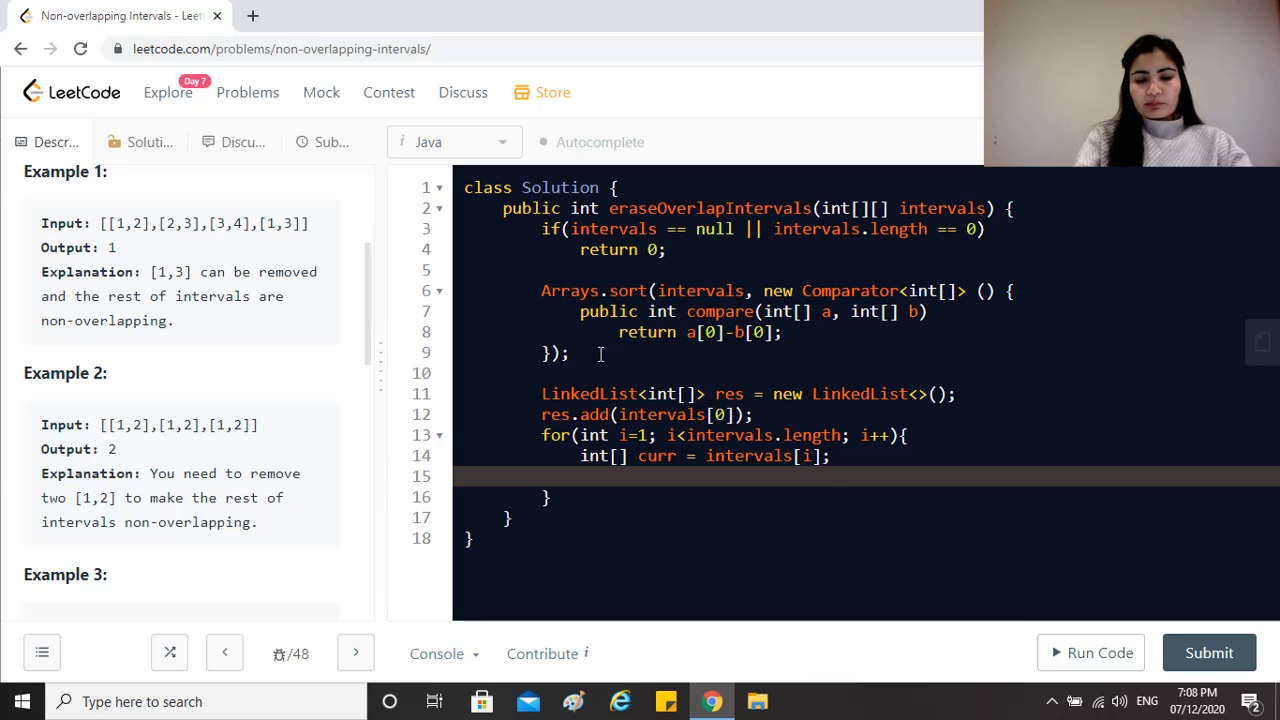
pyautogui.write('int[]')
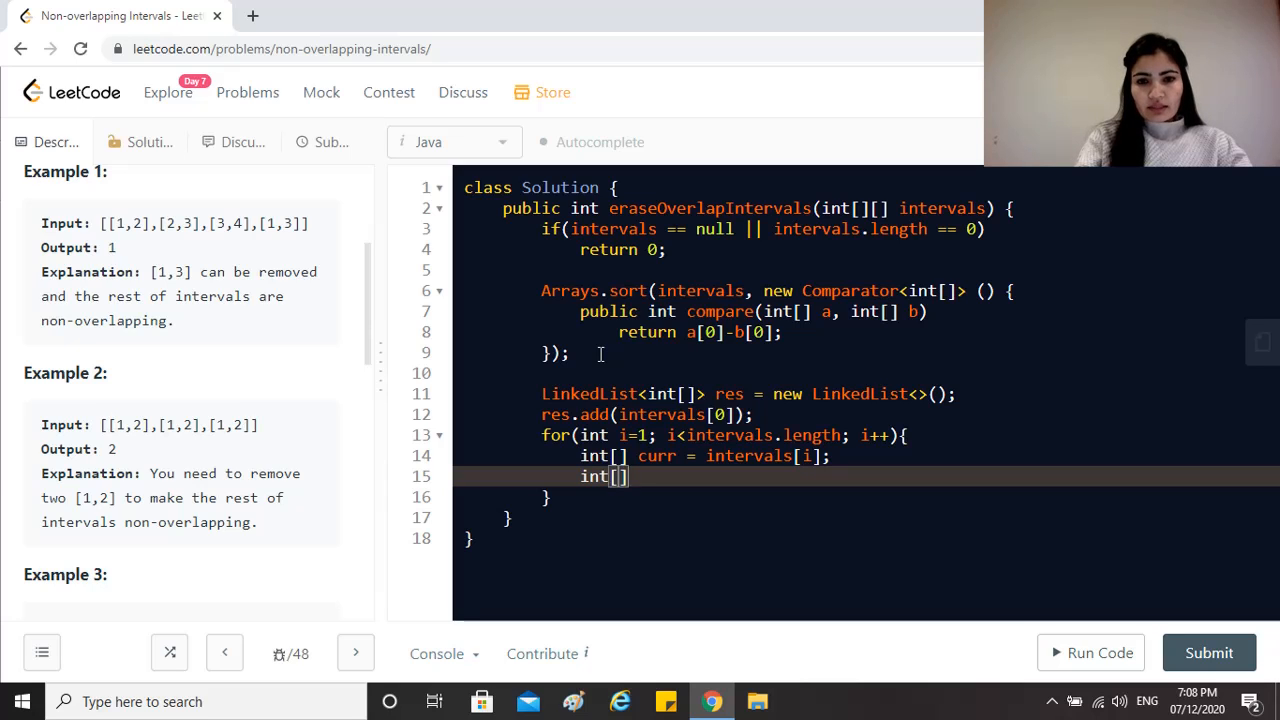
pyautogui.write('last = inter')
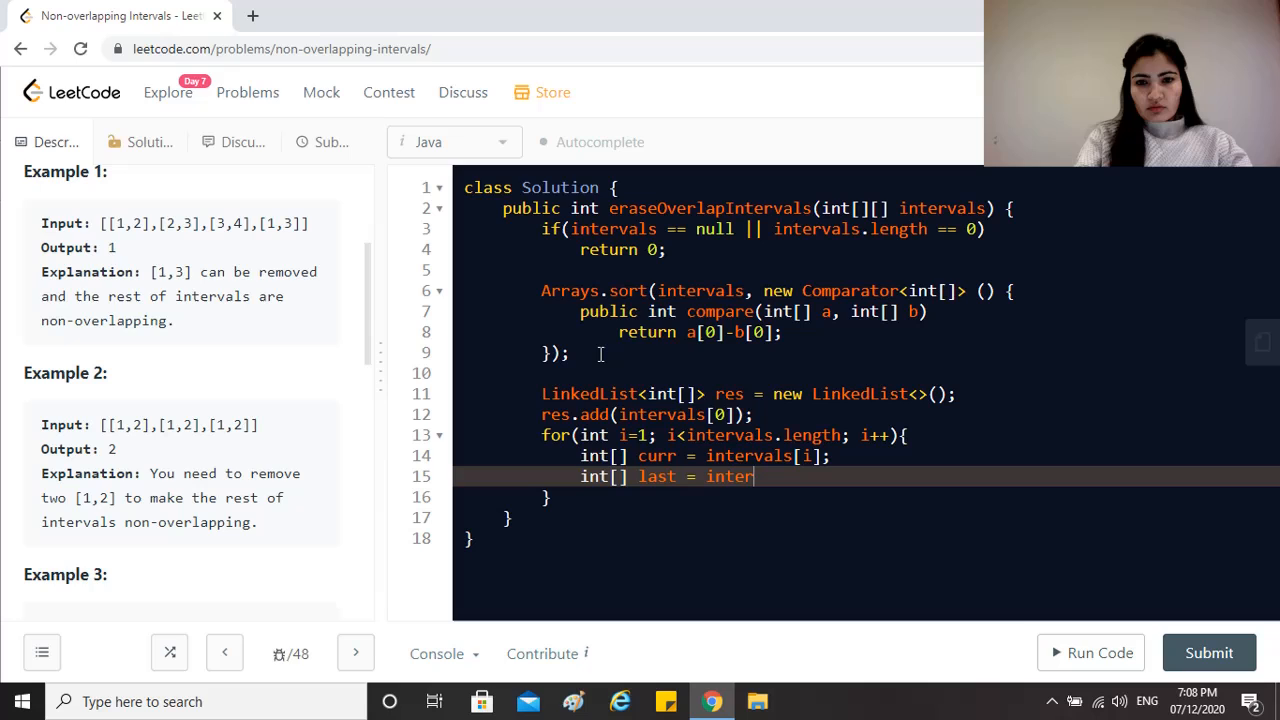
pyautogui.write('res')
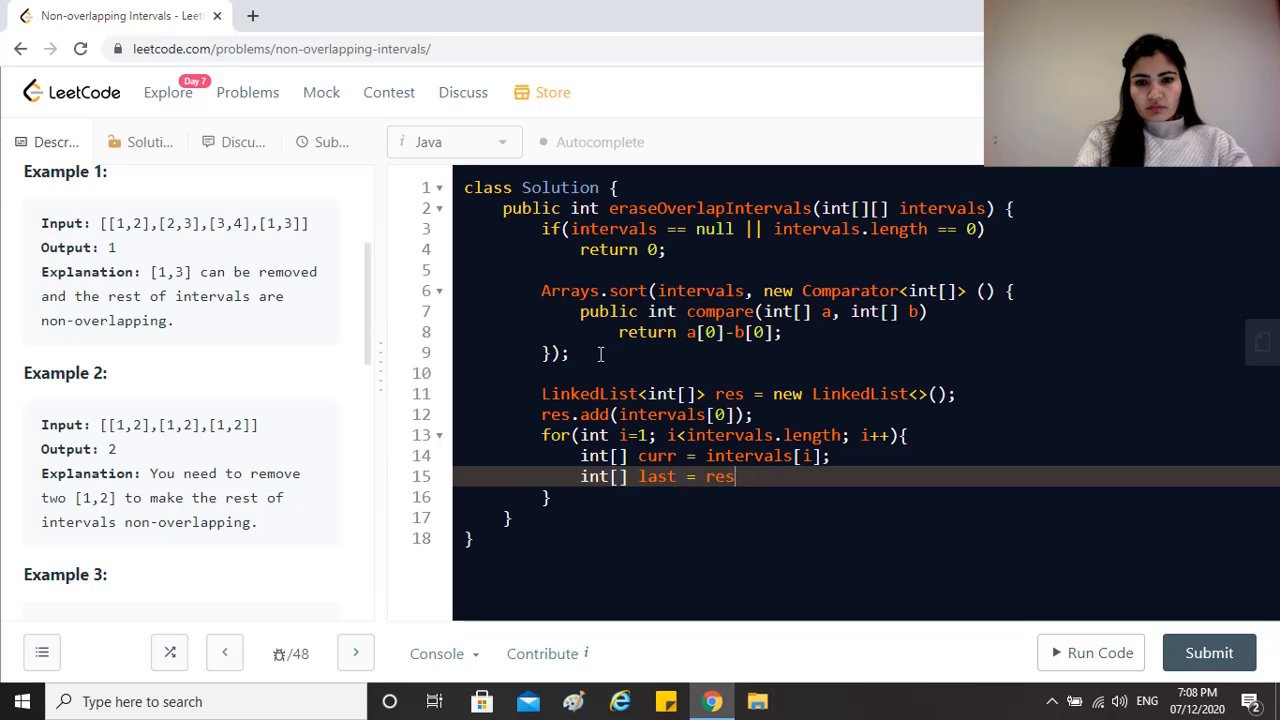
pyautogui.write('.getLast')
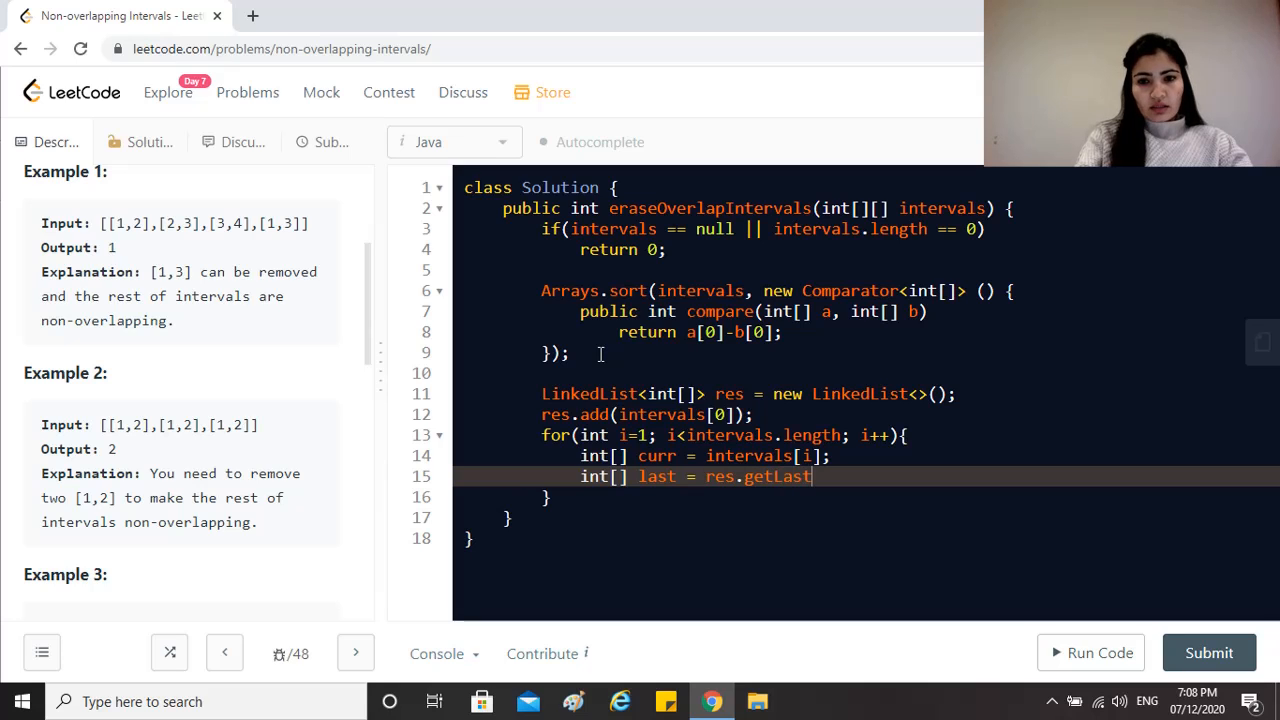
pyautogui.write('();')
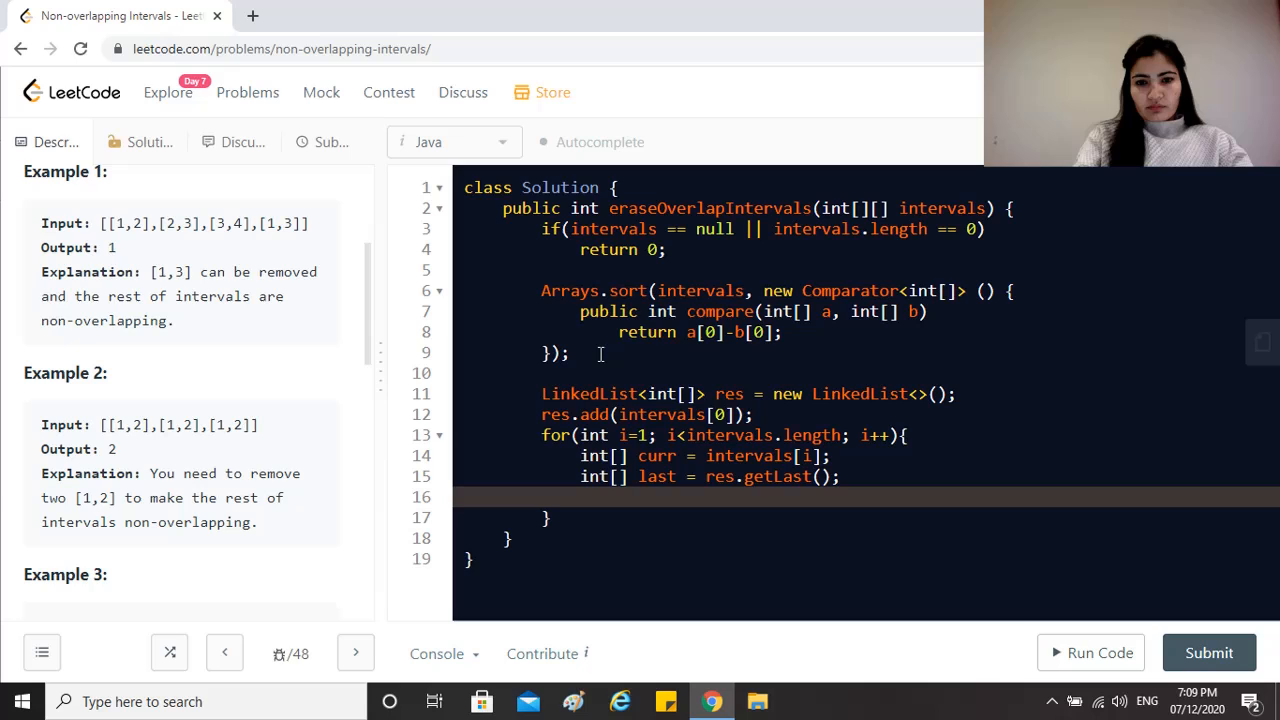
pyautogui.write('if(')
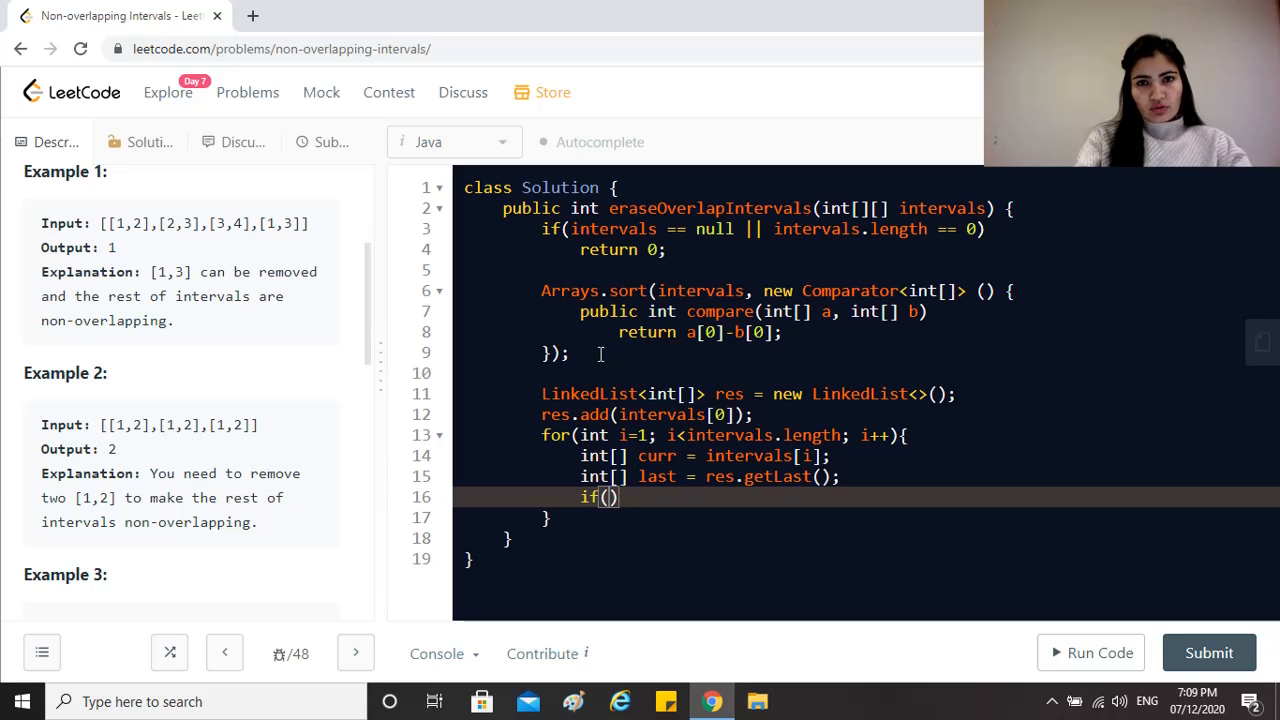
# Write the overlap condition last[1] > curr[0].
pyautogui.write('las')
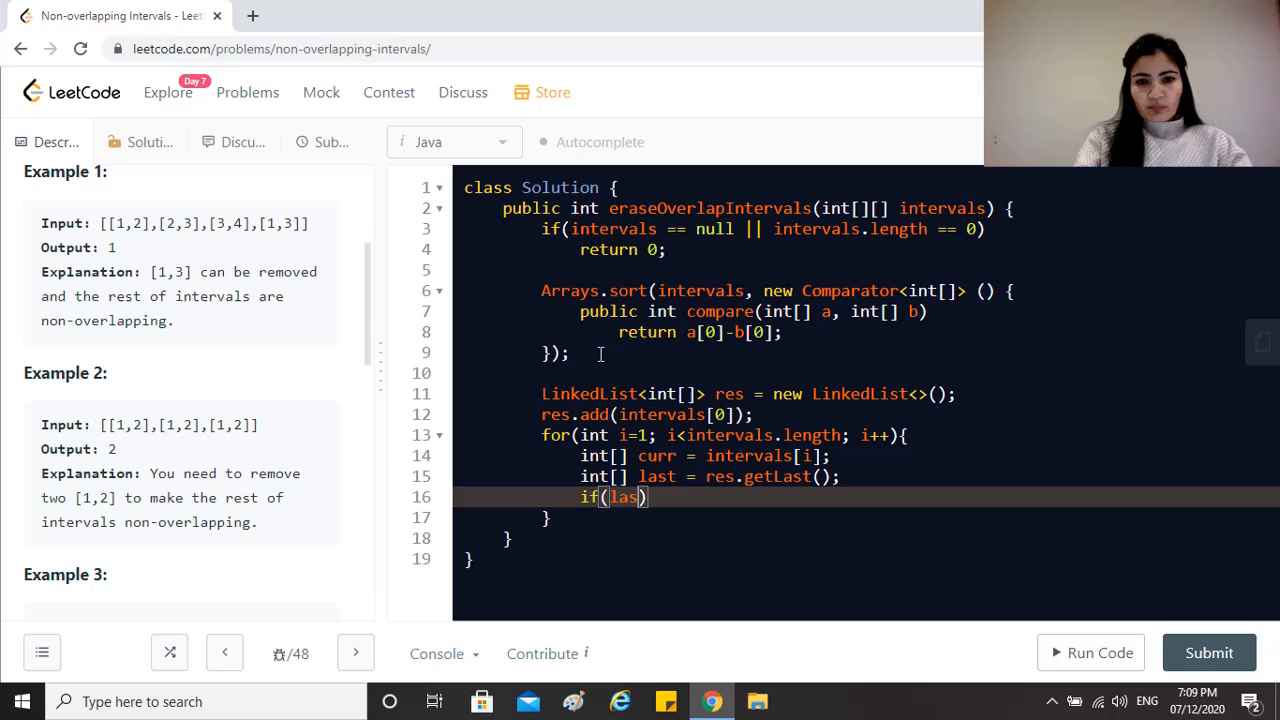
pyautogui.write('t')
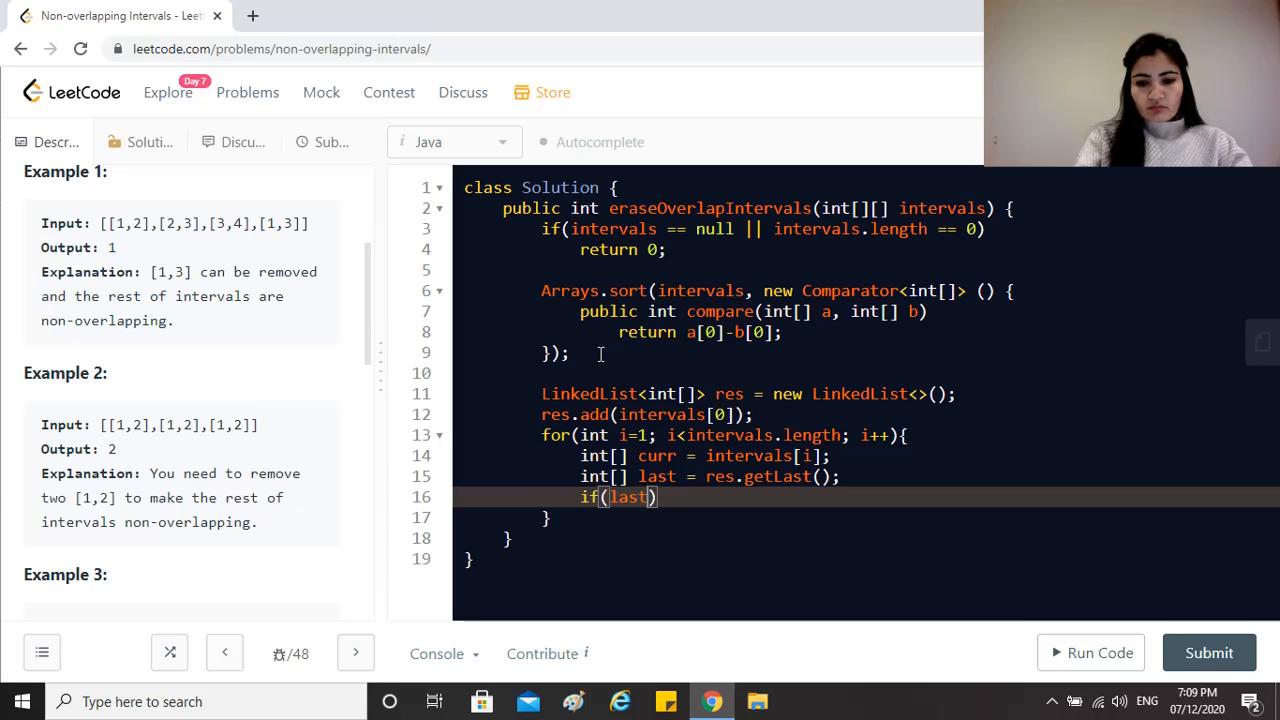
pyautogui.write('[1]')
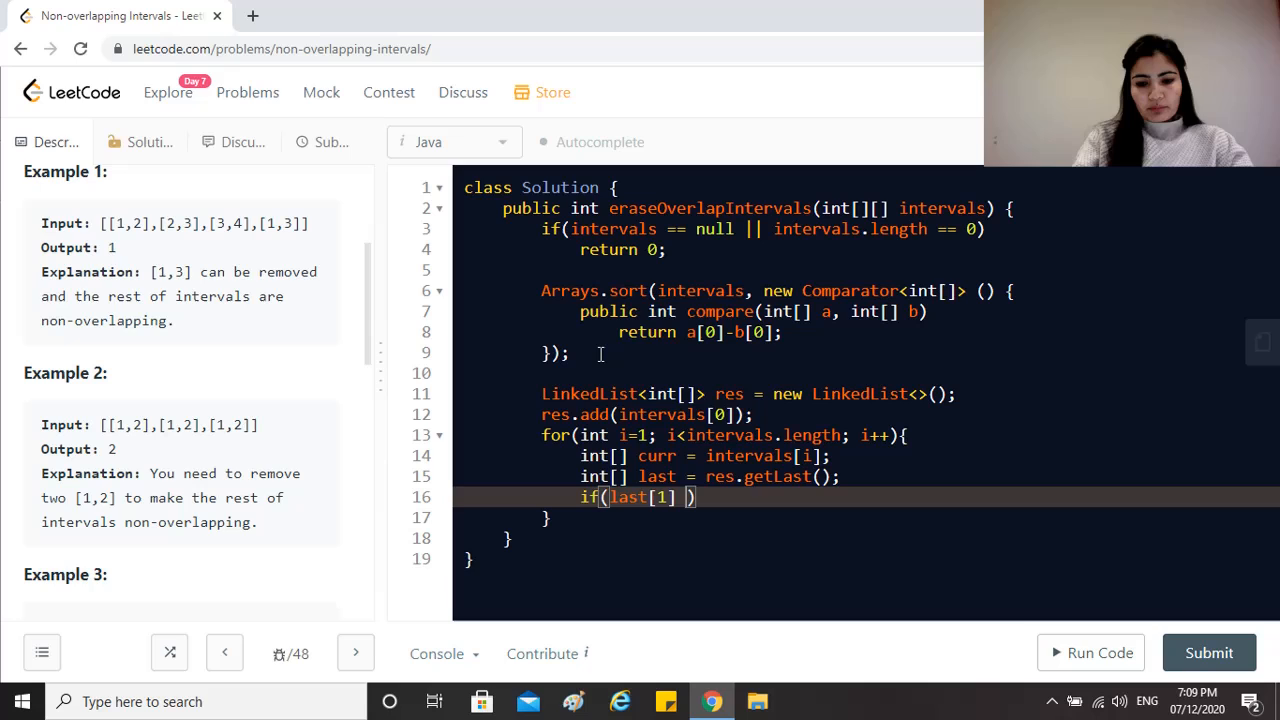
pyautogui.write('>')
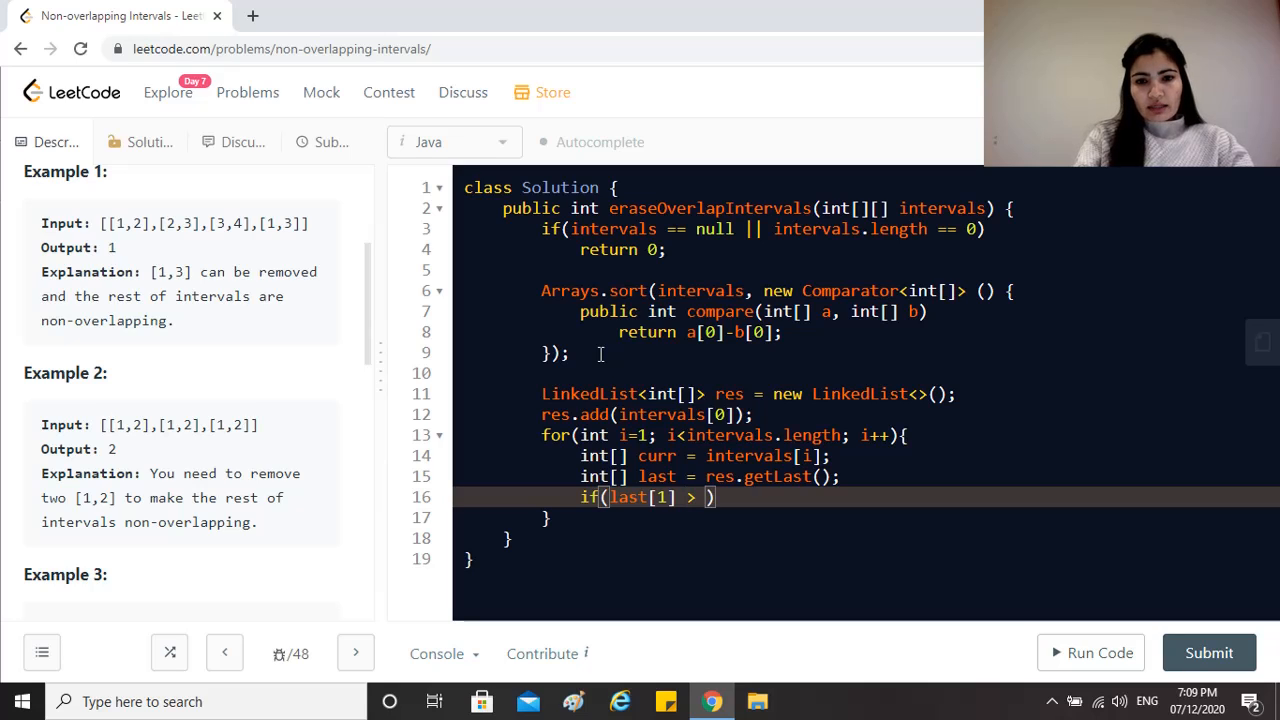
pyautogui.write('curr')
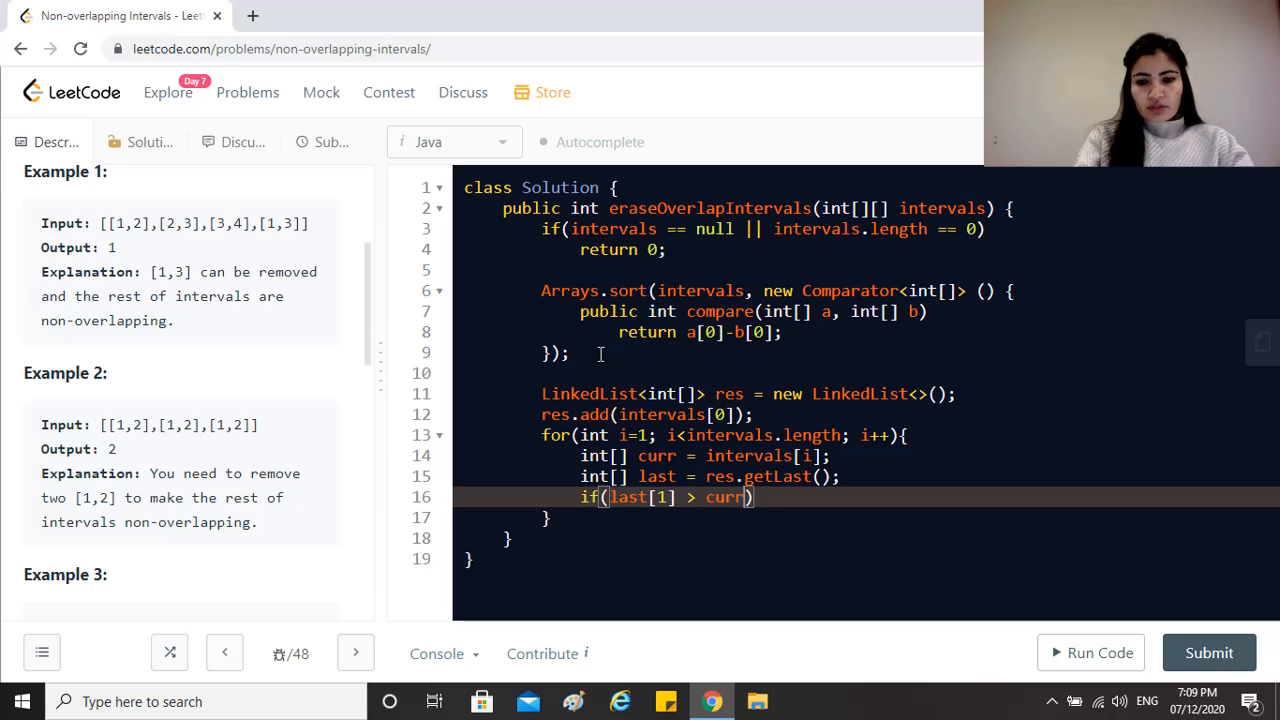
pyautogui.write('[0]')
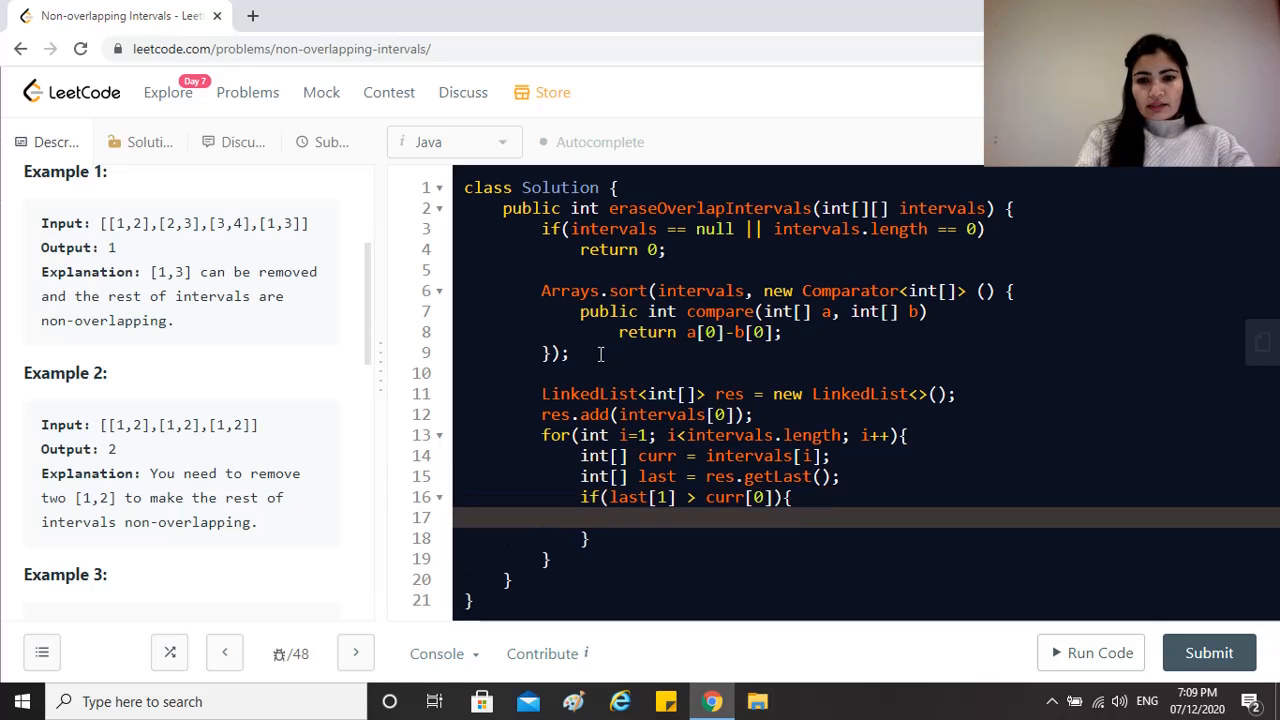
# Set last[1] to Math.min(last[1], curr[1]) in the overlap branch.
pyautogui.write('last[1] =')
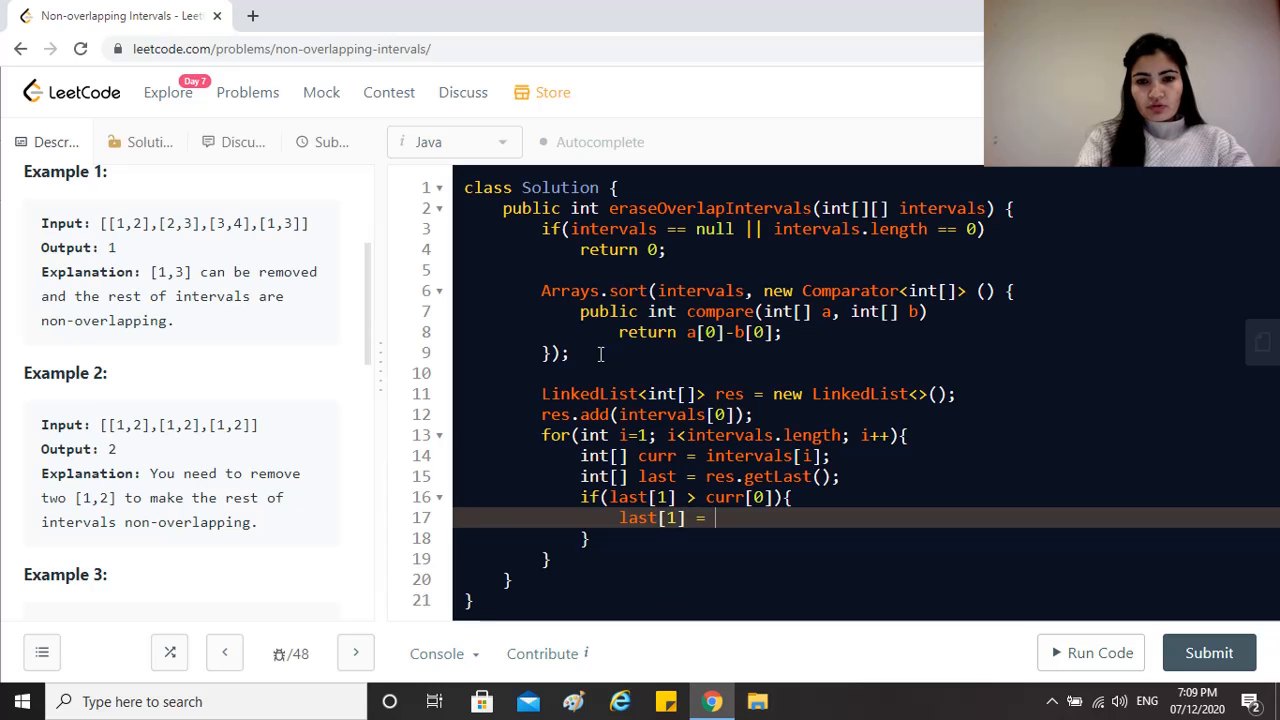
pyautogui.write('Math')
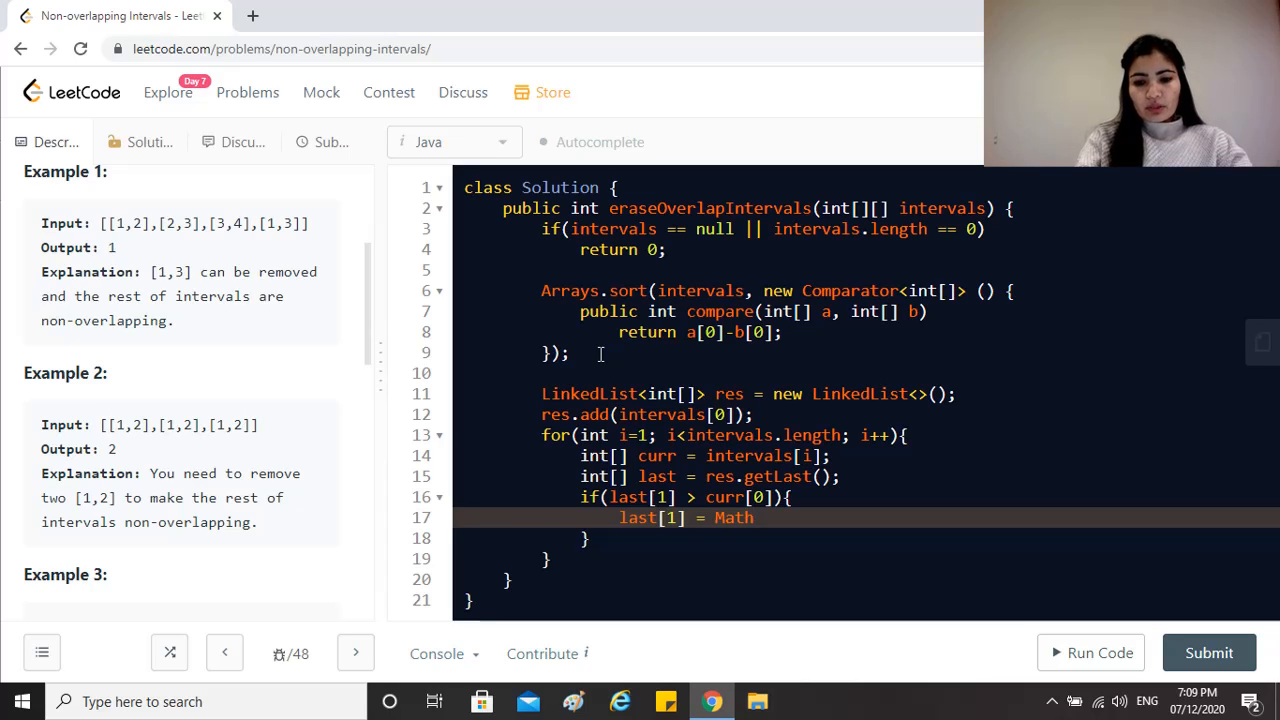
pyautogui.write('.min()')
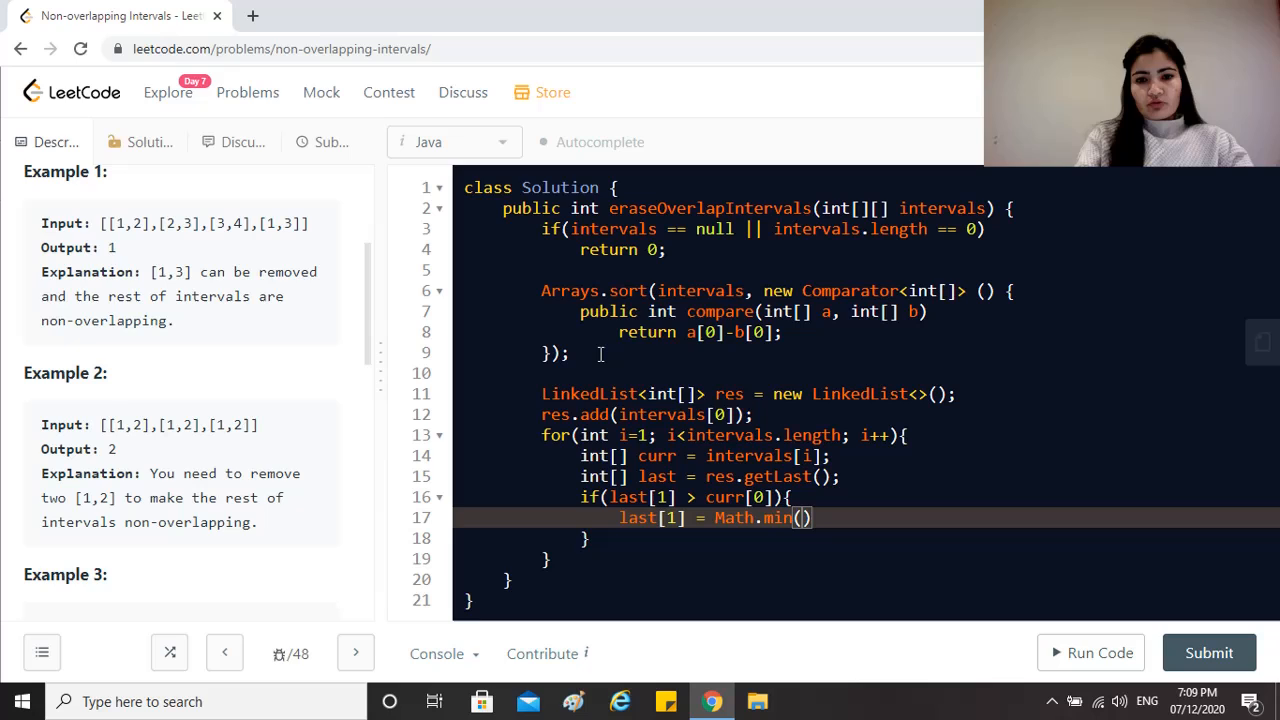
pyautogui.write('last')
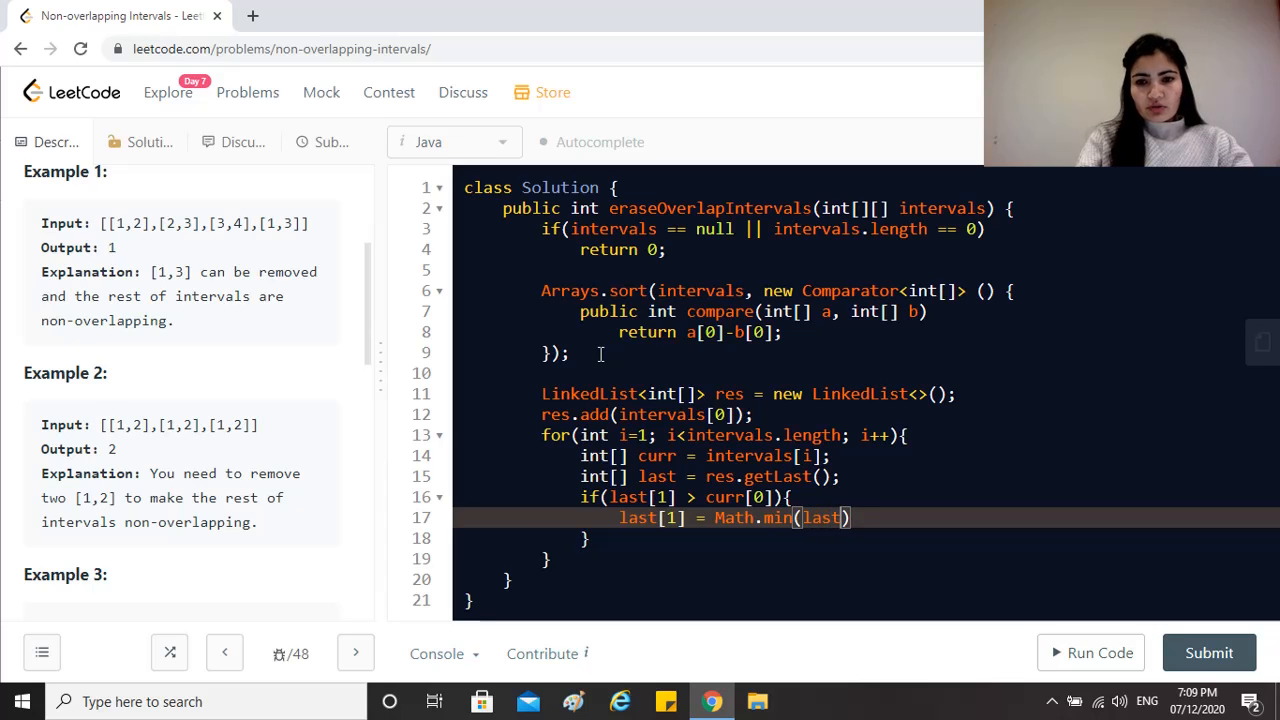
pyautogui.write('[1]')
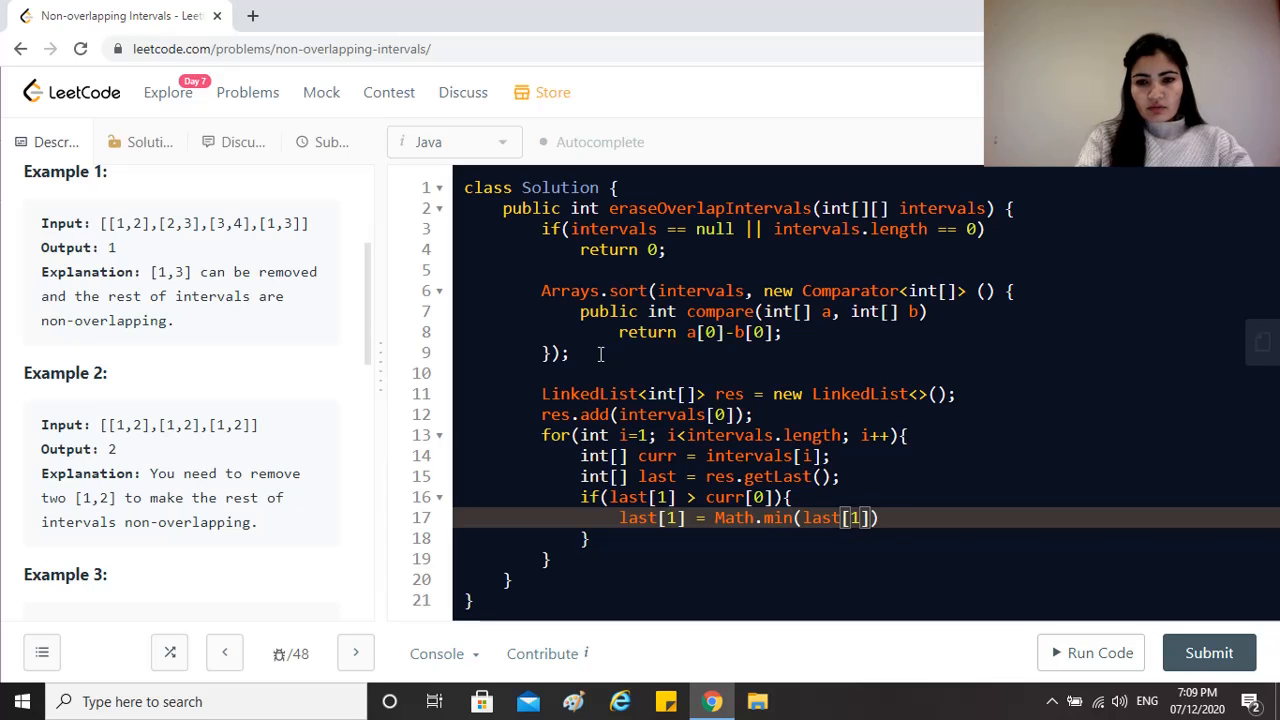
pyautogui.write(', curr')
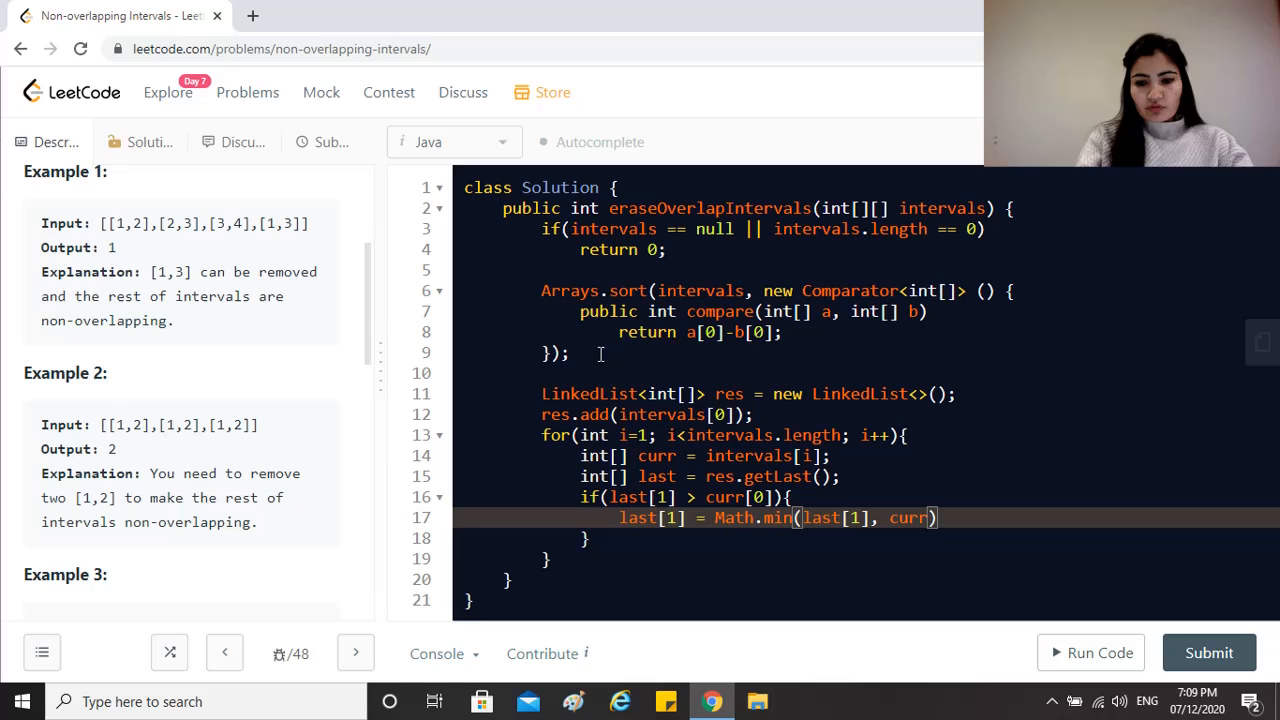
pyautogui.write('[1]')
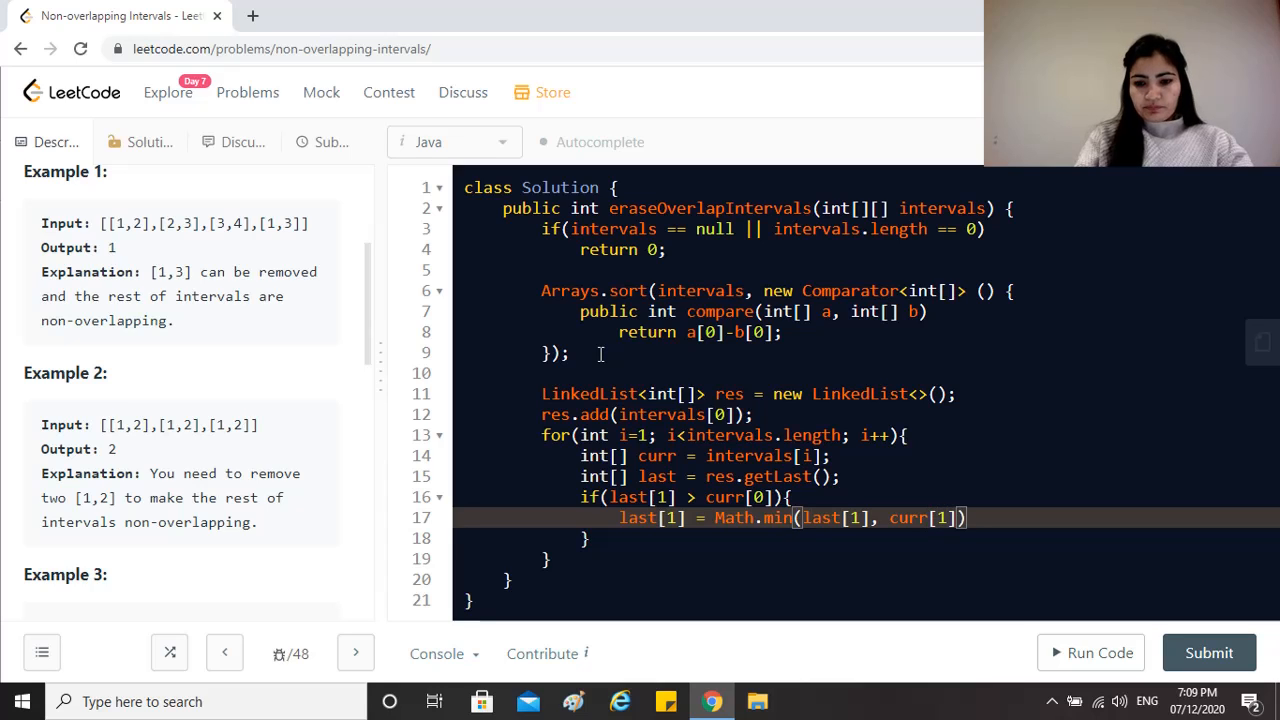
pyautogui.write(';')
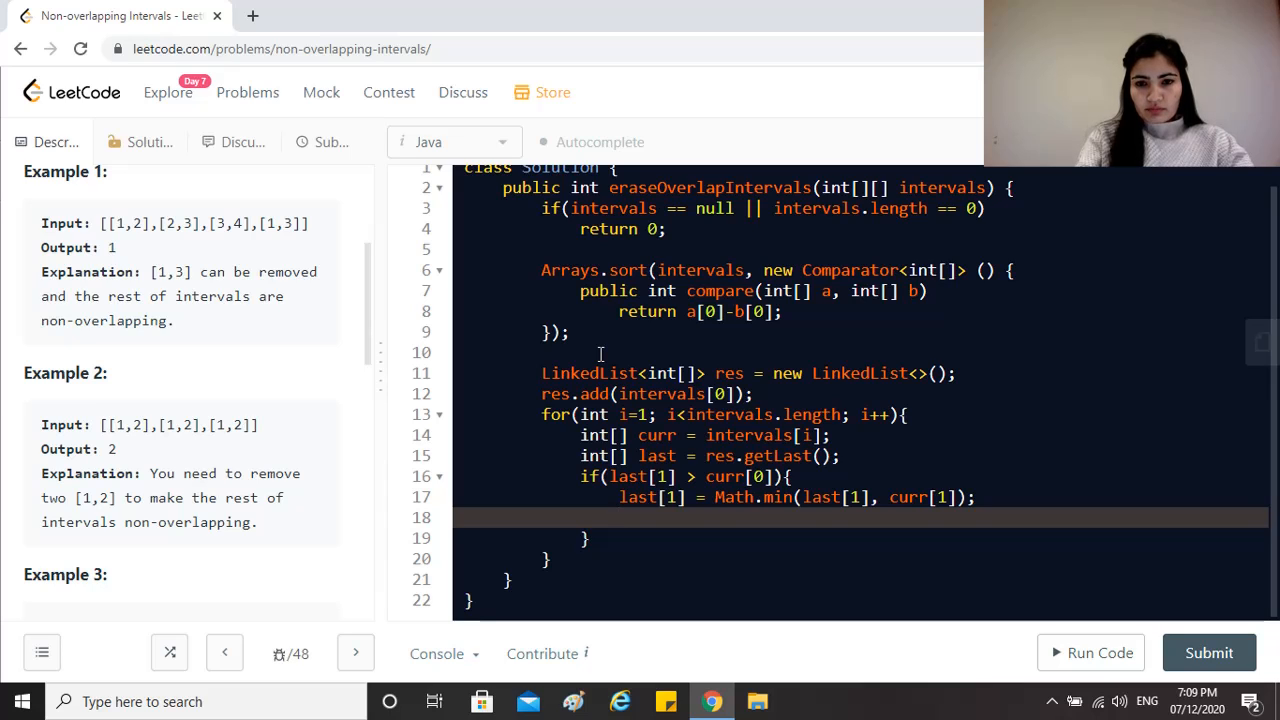
# Swap res's last entry for the updated last using removeLast() and addLast(last).
pyautogui.write('re')
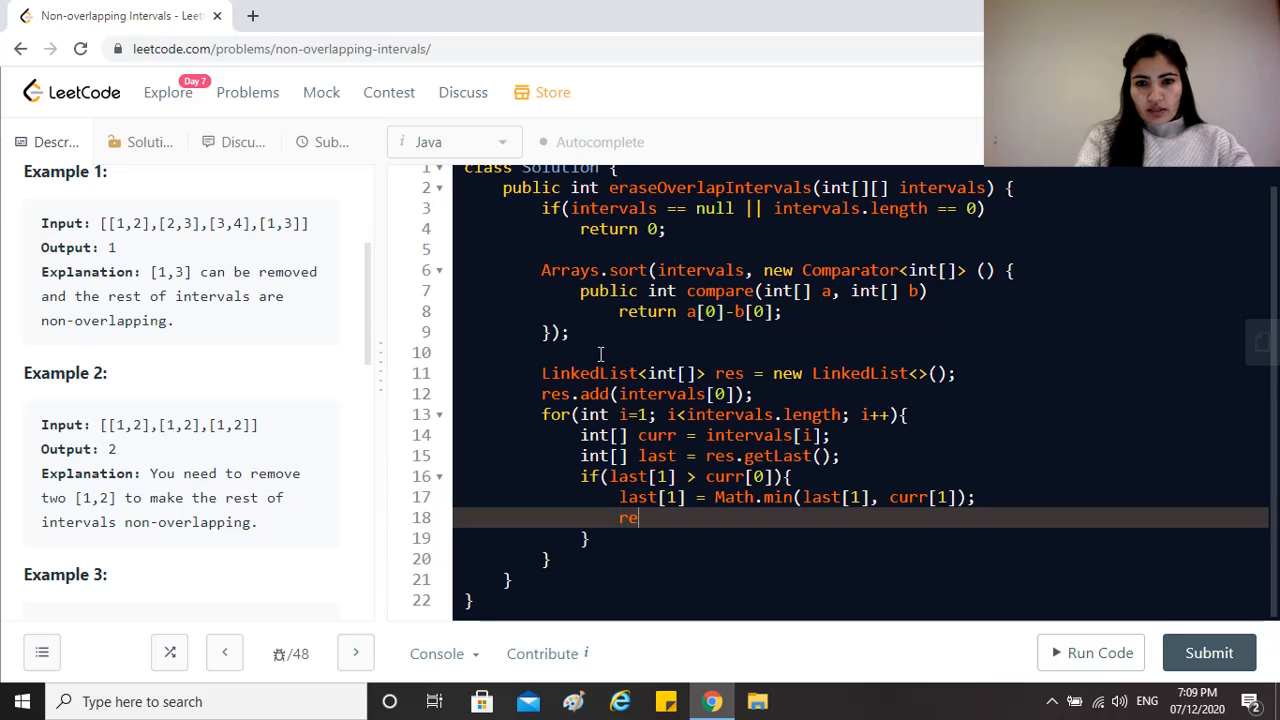
pyautogui.write('s.add()')
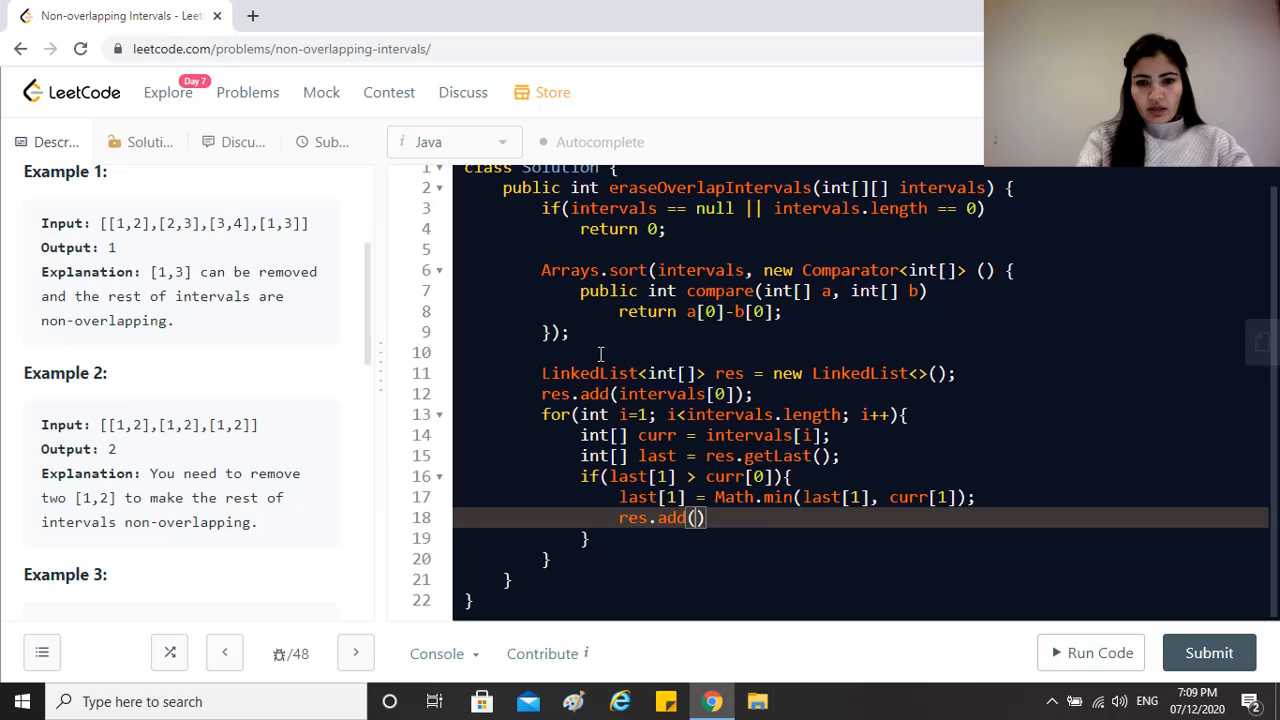
pyautogui.write('Last')
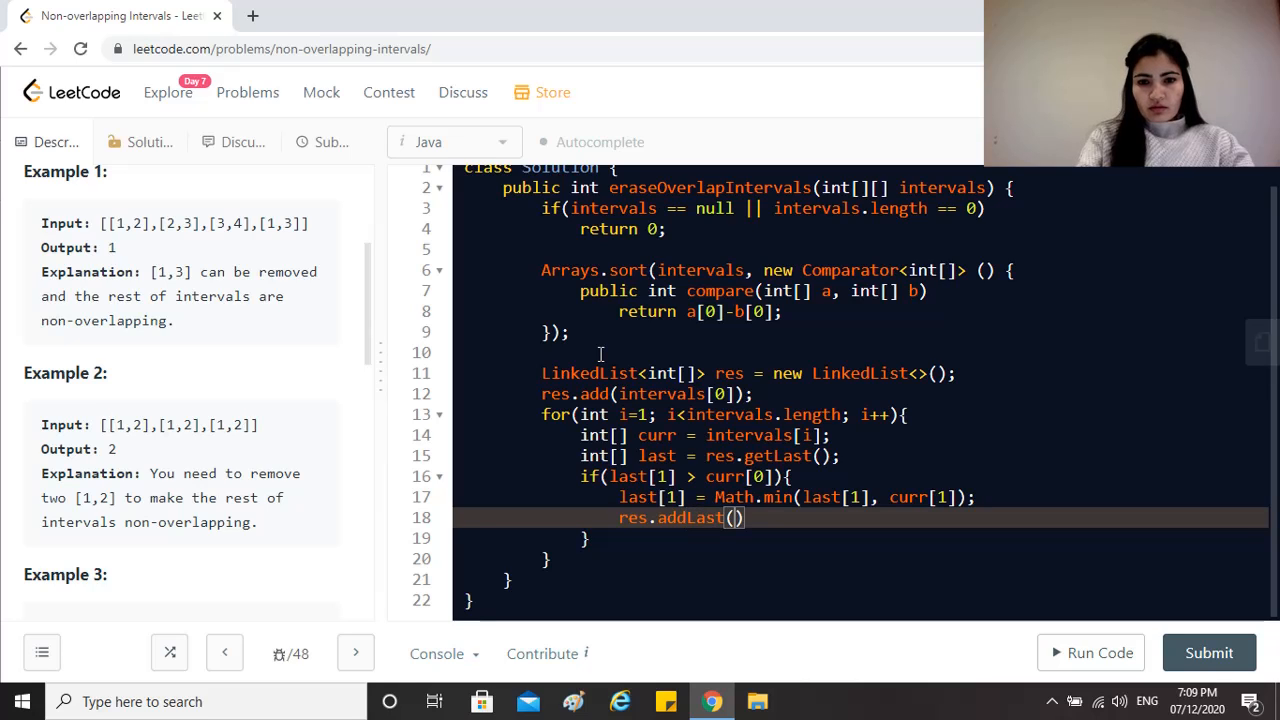
pyautogui.write('last')
pyautogui.write('re')
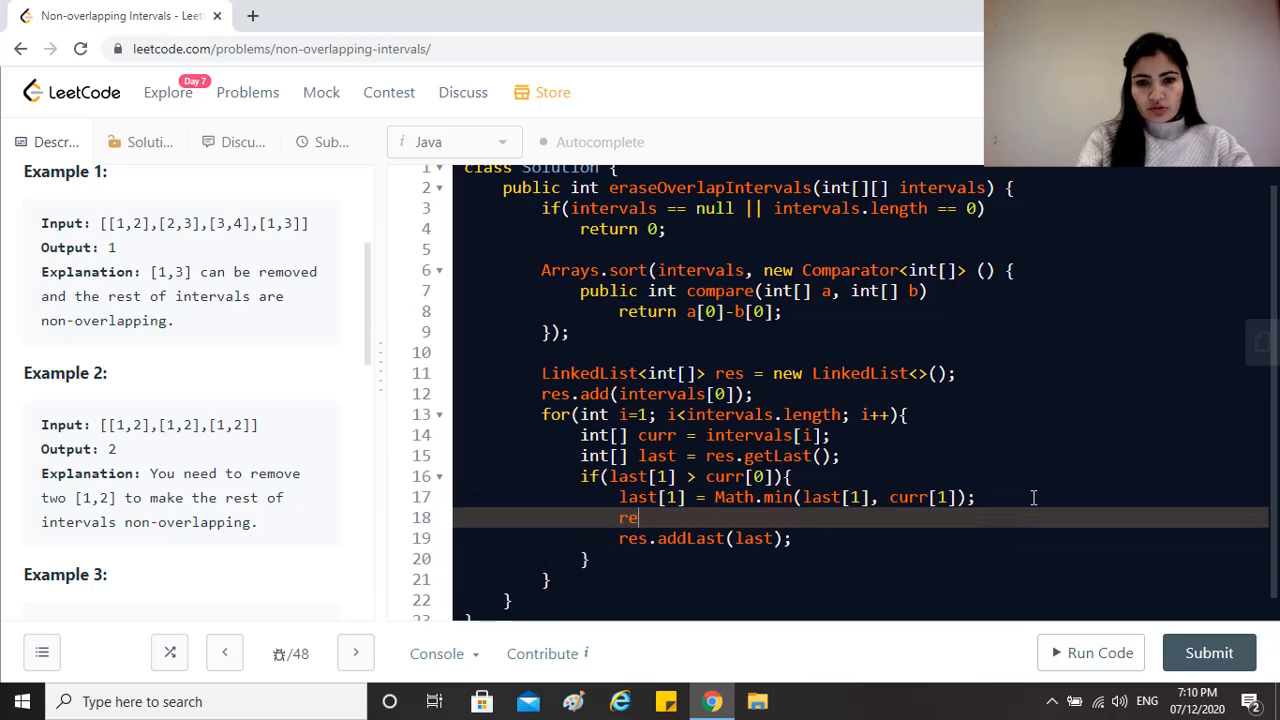
pyautogui.write('s.remove')
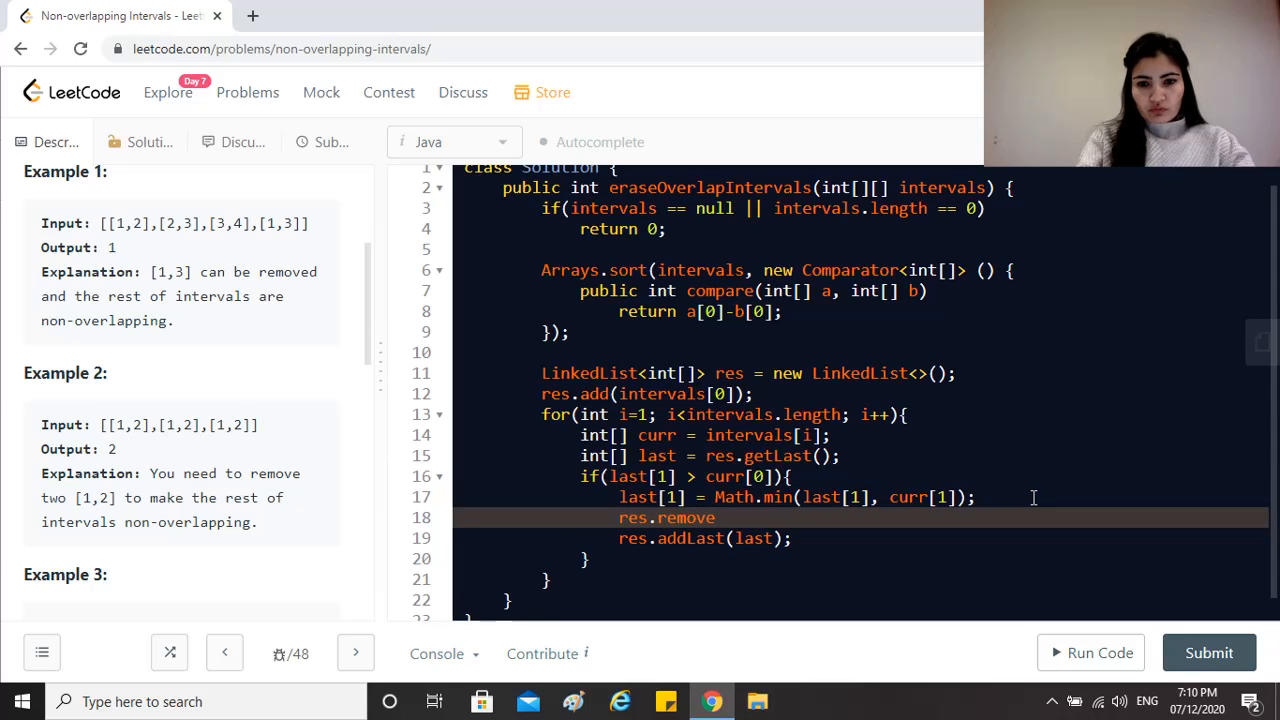
pyautogui.write('Last();')
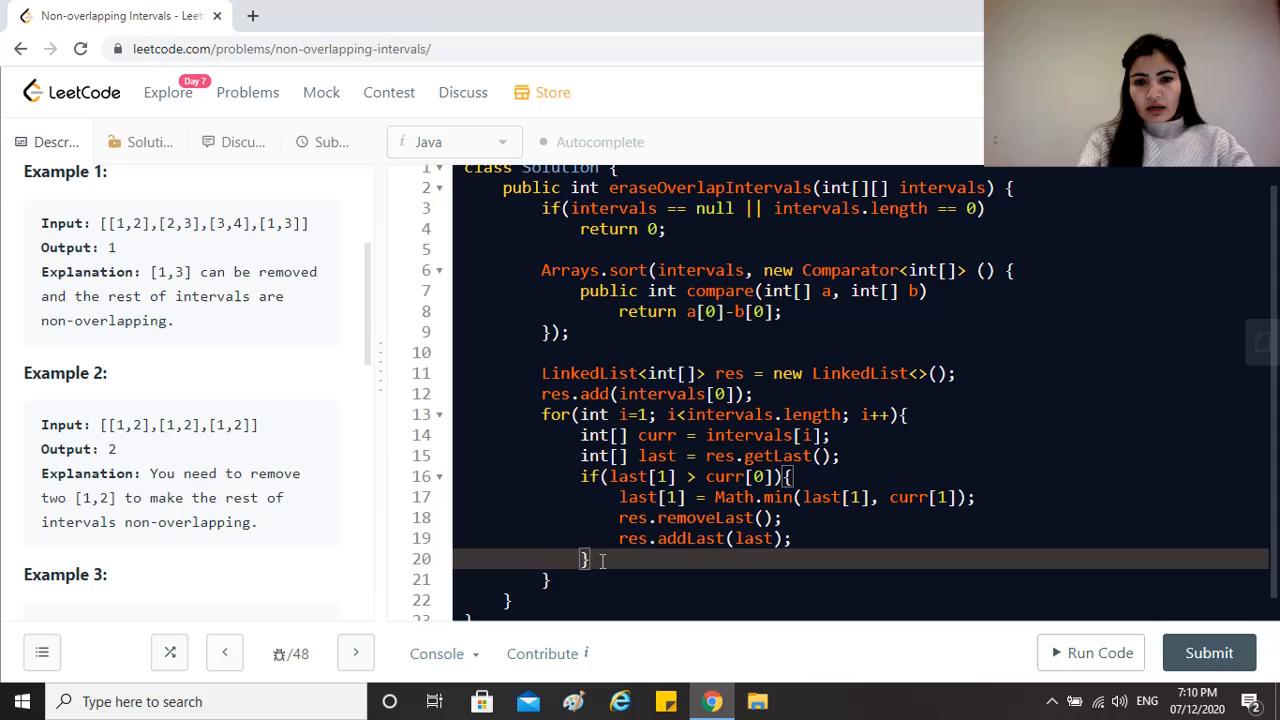
# Write else { res.addLast(curr); } for the non-overlapping case.
pyautogui.write('els')
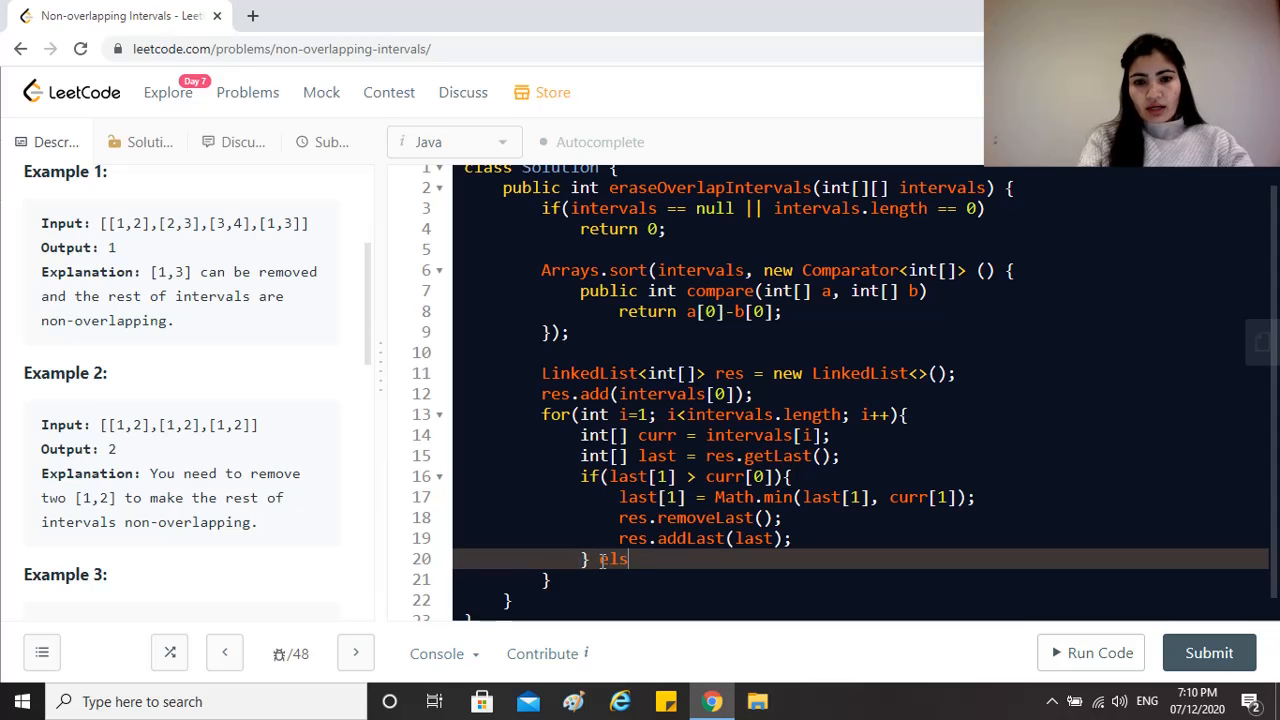
pyautogui.write('{')
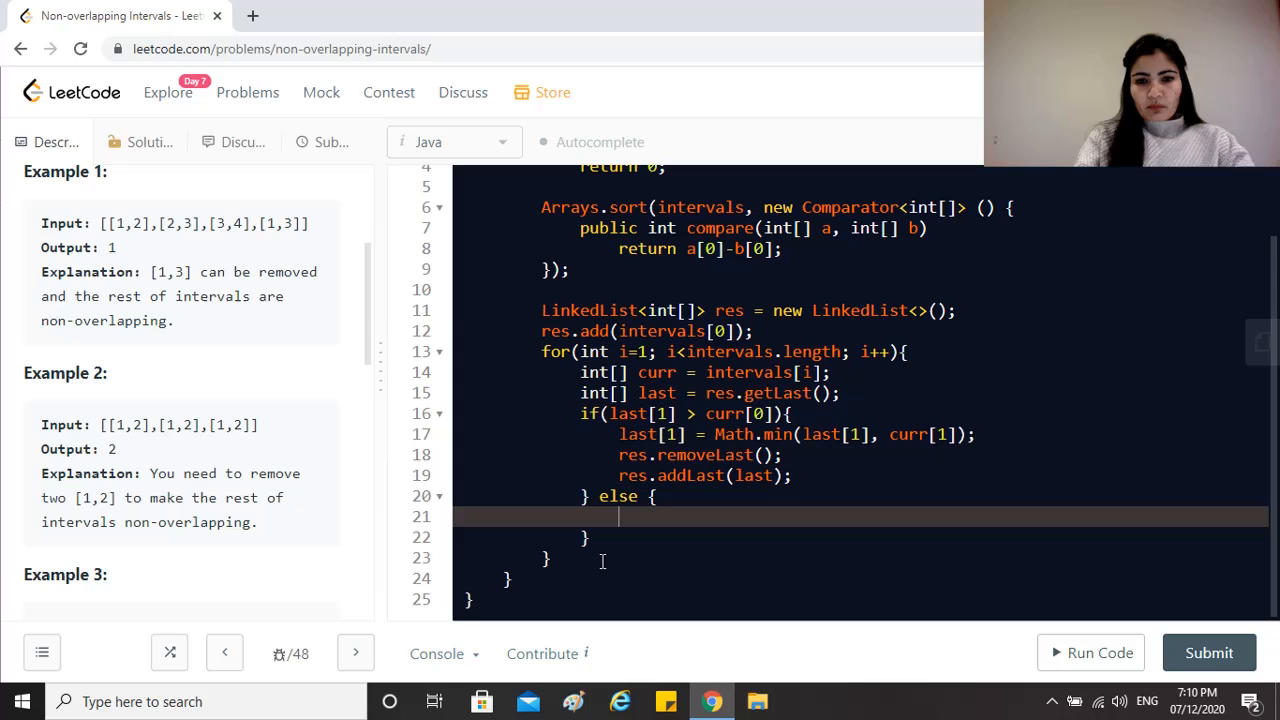
pyautogui.write('res.a')
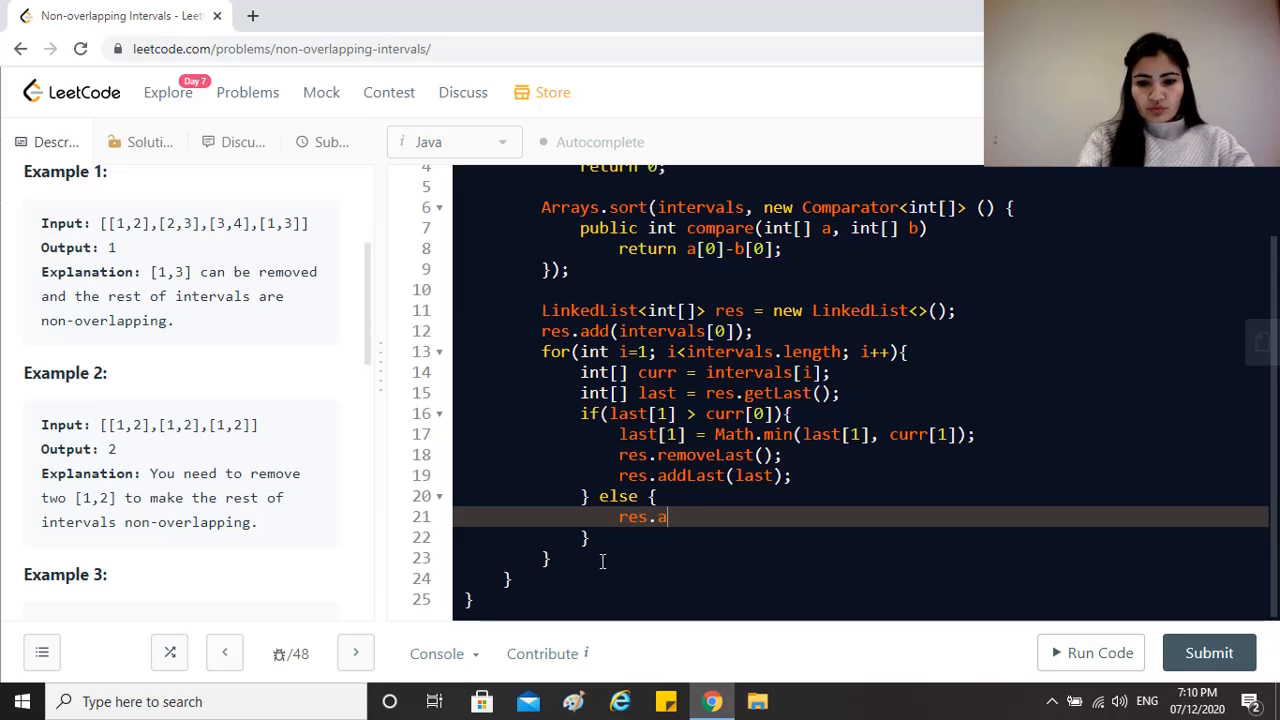
pyautogui.write('ddLast')
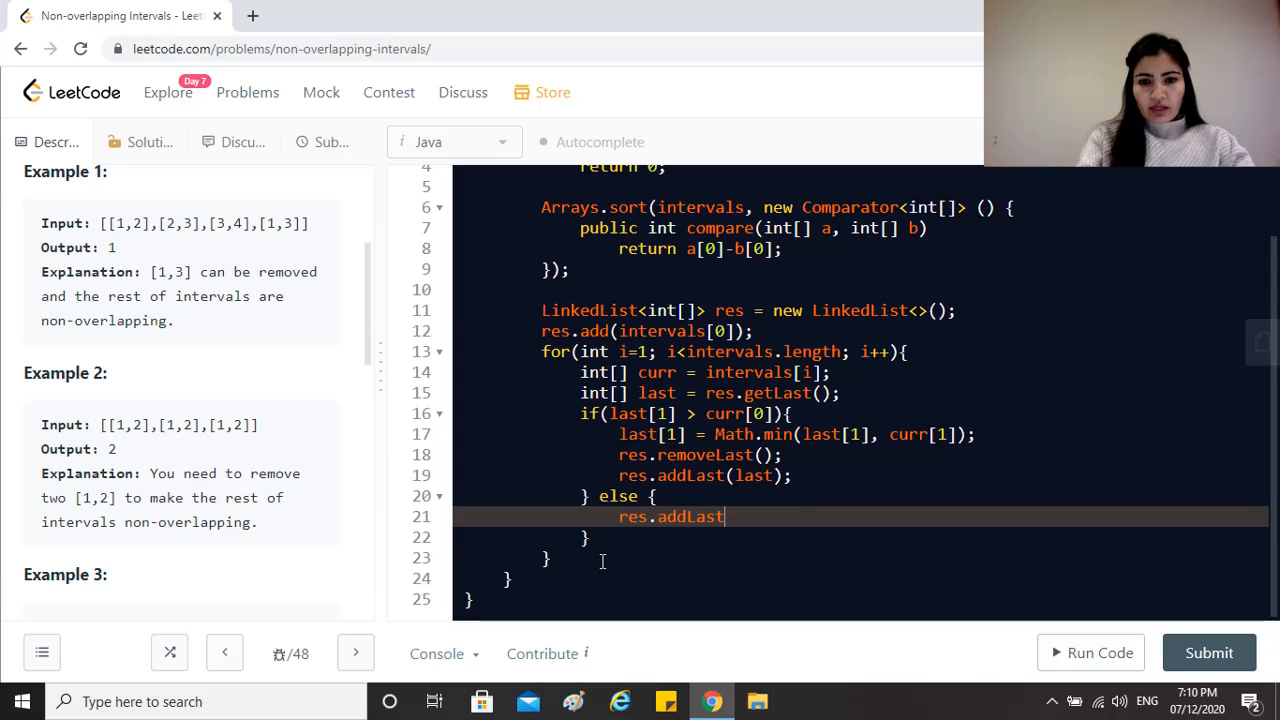
pyautogui.write('(curr);')
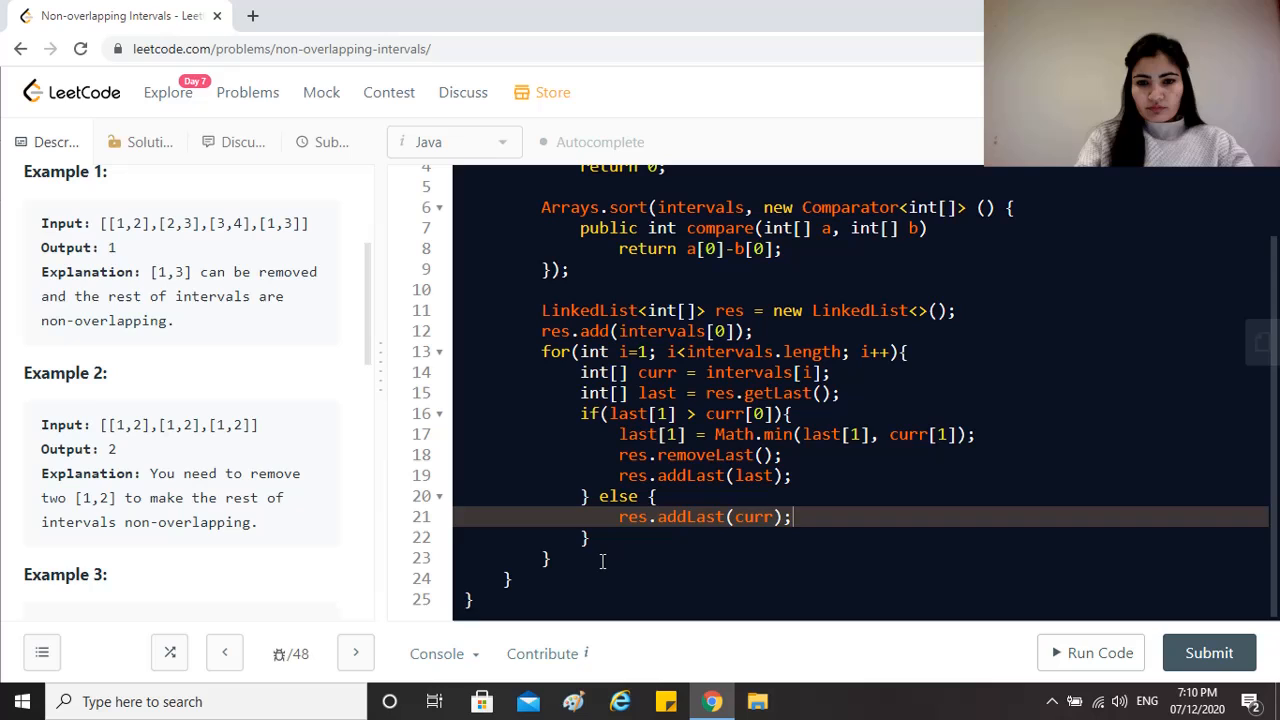
pyautogui.click(545, 558)
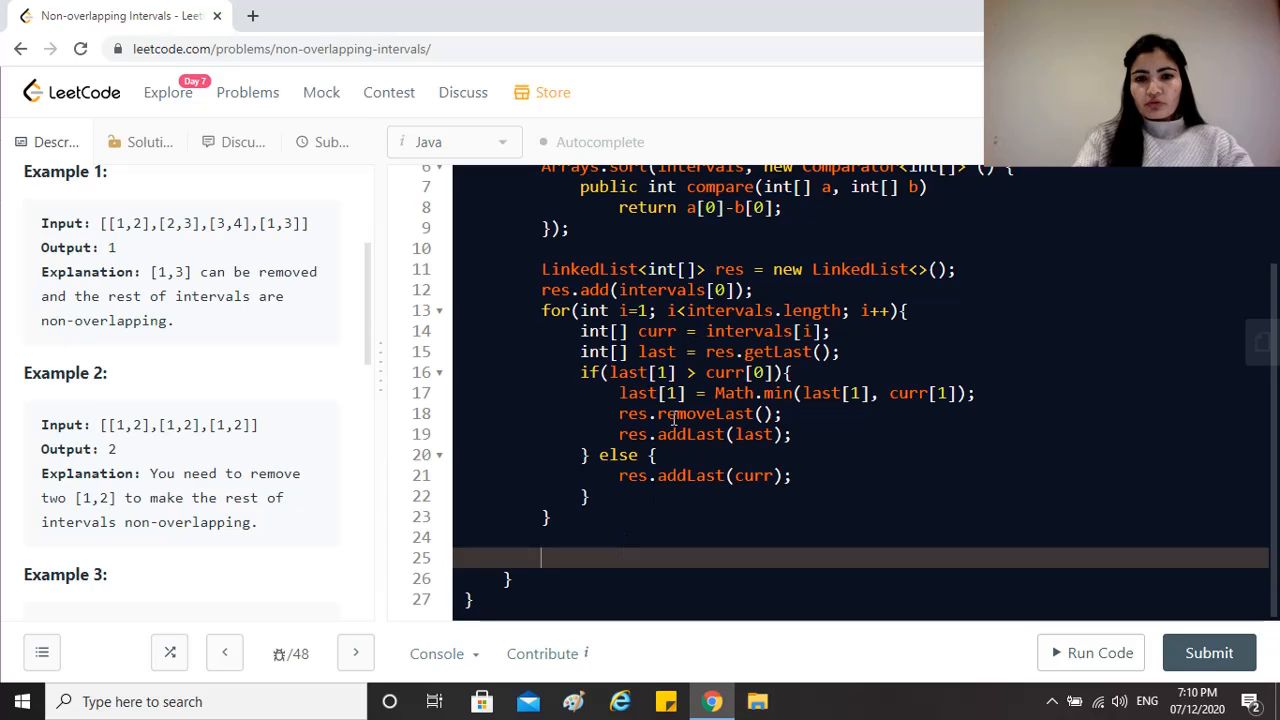
# Type return intervals.length - res.size(); after the loop.
pyautogui.write('return')
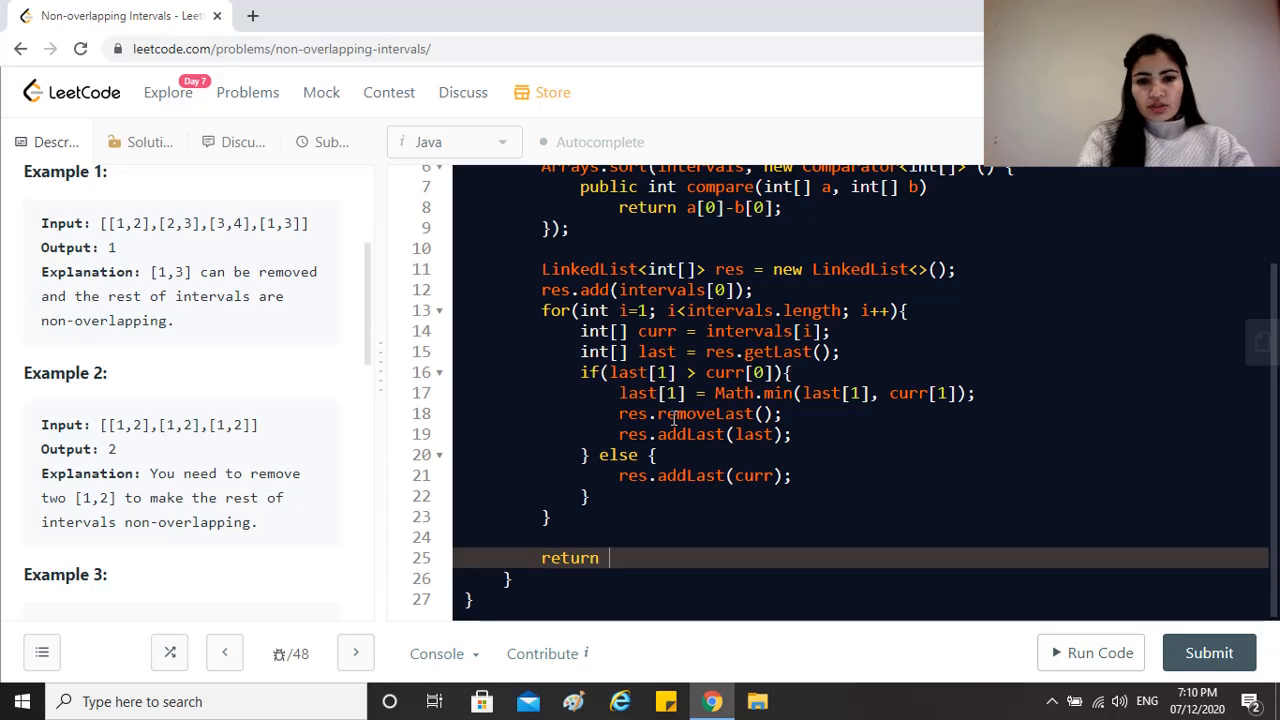
pyautogui.write('intervals.length')
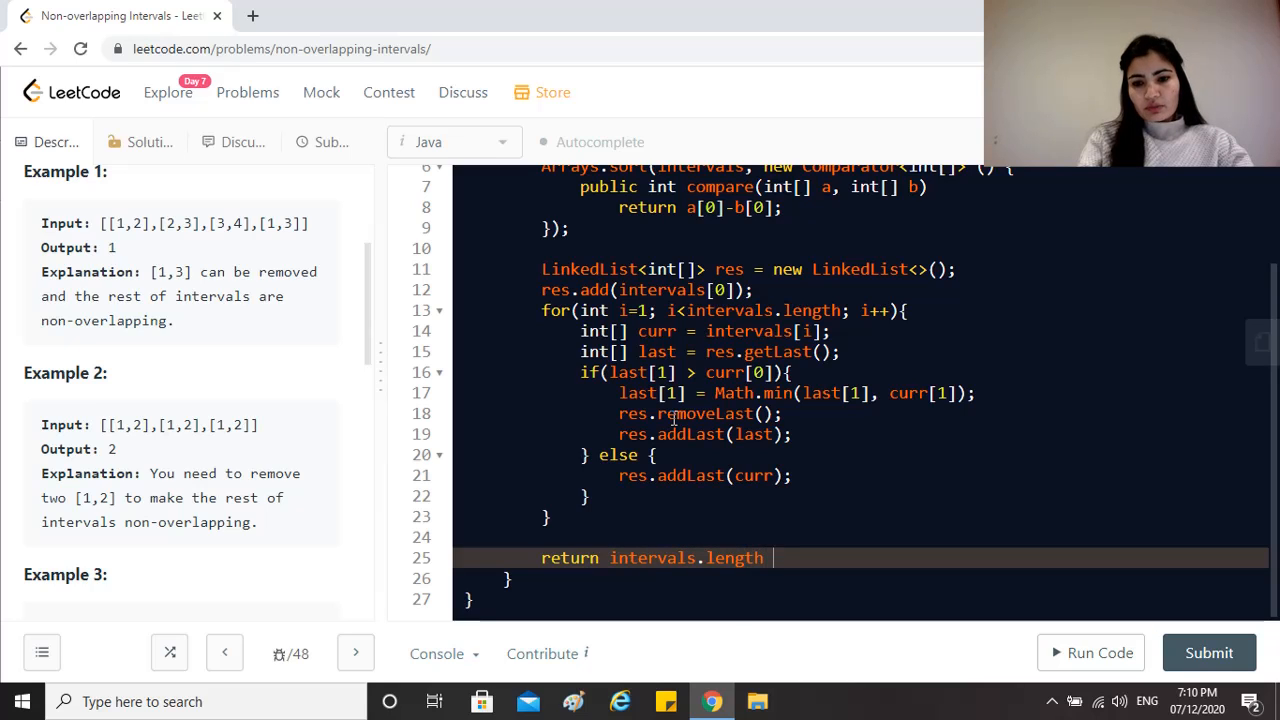
pyautogui.write('- res')
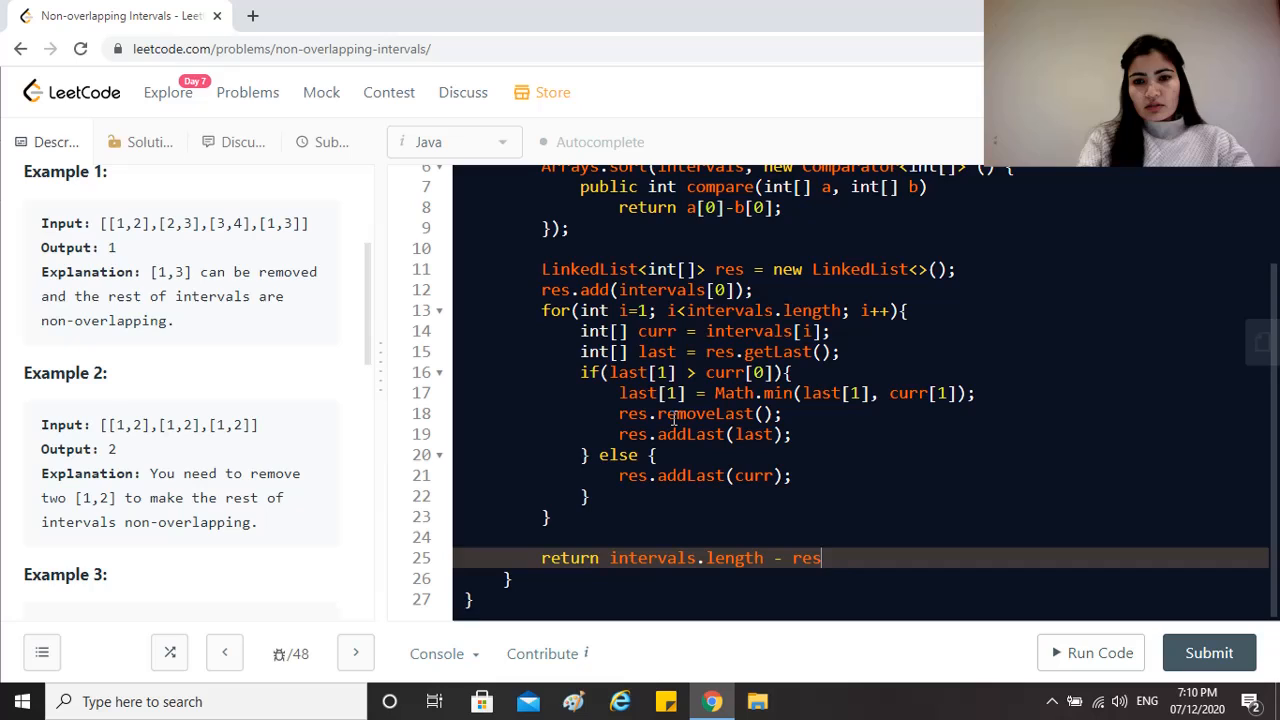
pyautogui.write('.size')
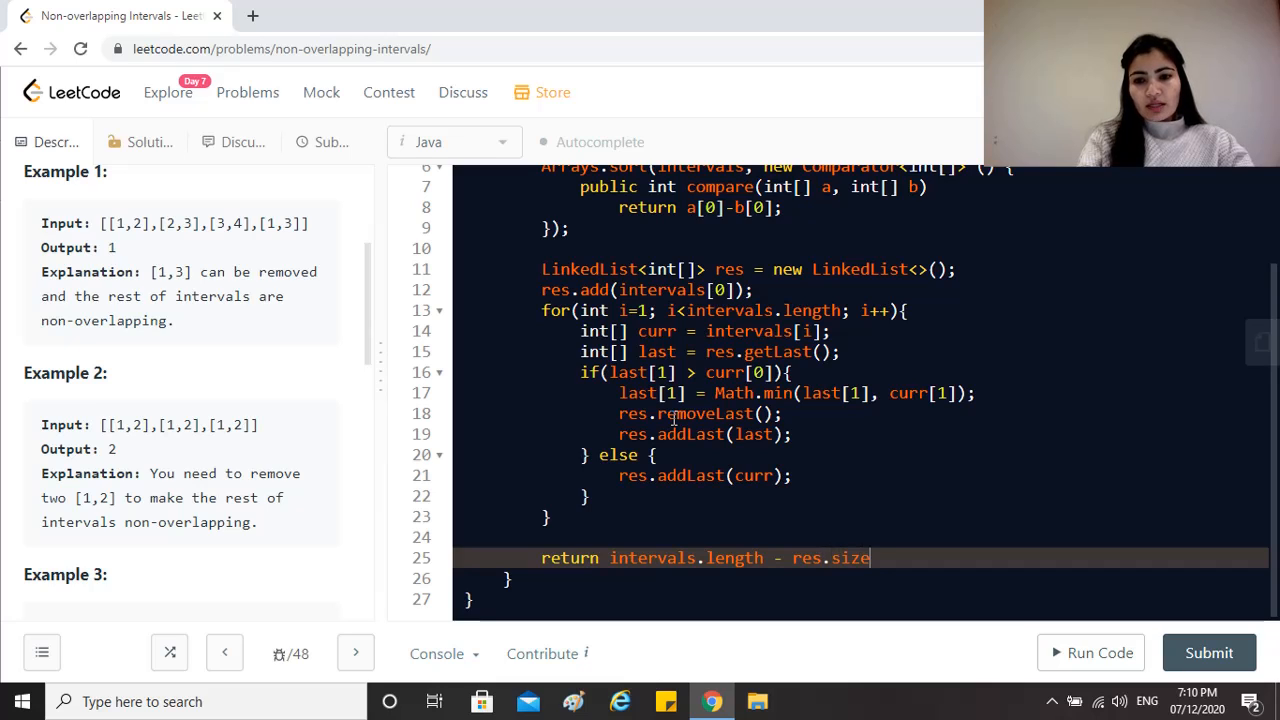
pyautogui.write('();')
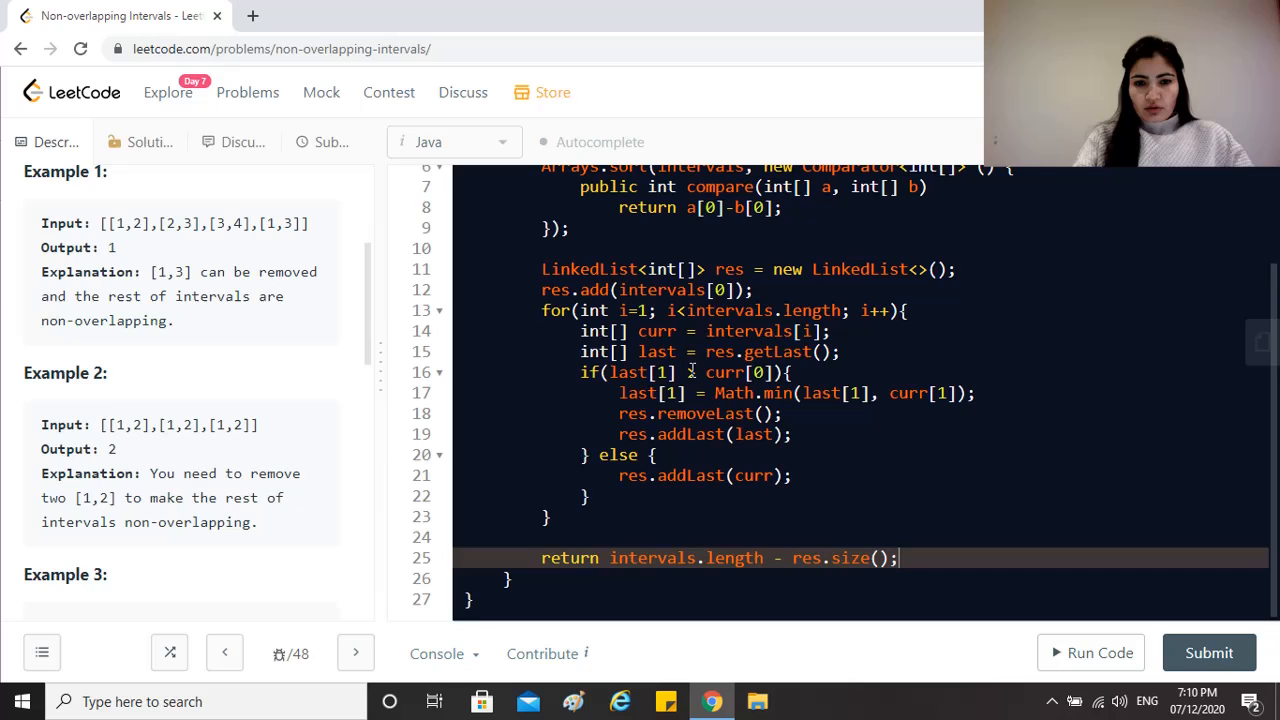
pyautogui.scroll(-3)
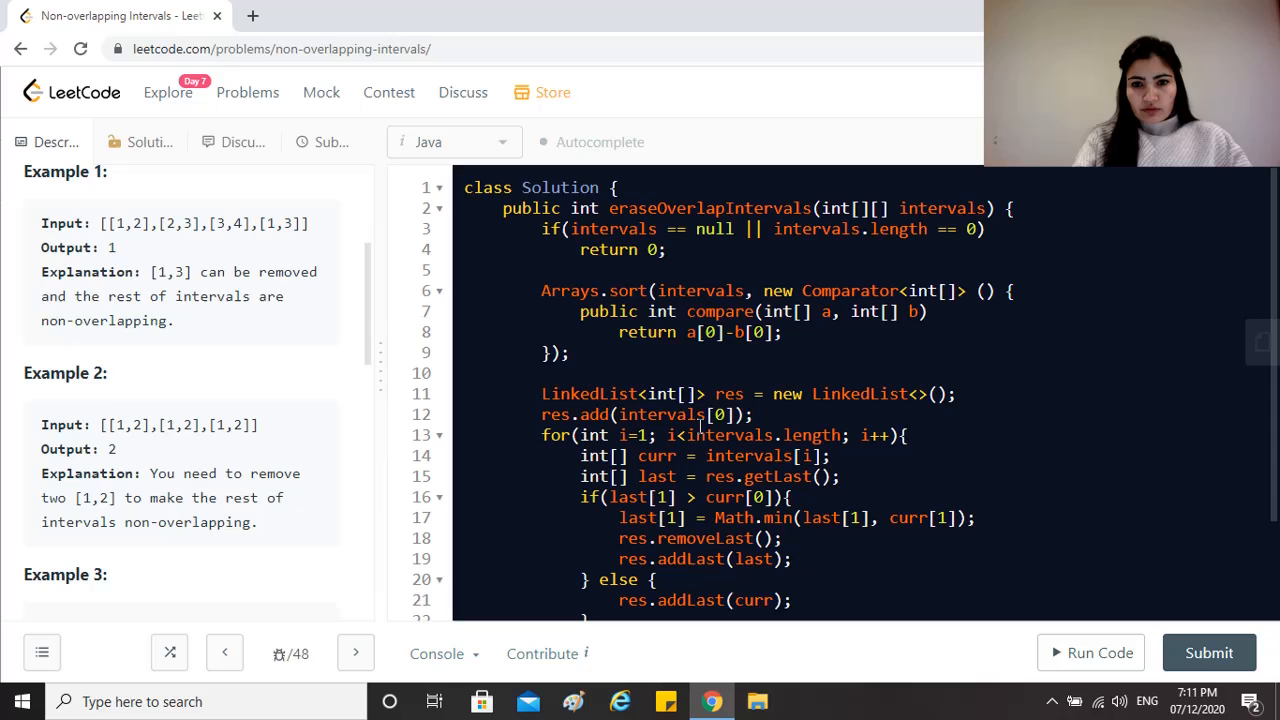
pyautogui.scroll(-3)
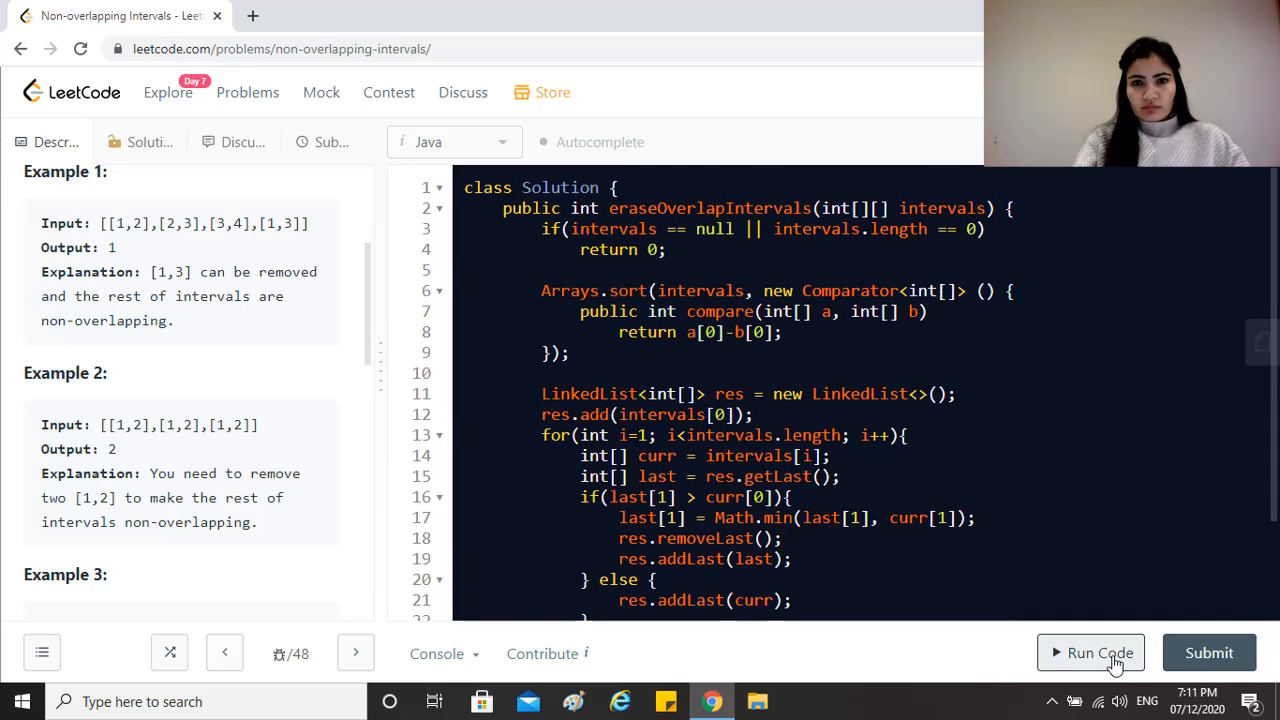
# Test-run the code, add the missing braces around the compare method body, and submit.
pyautogui.click(1091, 652)
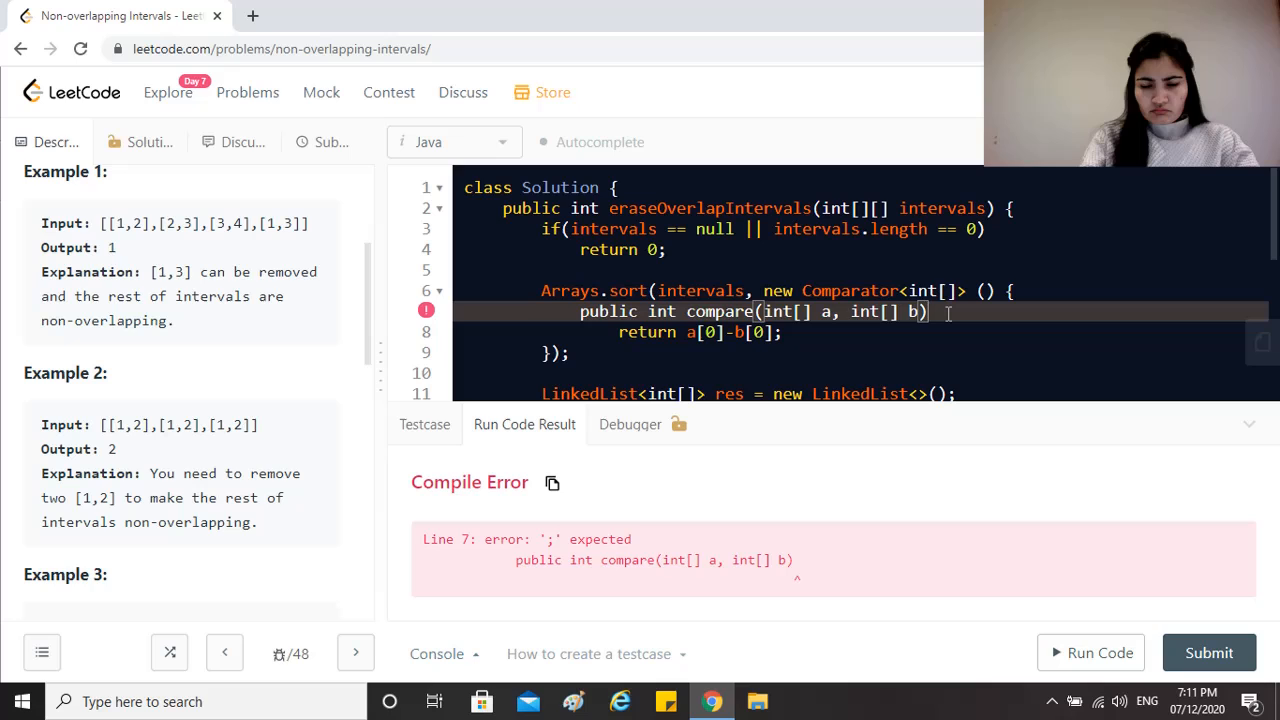
pyautogui.write('{')
pyautogui.write('}')
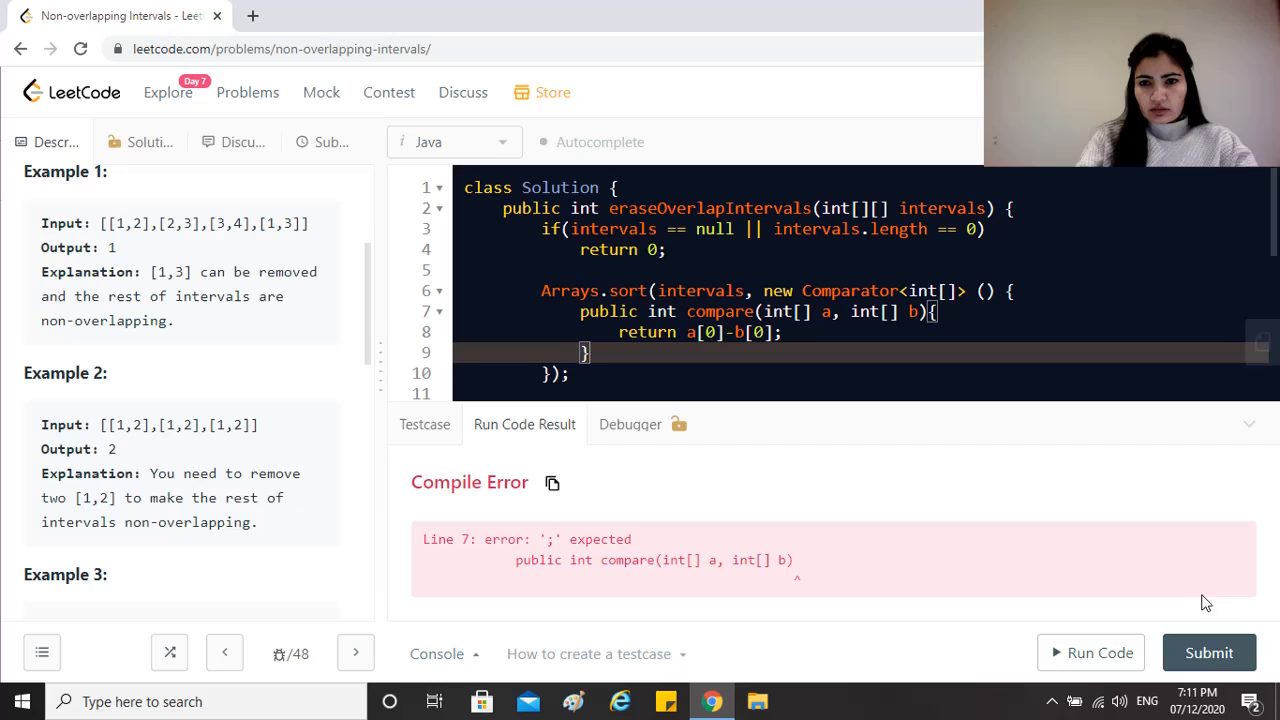
pyautogui.click(1090, 652)
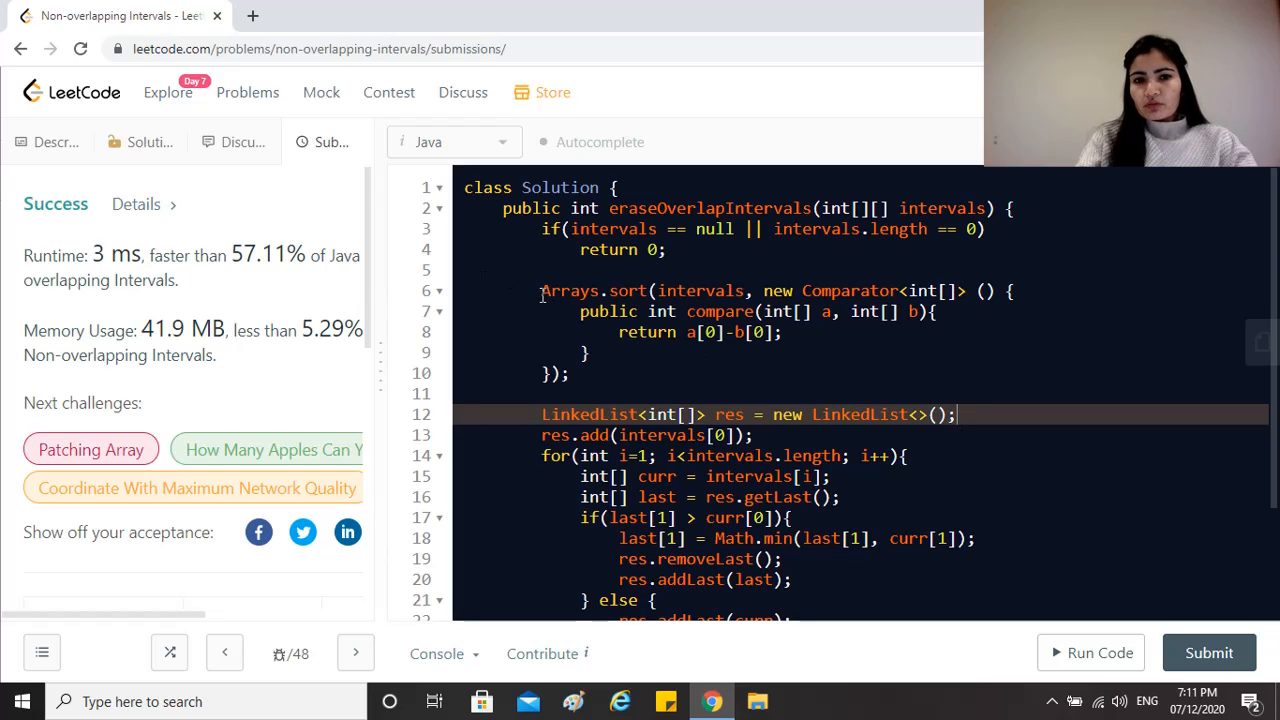
# Highlight the Arrays.sort comparator block and scroll down through the merging loop and return.
pyautogui.moveTo(541, 290); pyautogui.dragTo(569, 373)
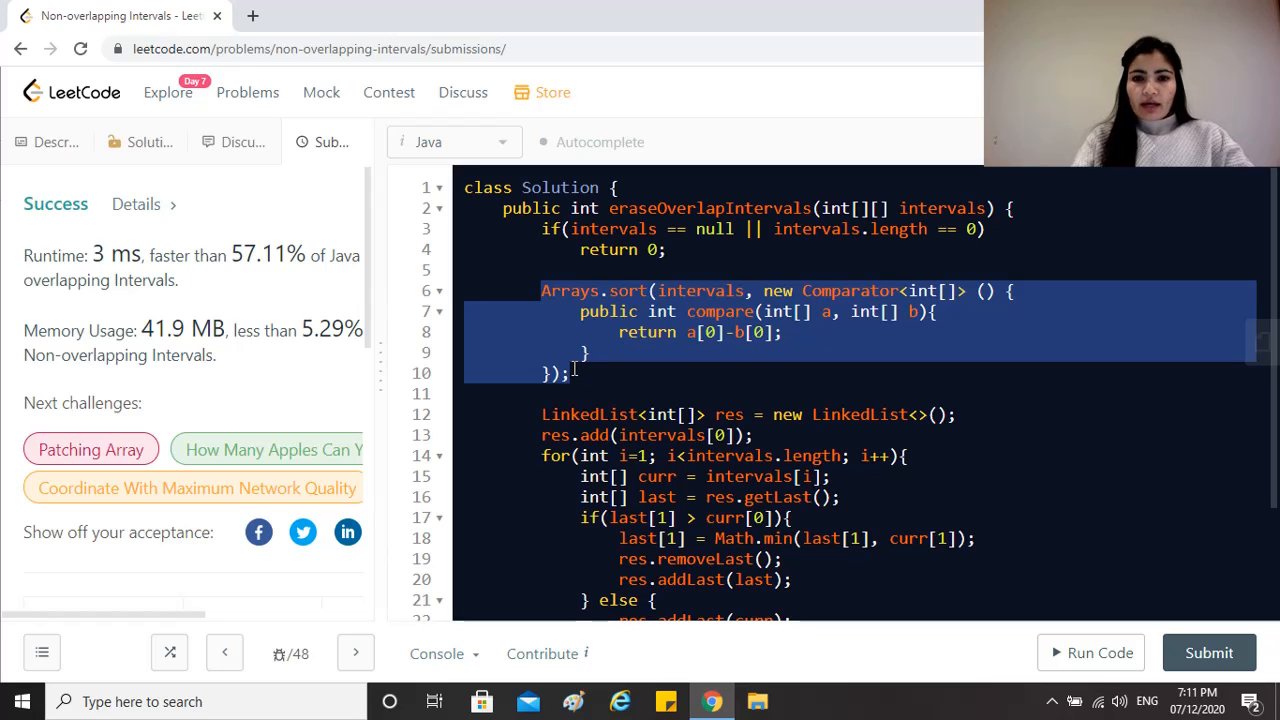
pyautogui.scroll(-3)
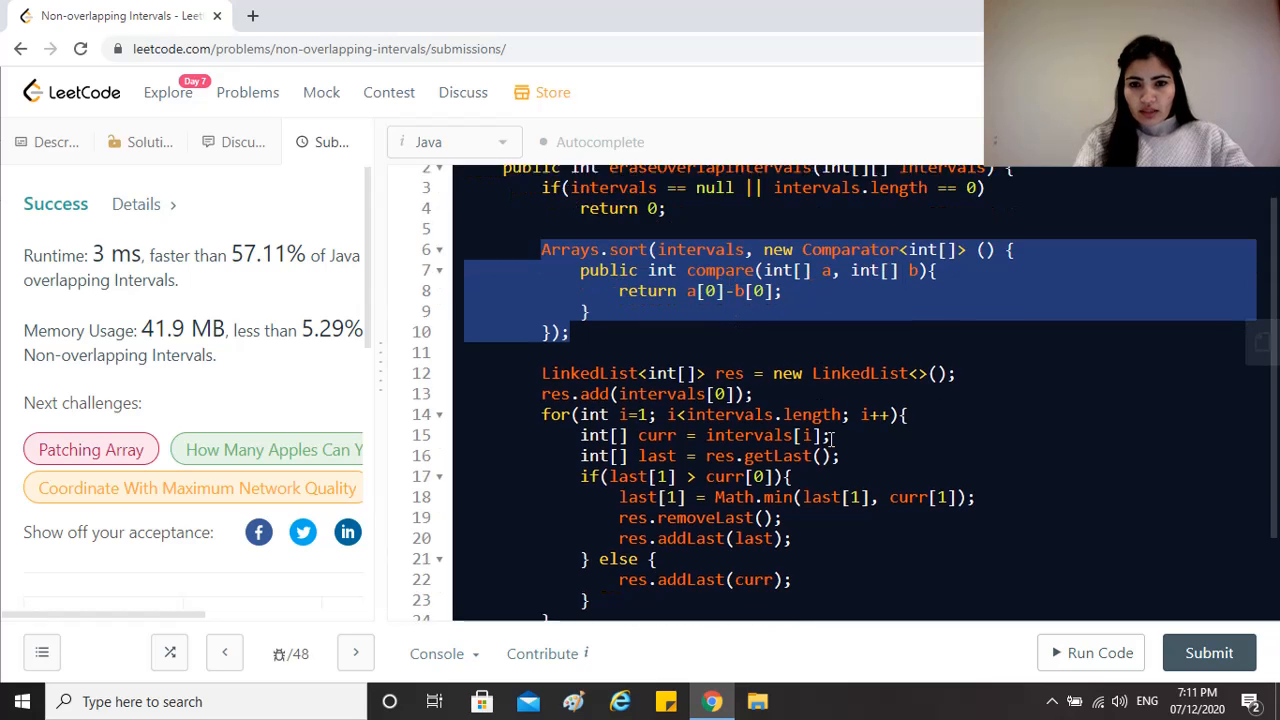
pyautogui.scroll(-3)
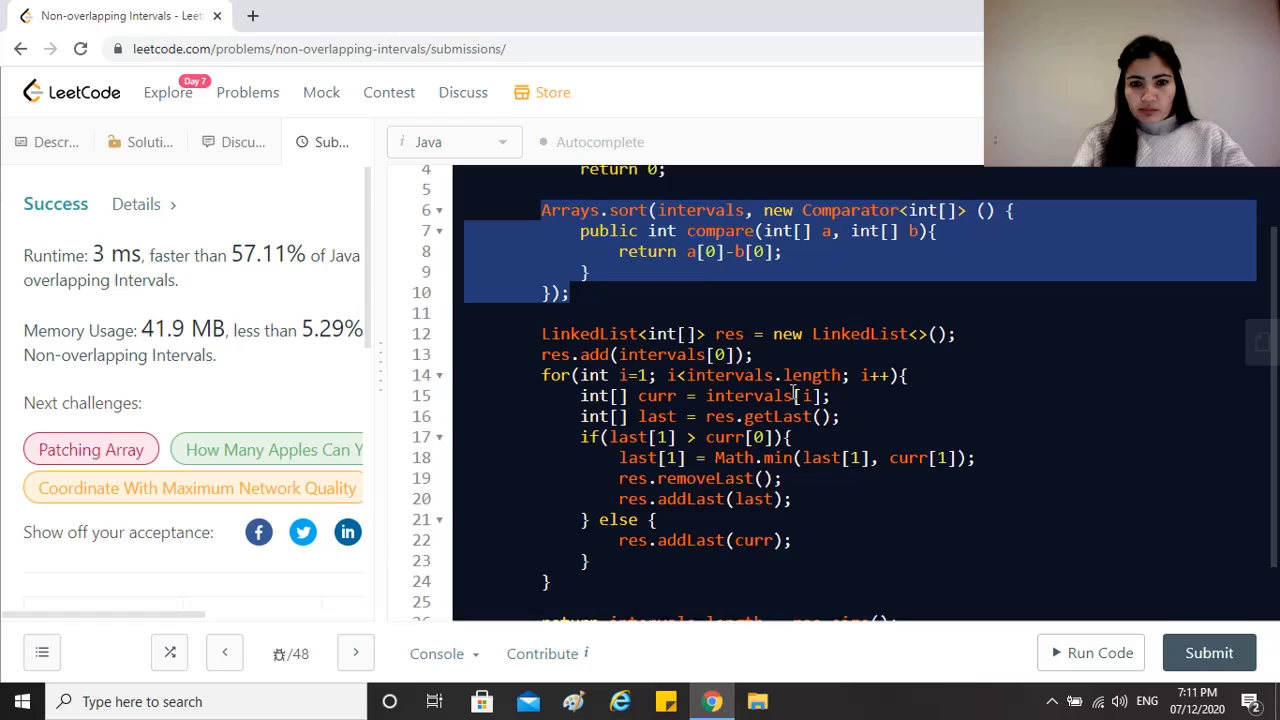
pyautogui.scroll(-3)
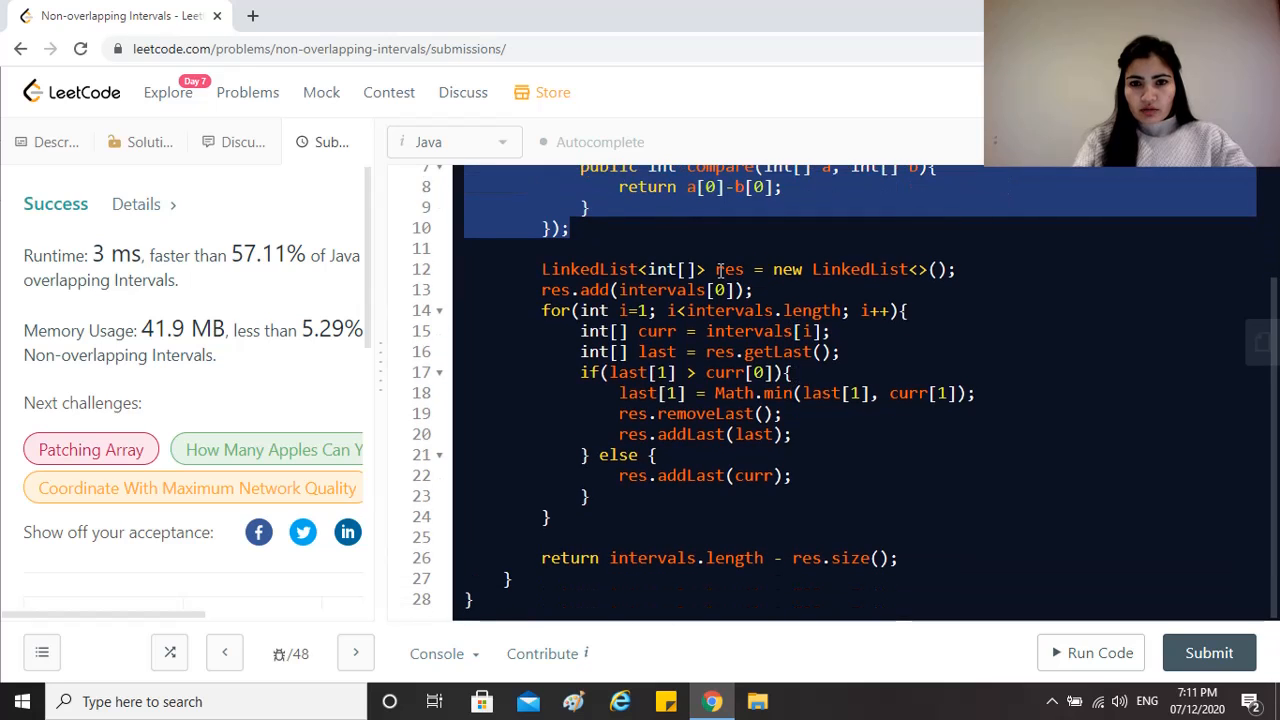